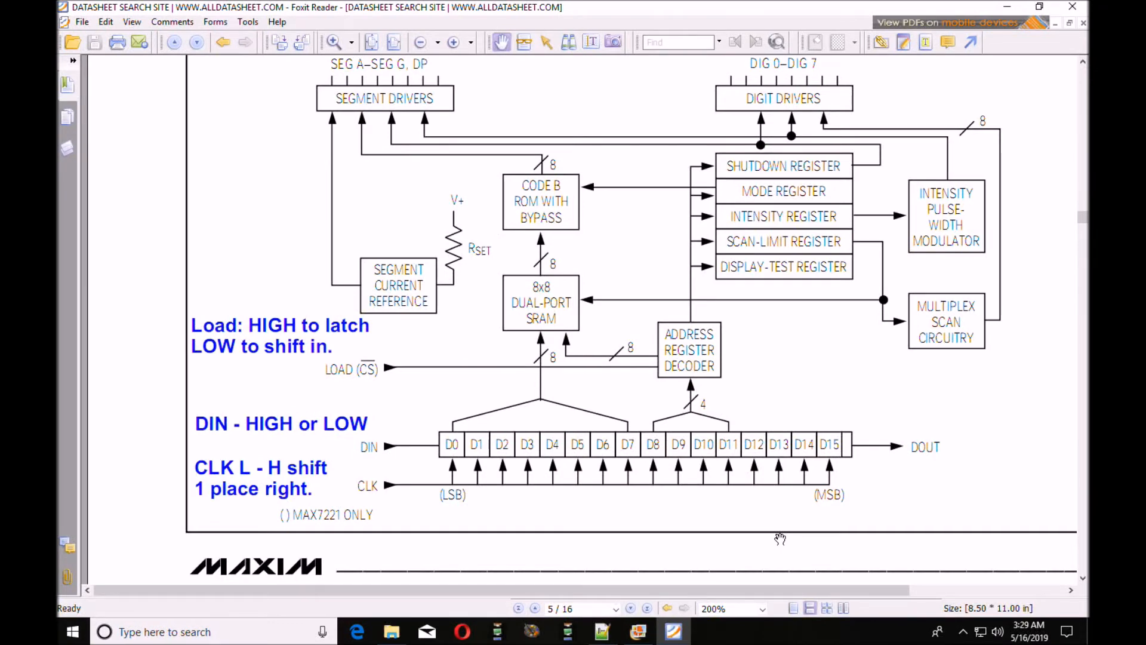
mouse_move(825, 527)
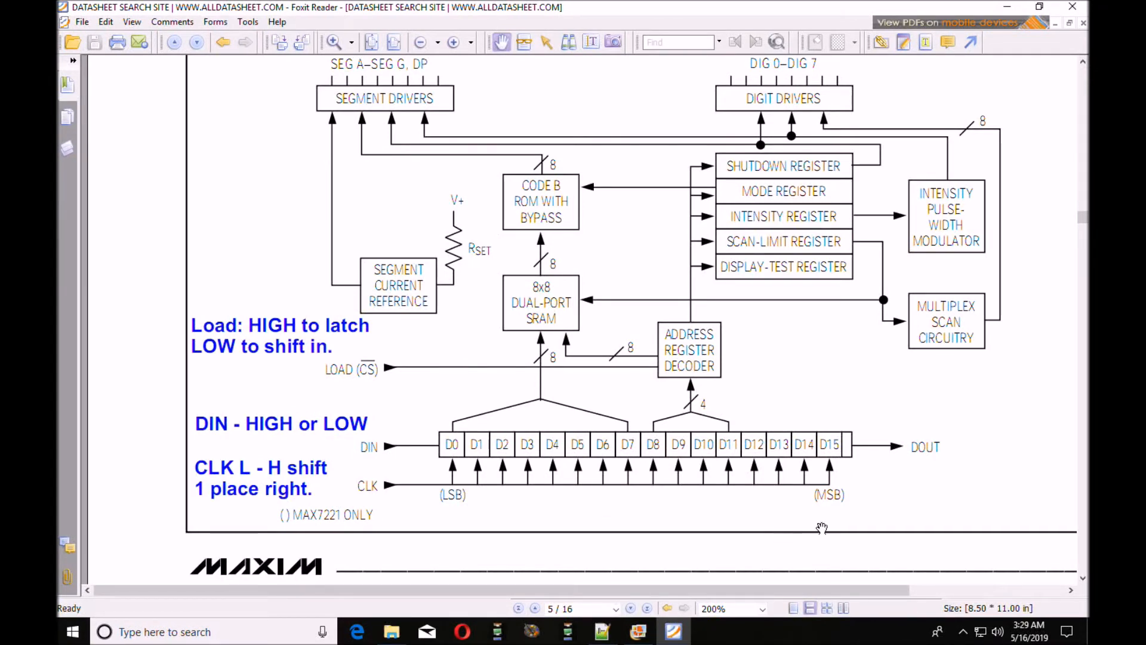
mouse_move(809, 534)
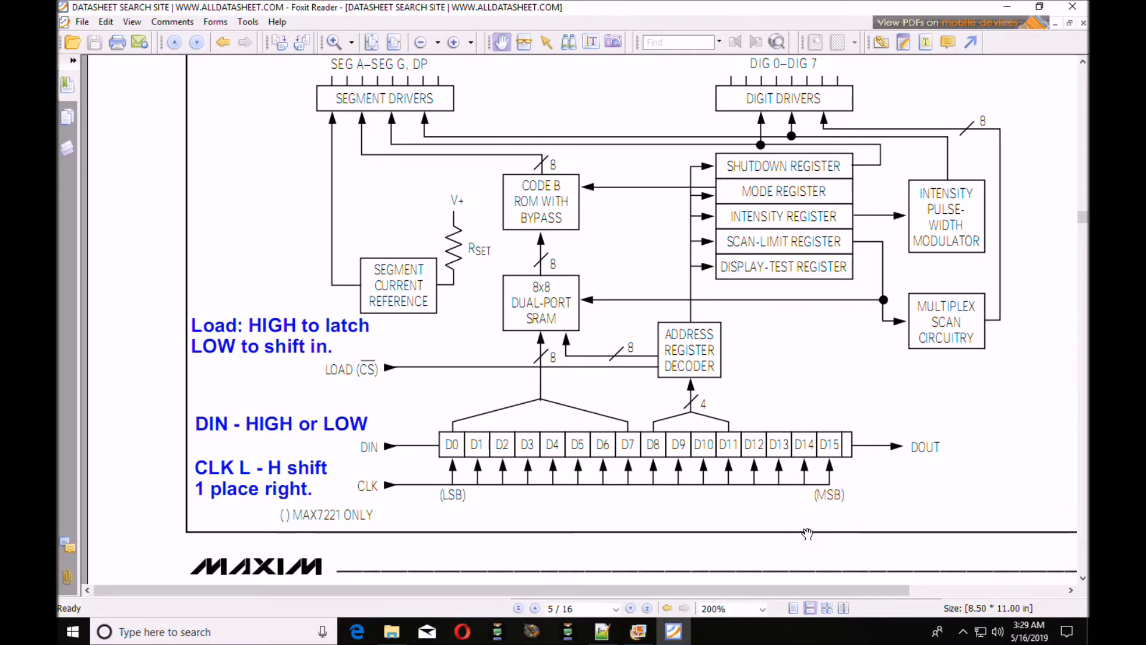
mouse_move(757, 526)
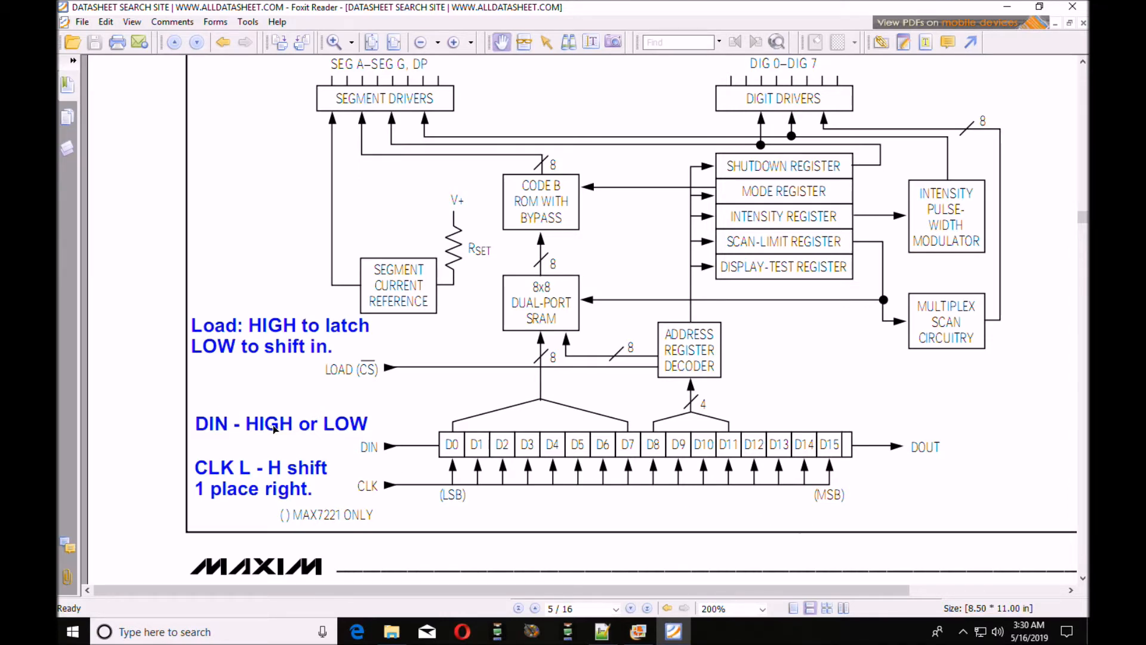
mouse_move(240, 449)
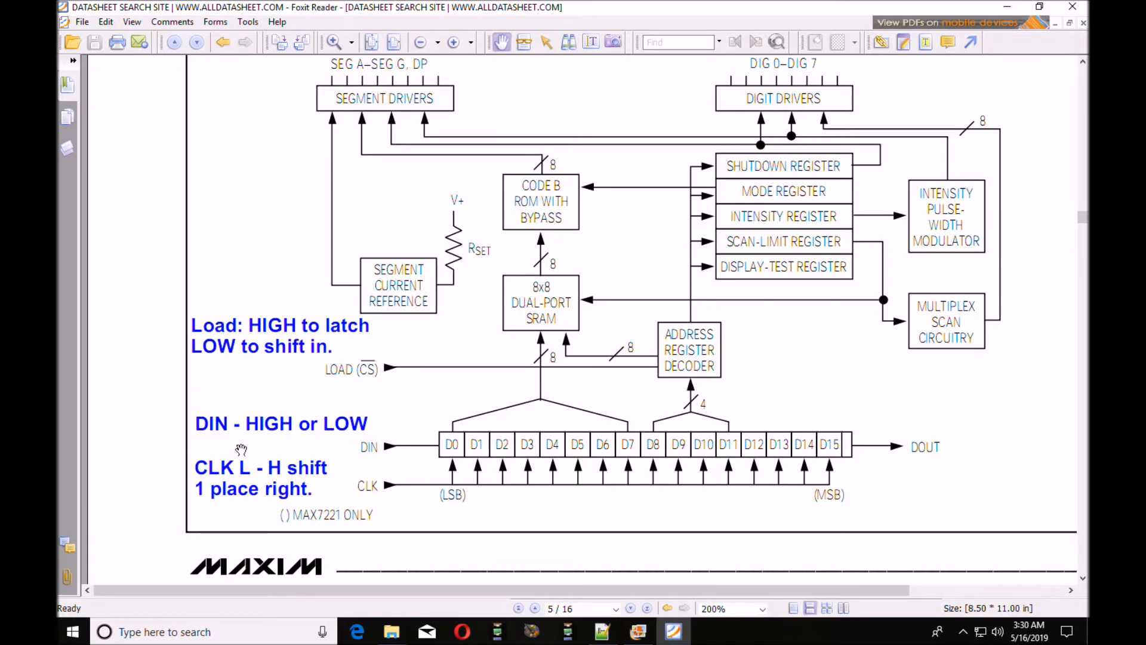
mouse_move(660, 444)
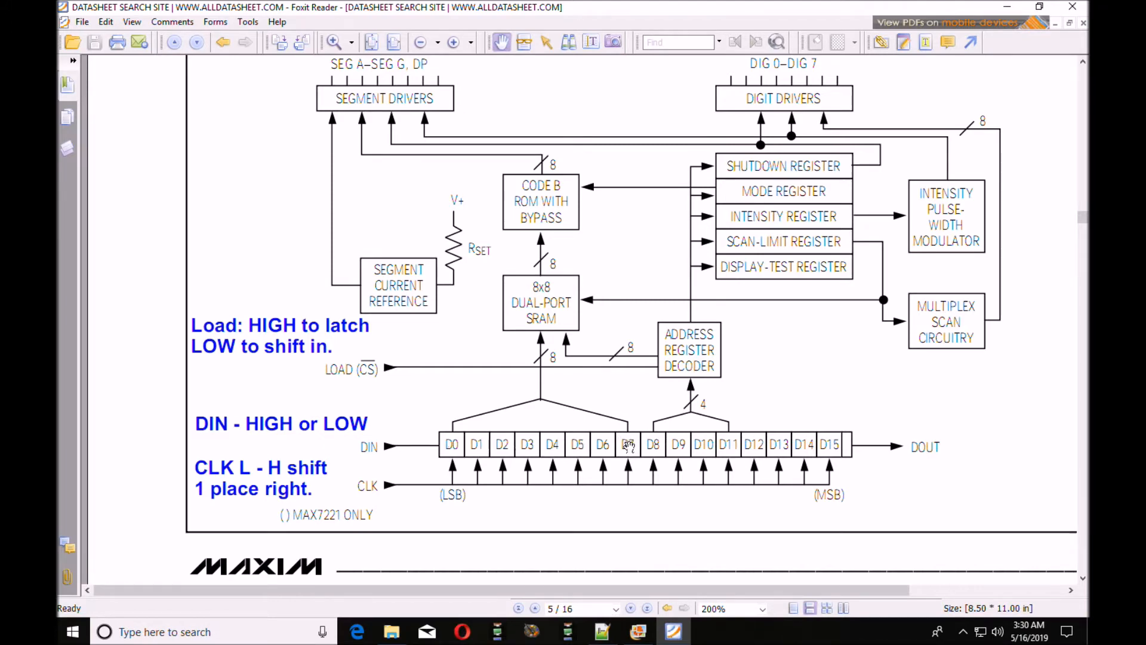
mouse_move(697, 232)
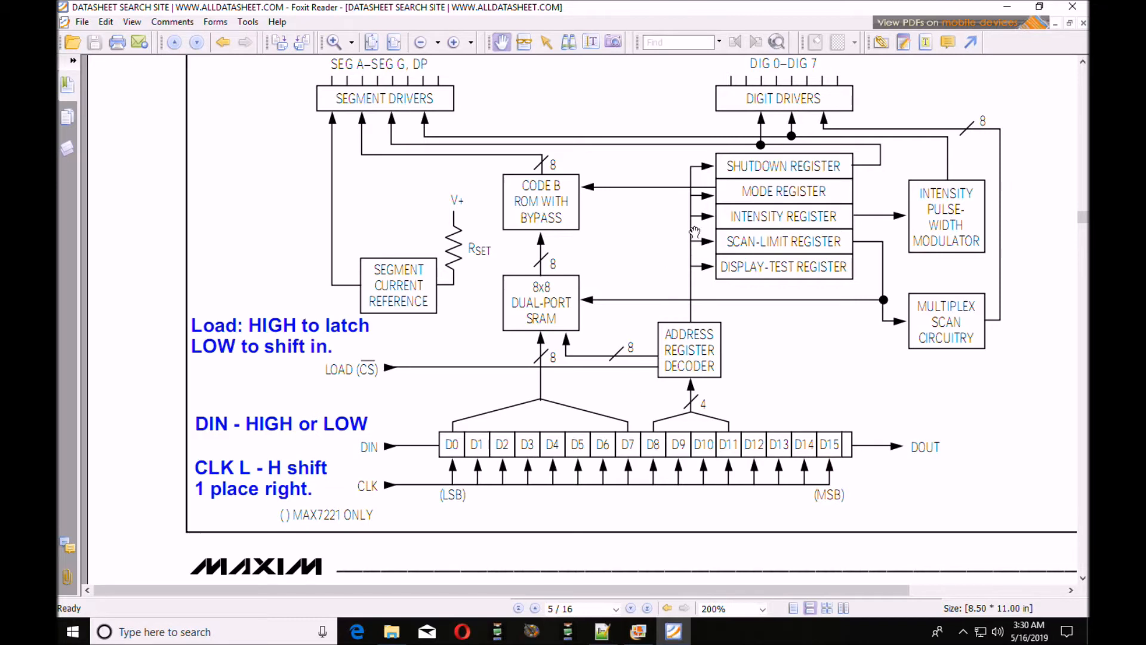
mouse_move(811, 191)
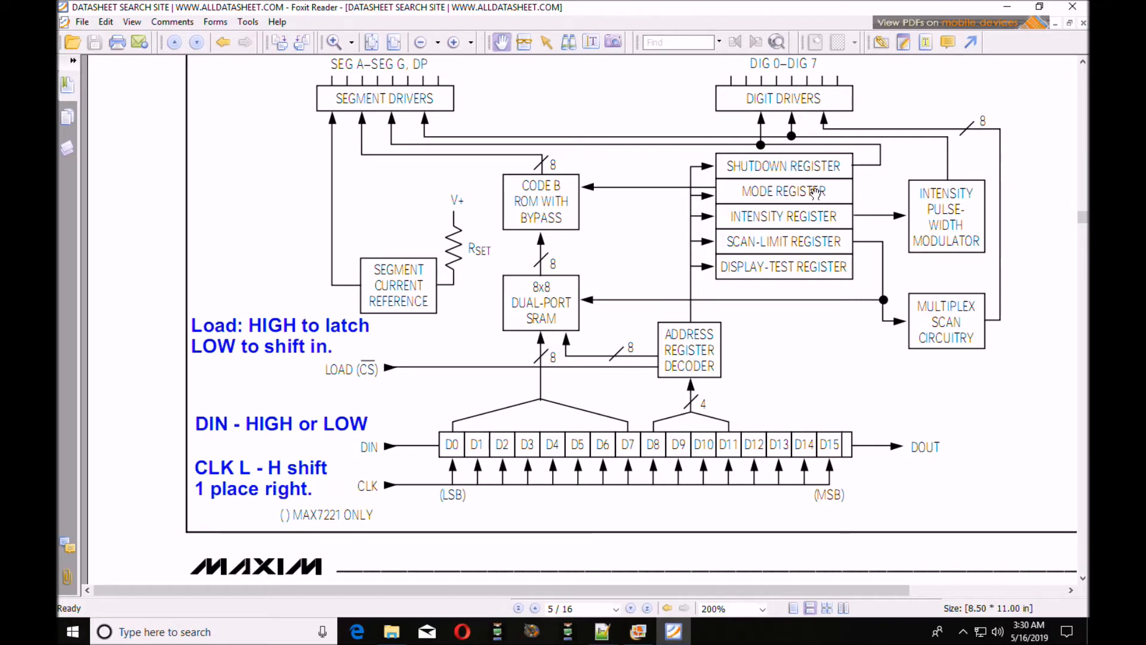
mouse_move(567, 409)
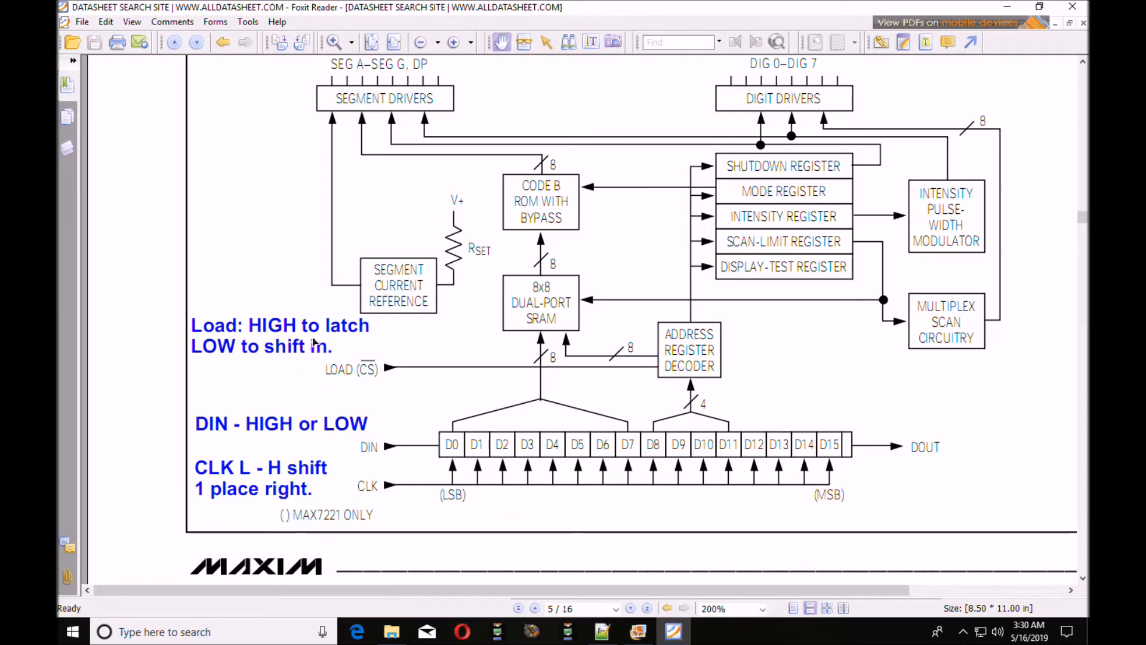
mouse_move(537, 300)
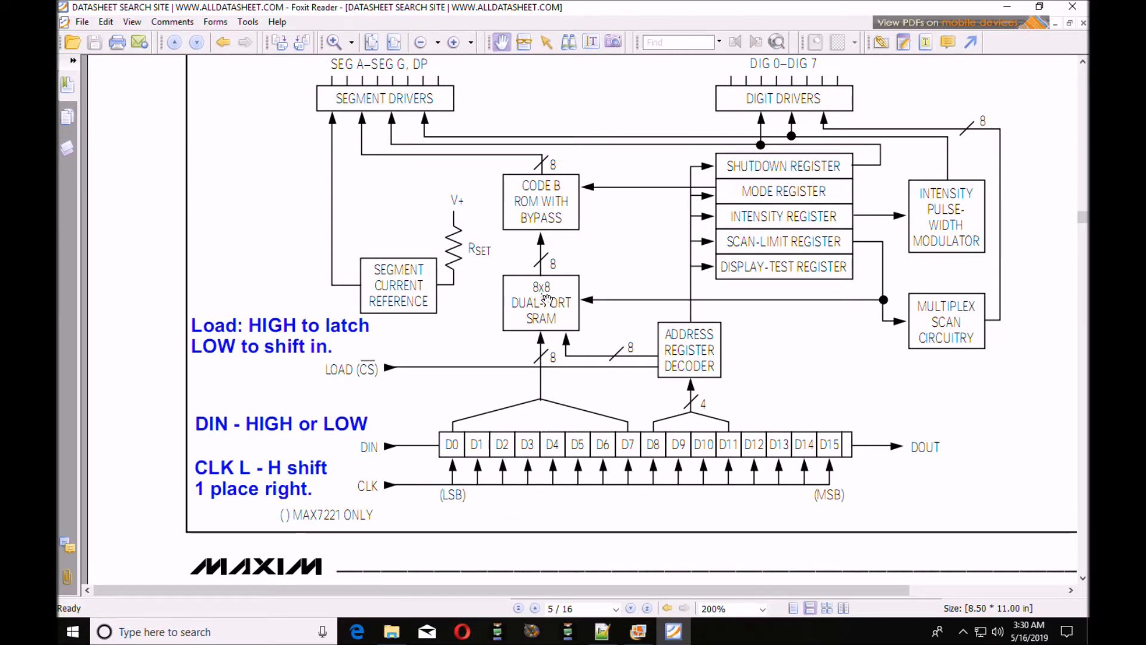
mouse_move(546, 307)
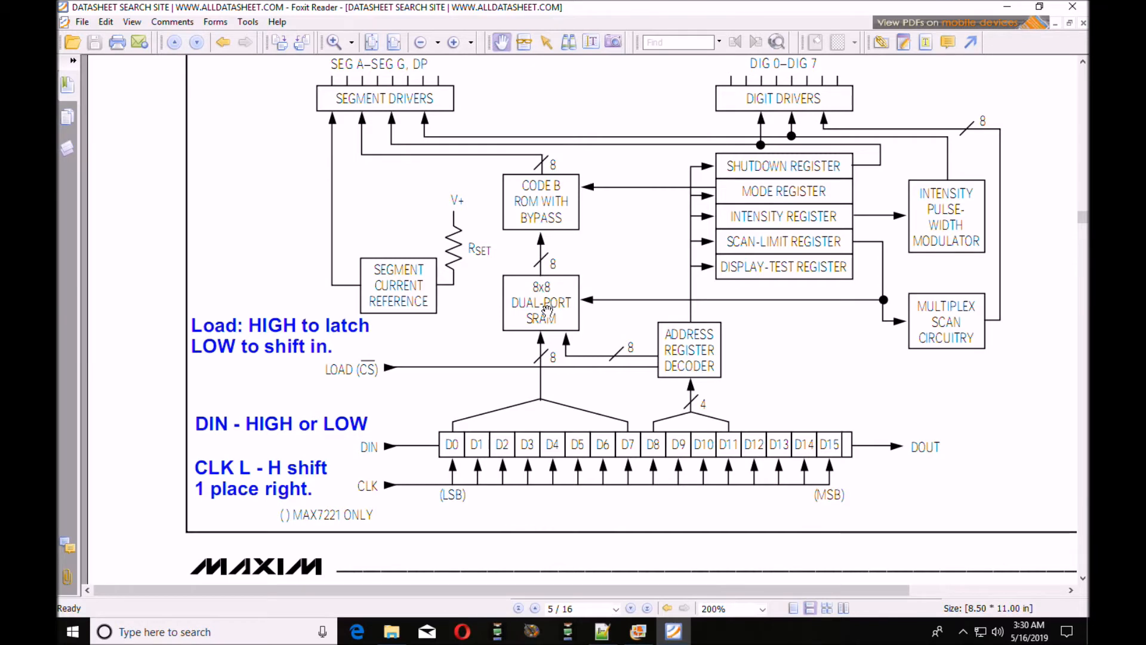
mouse_move(765, 165)
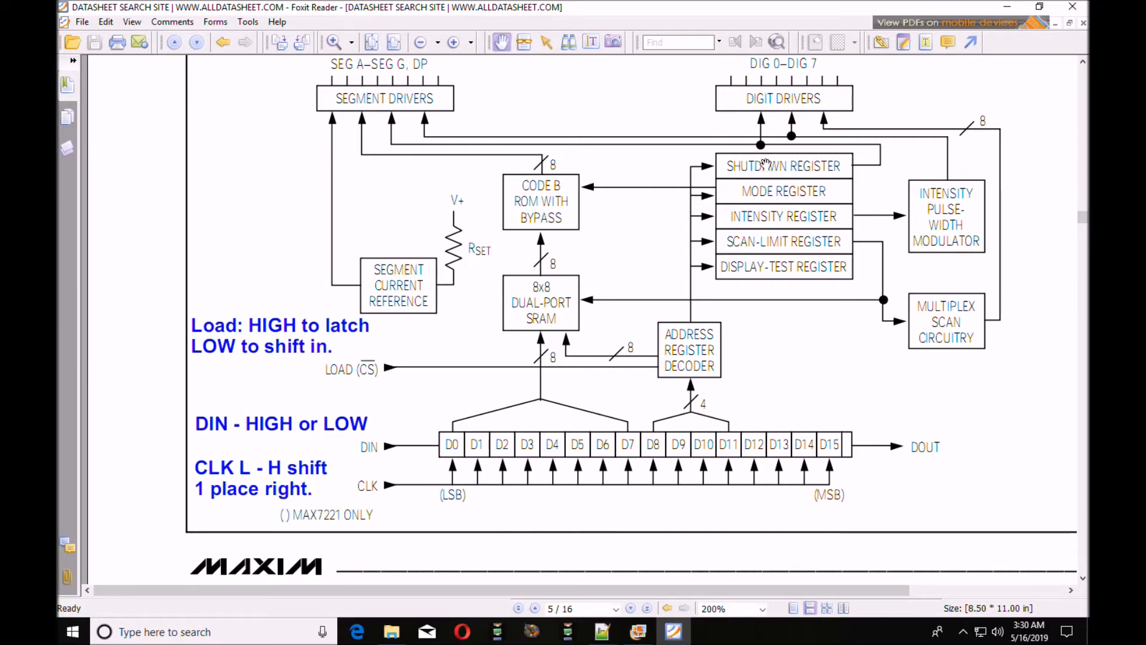
mouse_move(757, 191)
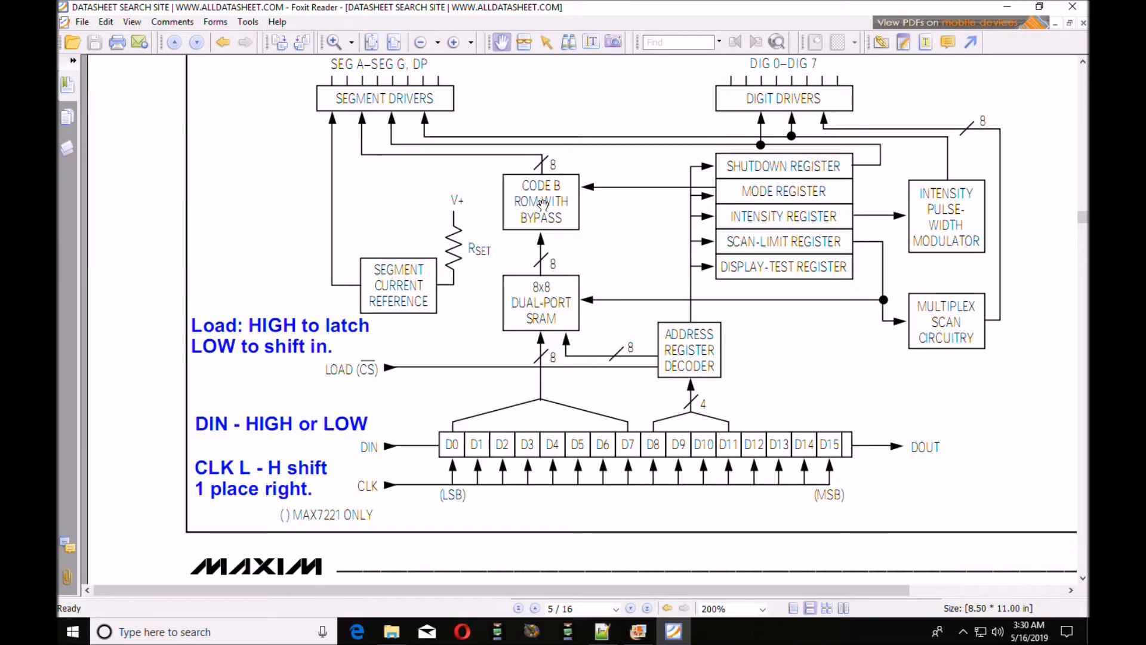
mouse_move(654, 457)
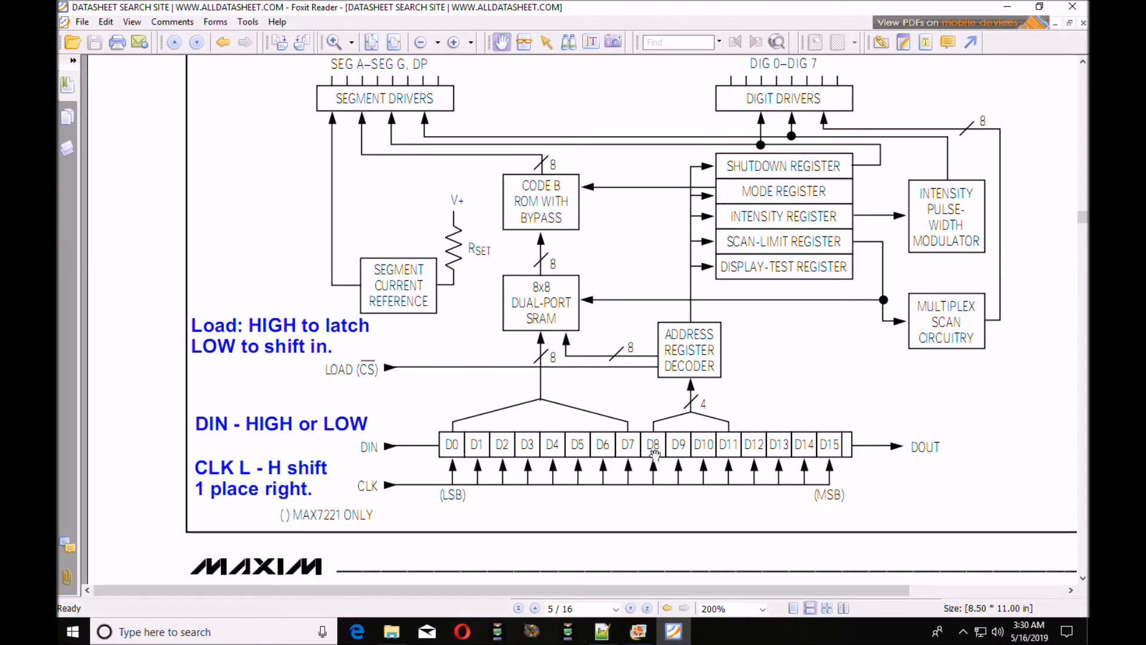
mouse_move(366, 104)
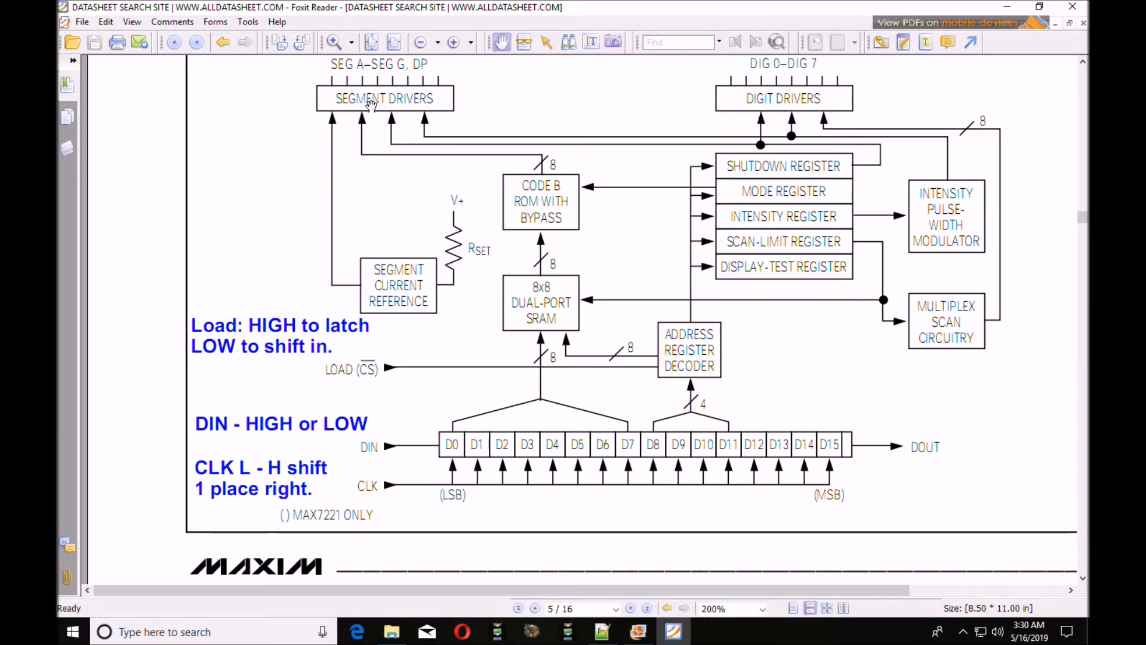
mouse_move(401, 100)
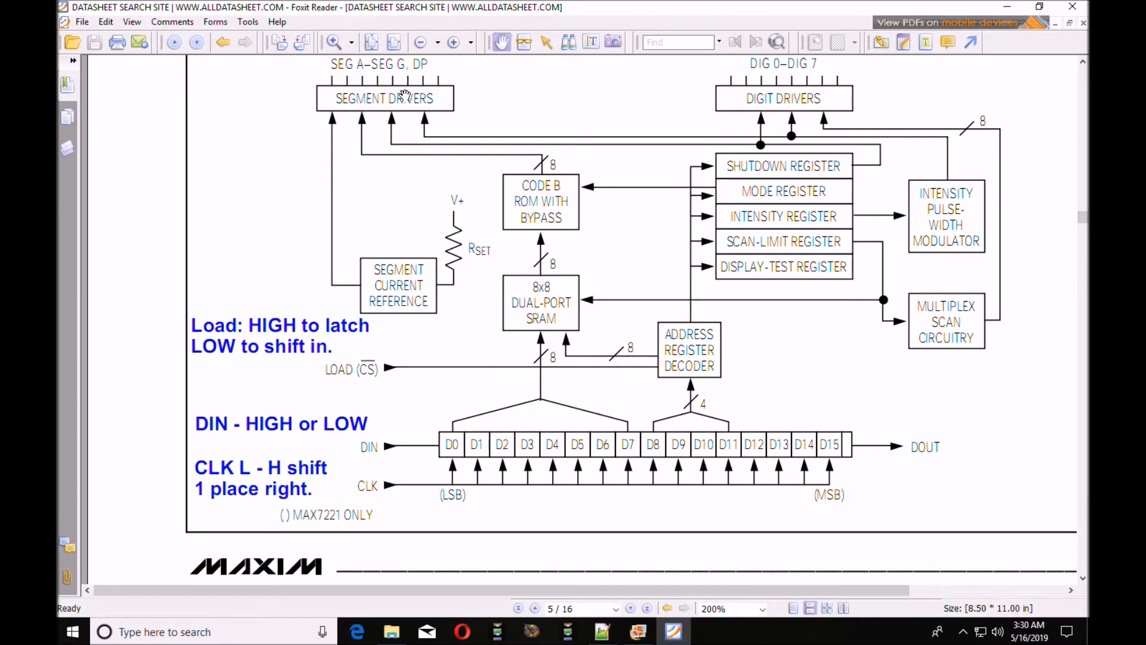
mouse_move(755, 197)
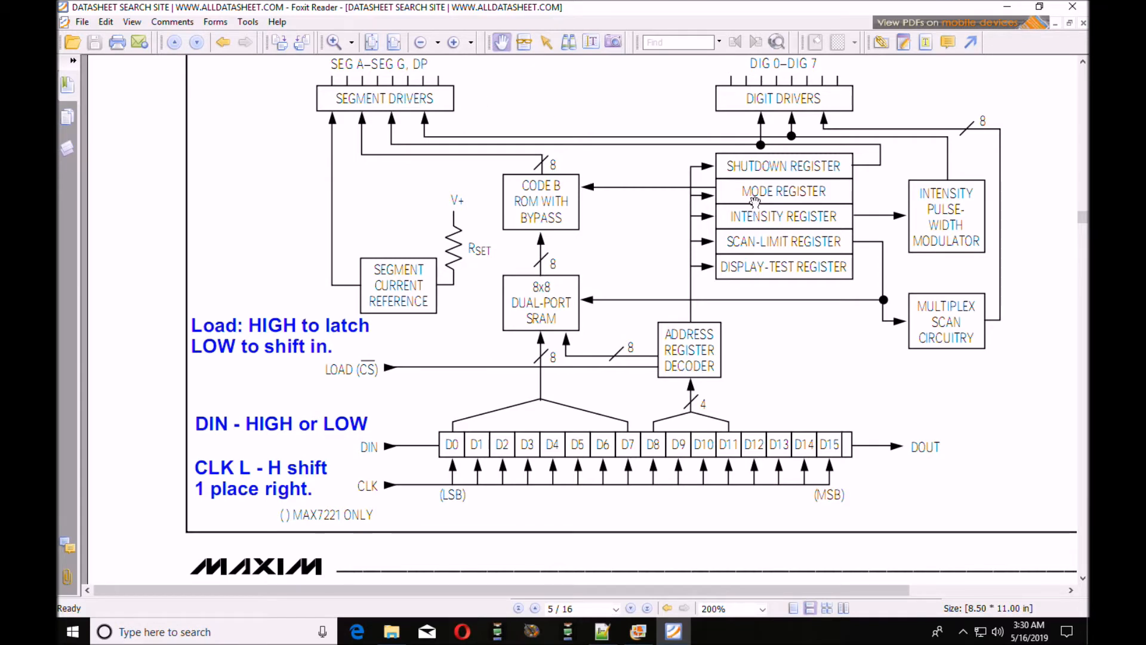
mouse_move(526, 202)
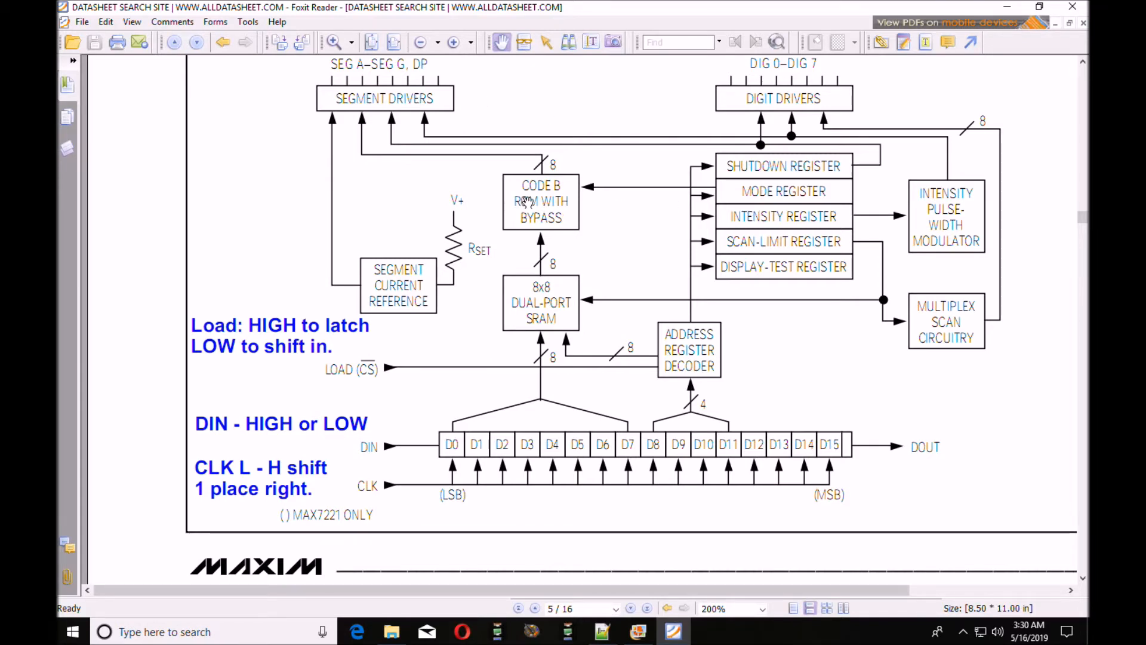
mouse_move(548, 205)
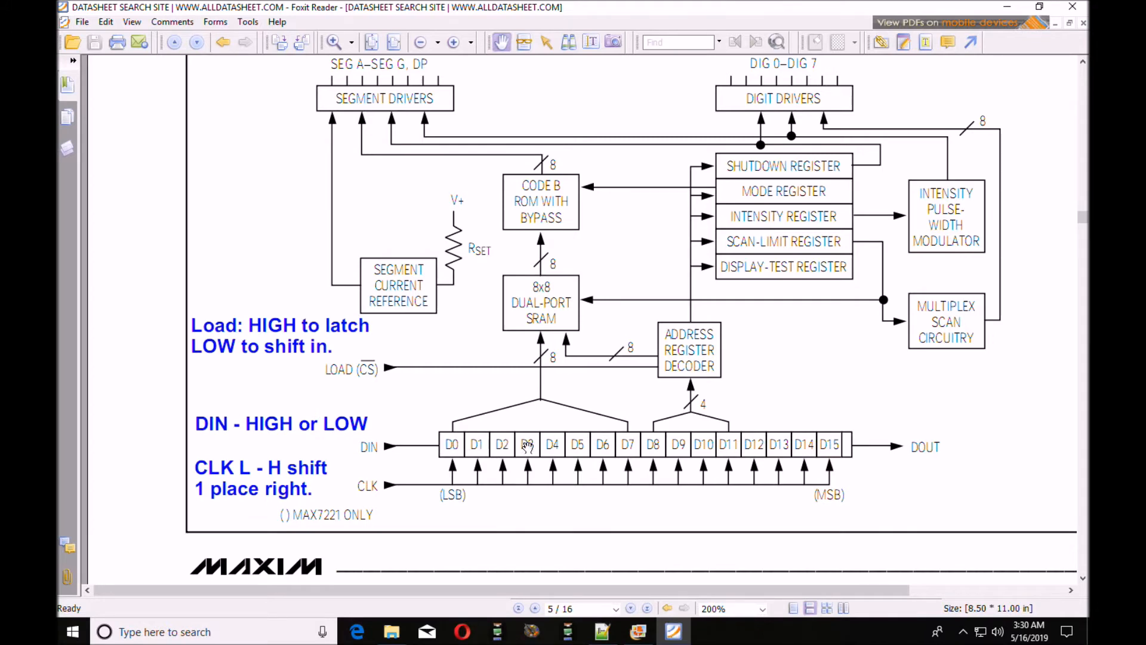
mouse_move(647, 445)
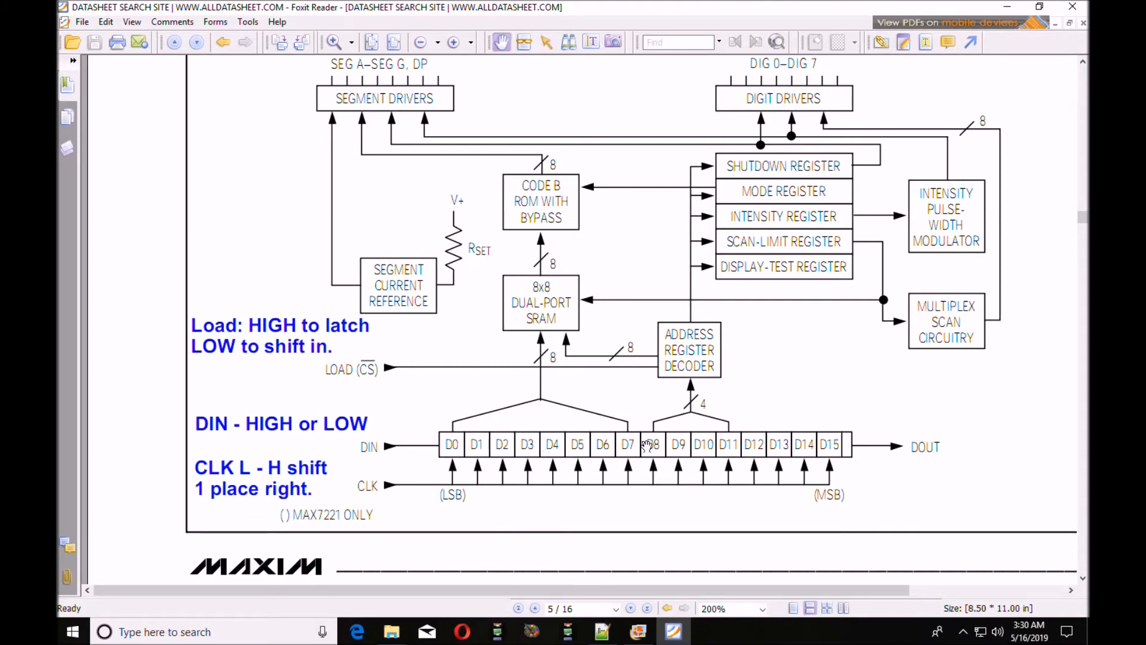
mouse_move(631, 448)
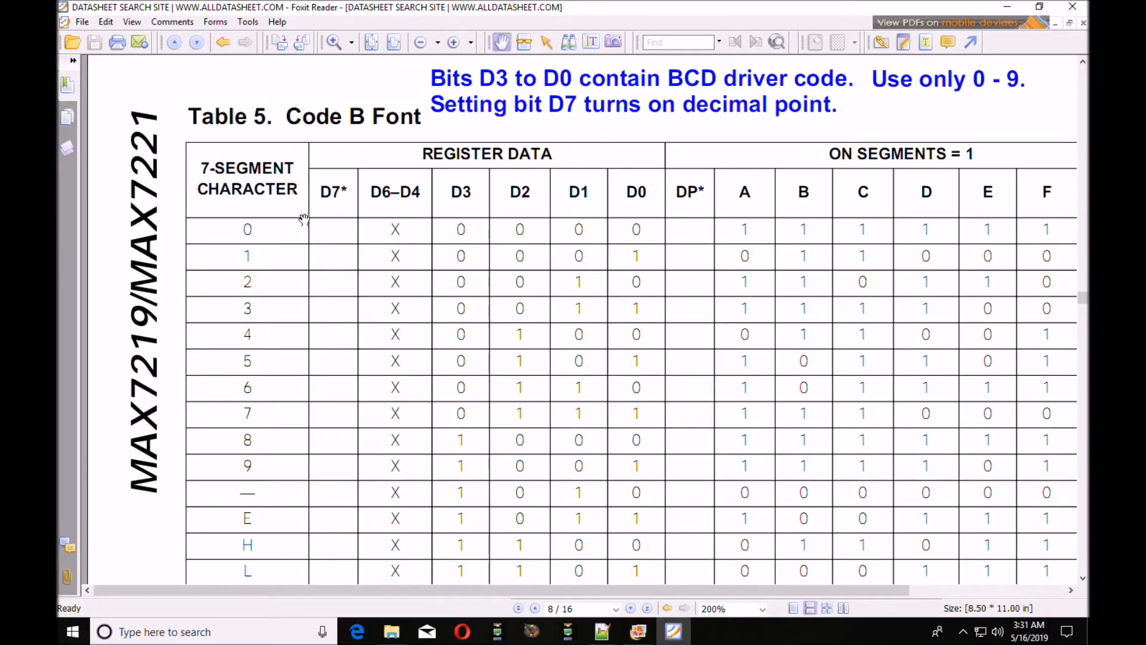
mouse_move(598, 237)
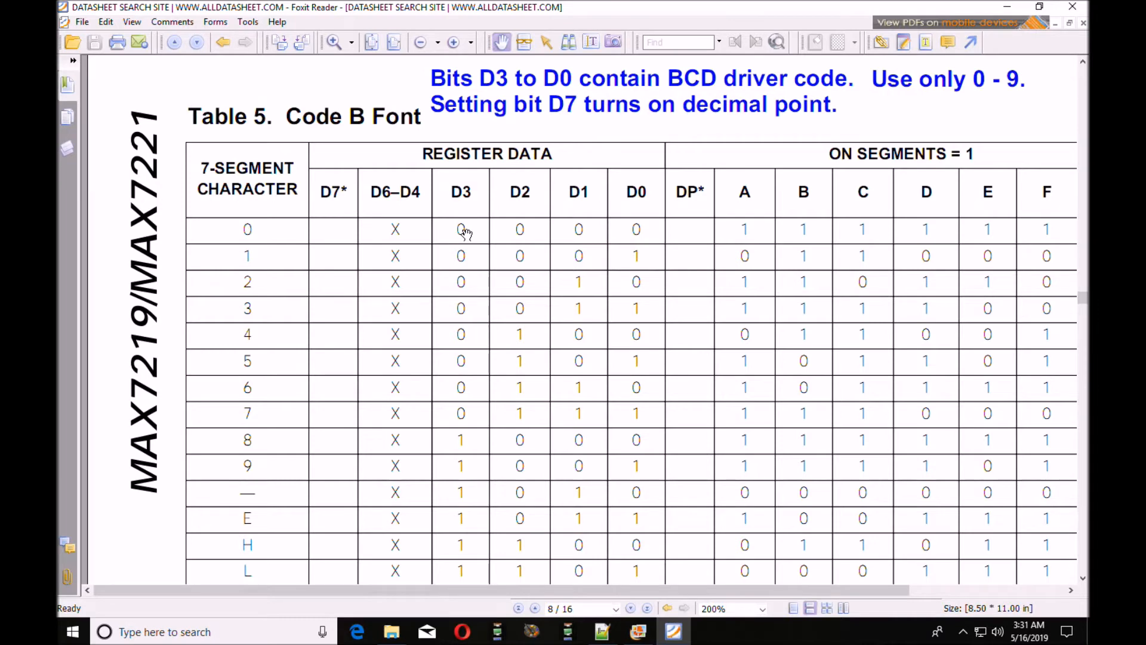
mouse_move(448, 231)
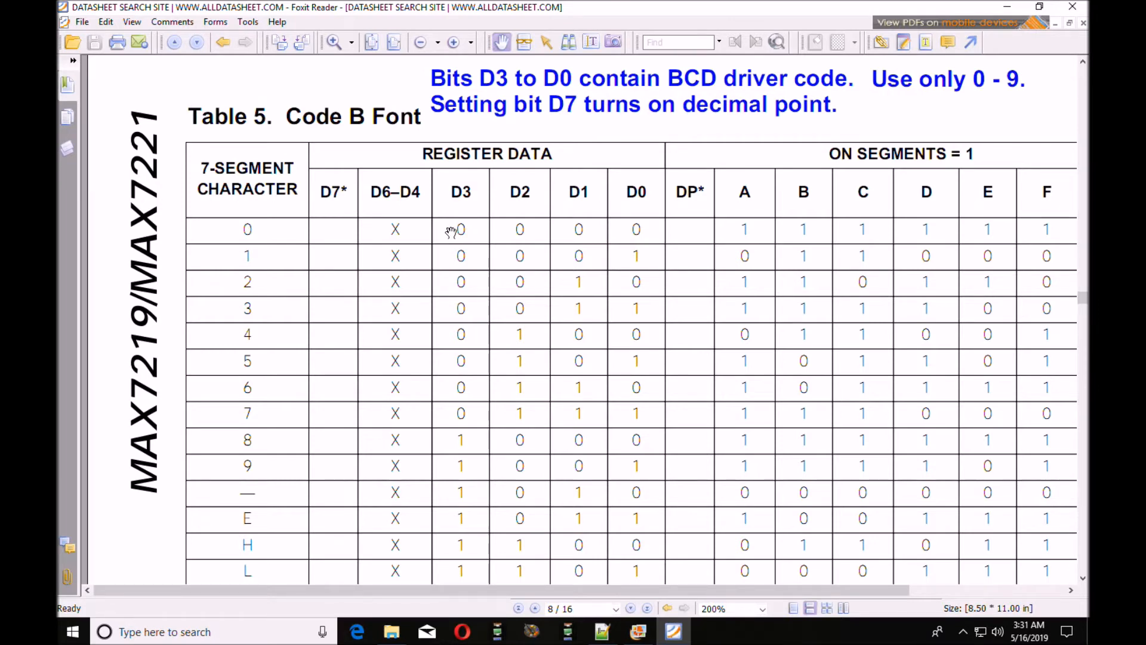
mouse_move(324, 232)
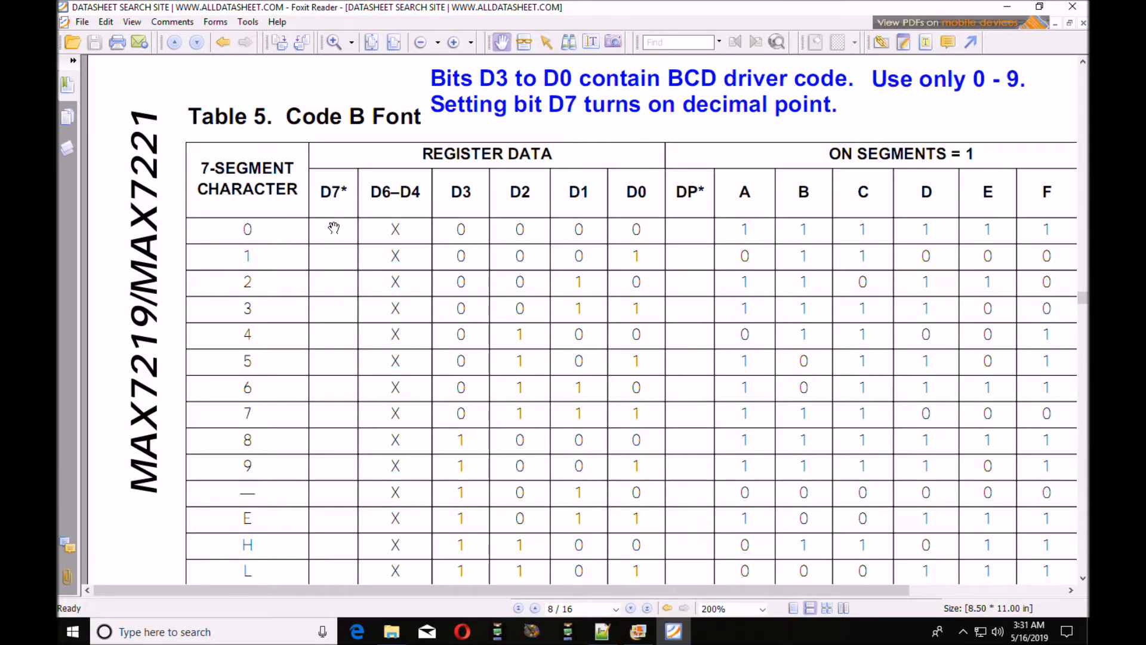
mouse_move(638, 229)
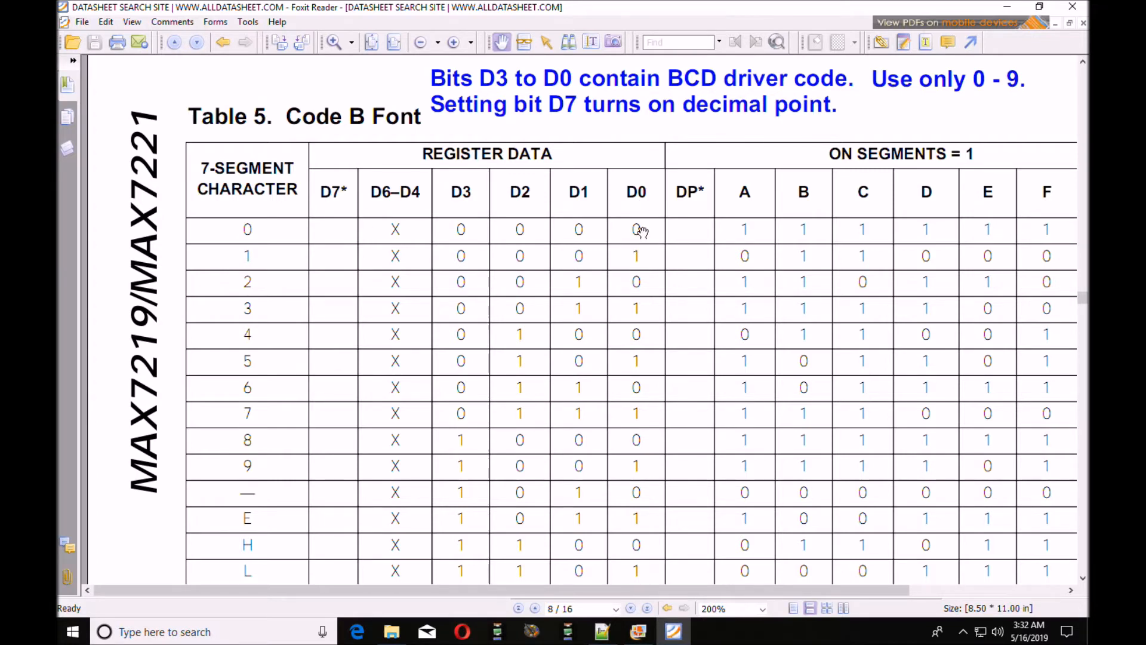
mouse_move(453, 237)
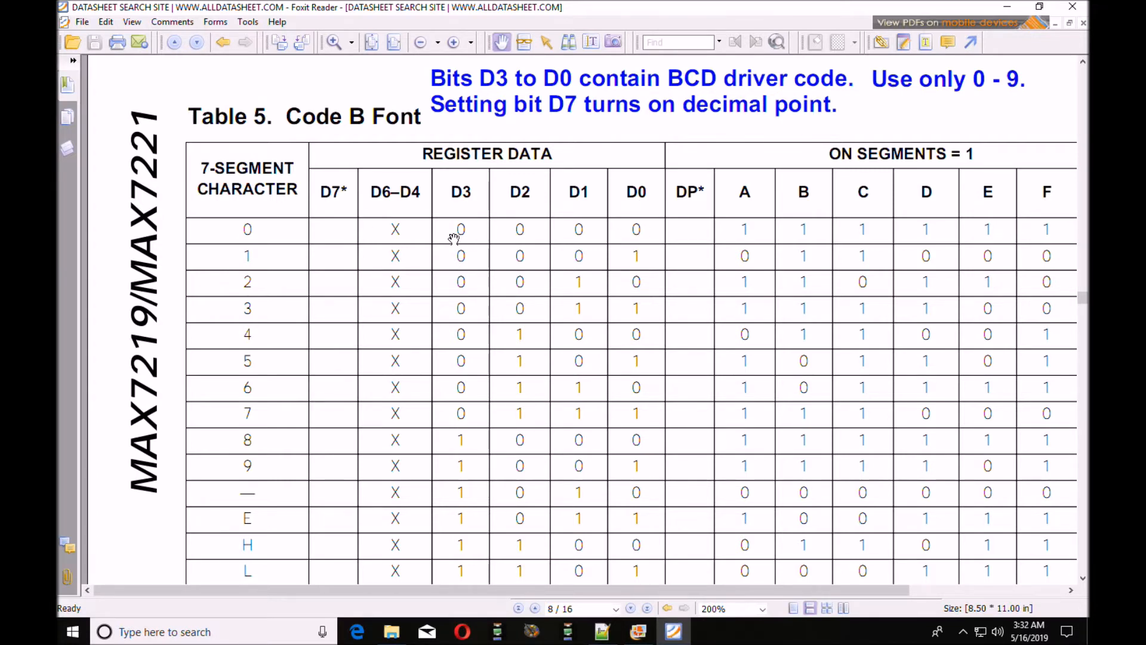
mouse_move(451, 225)
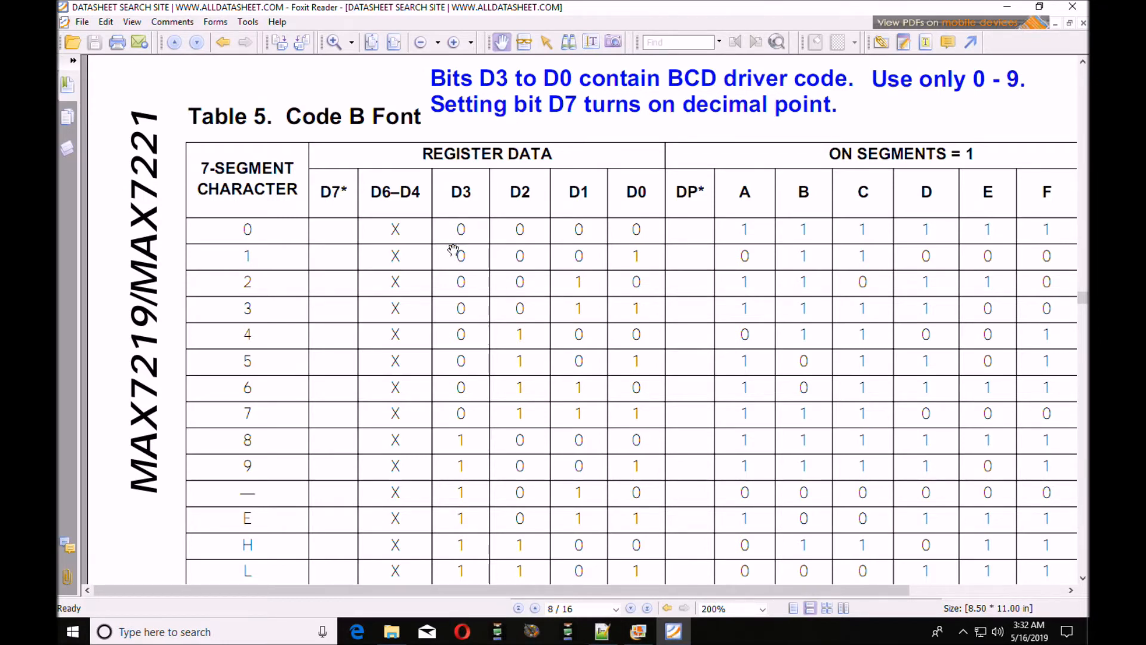
mouse_move(463, 229)
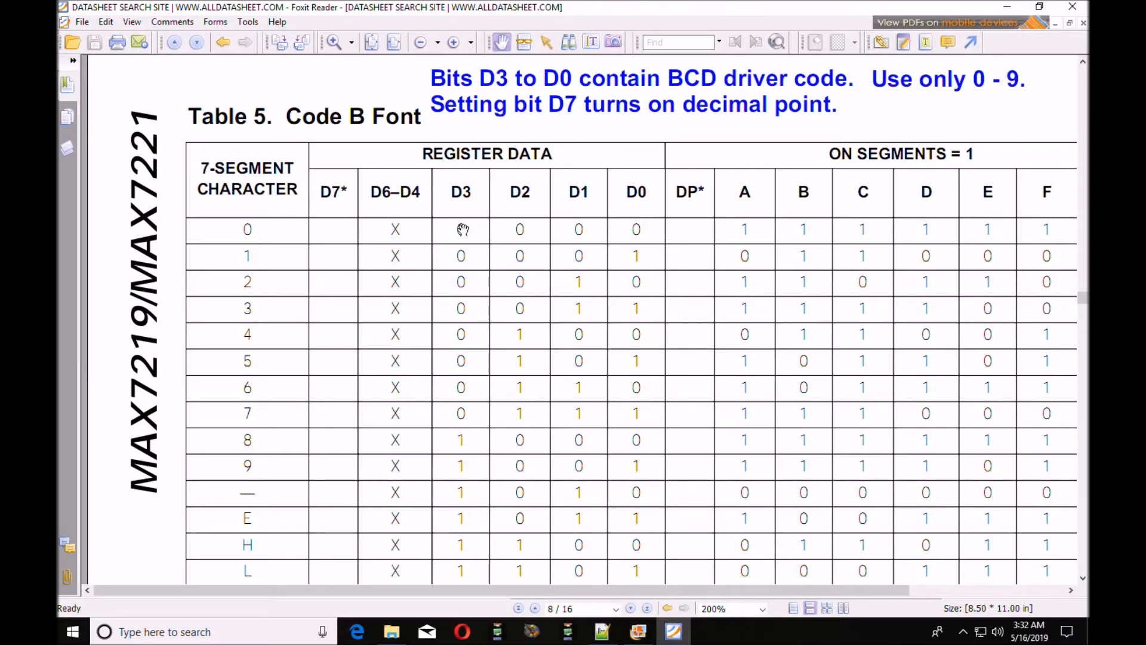
mouse_move(632, 229)
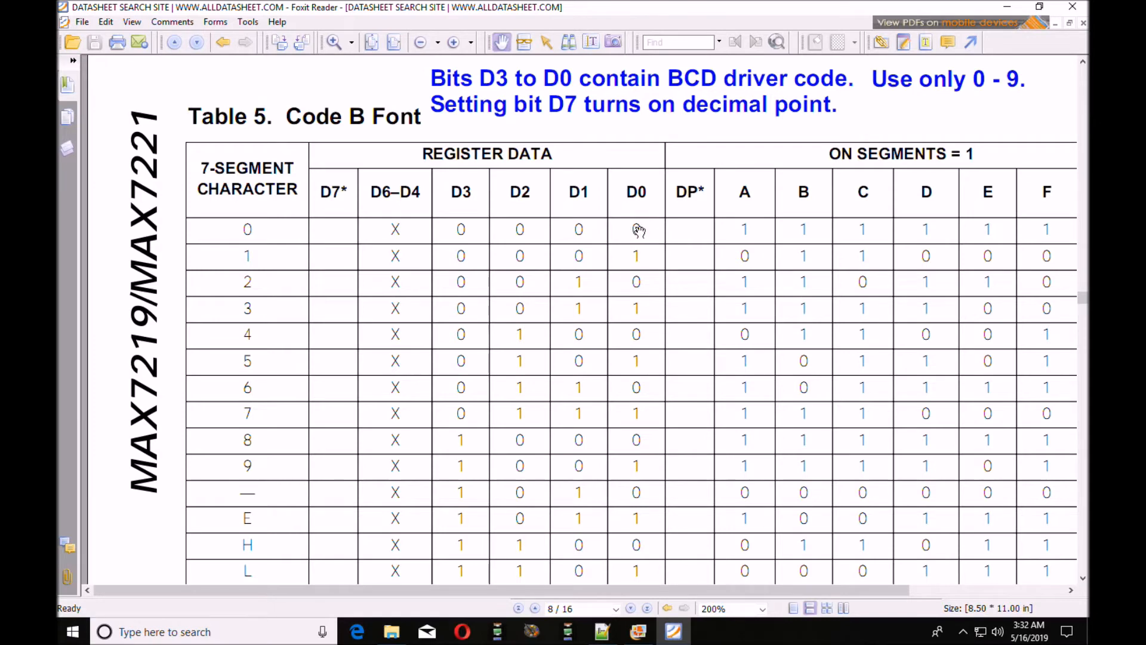
mouse_move(478, 231)
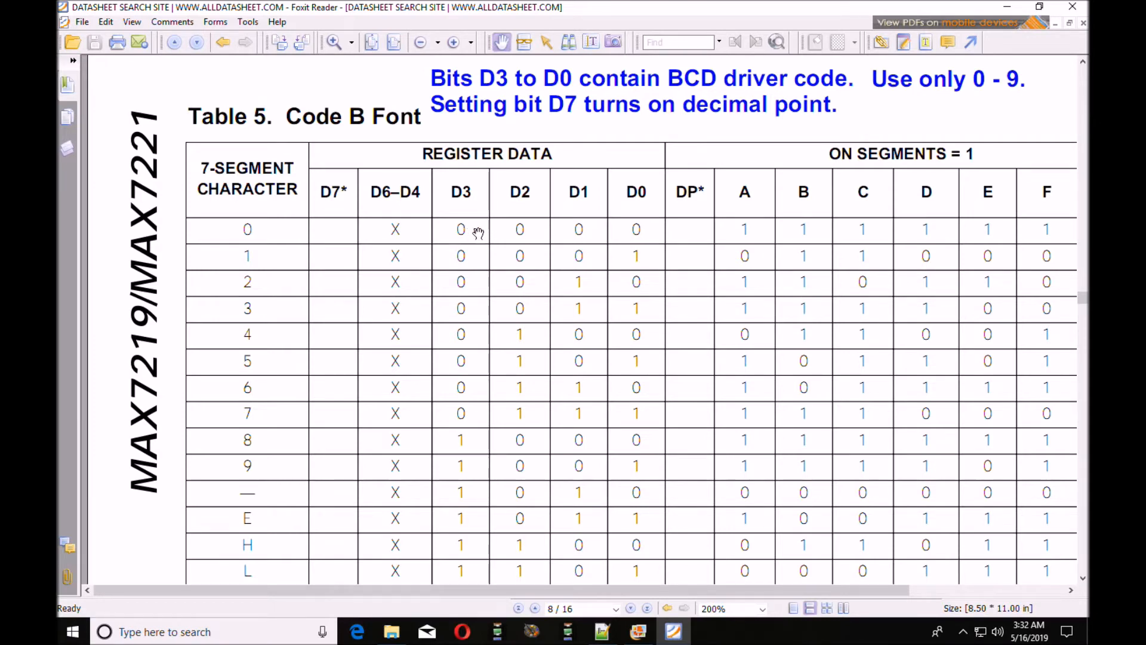
mouse_move(637, 228)
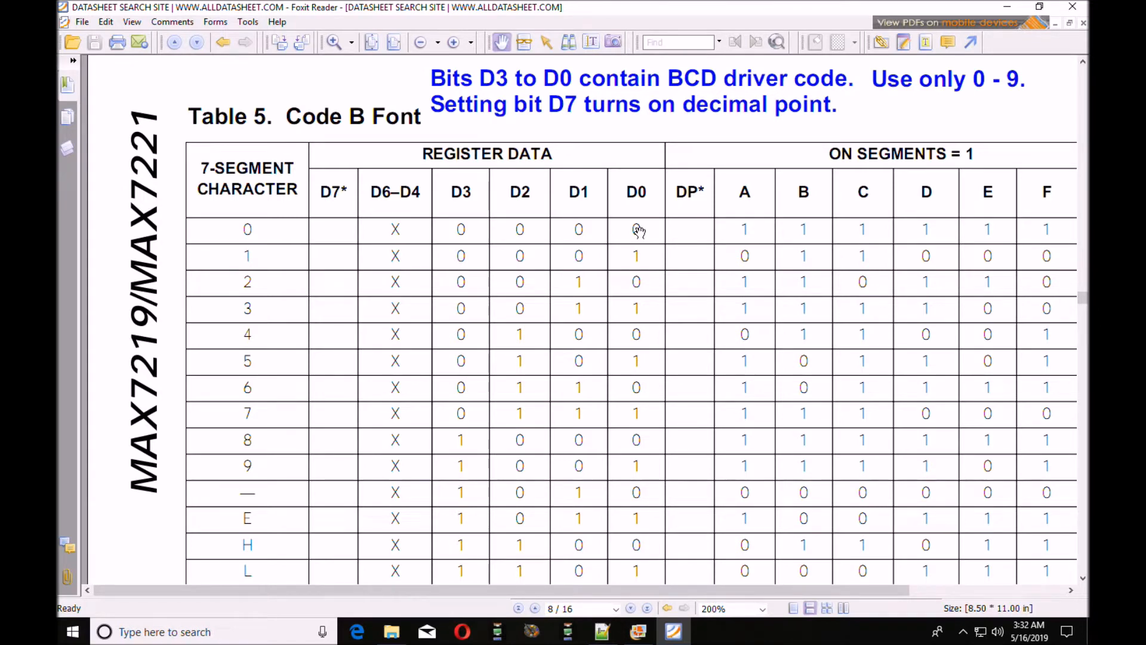
Bring up the Photo Gallery slide showing 162 converted to BCD digits 1, 6, 2
left_click(635, 632)
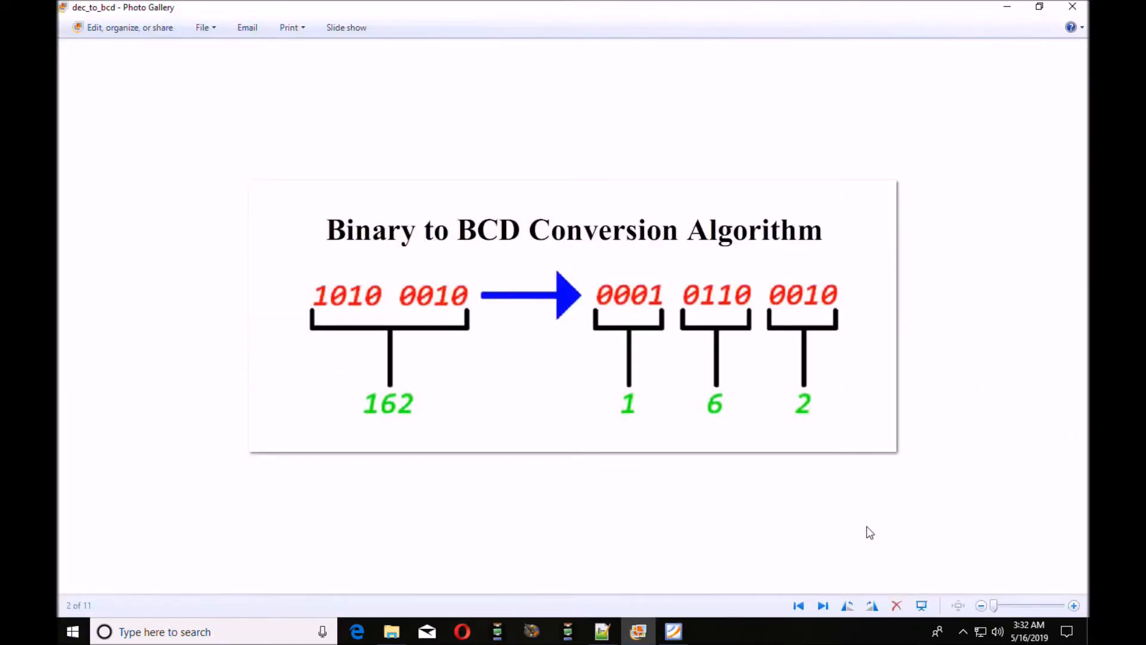
mouse_move(408, 432)
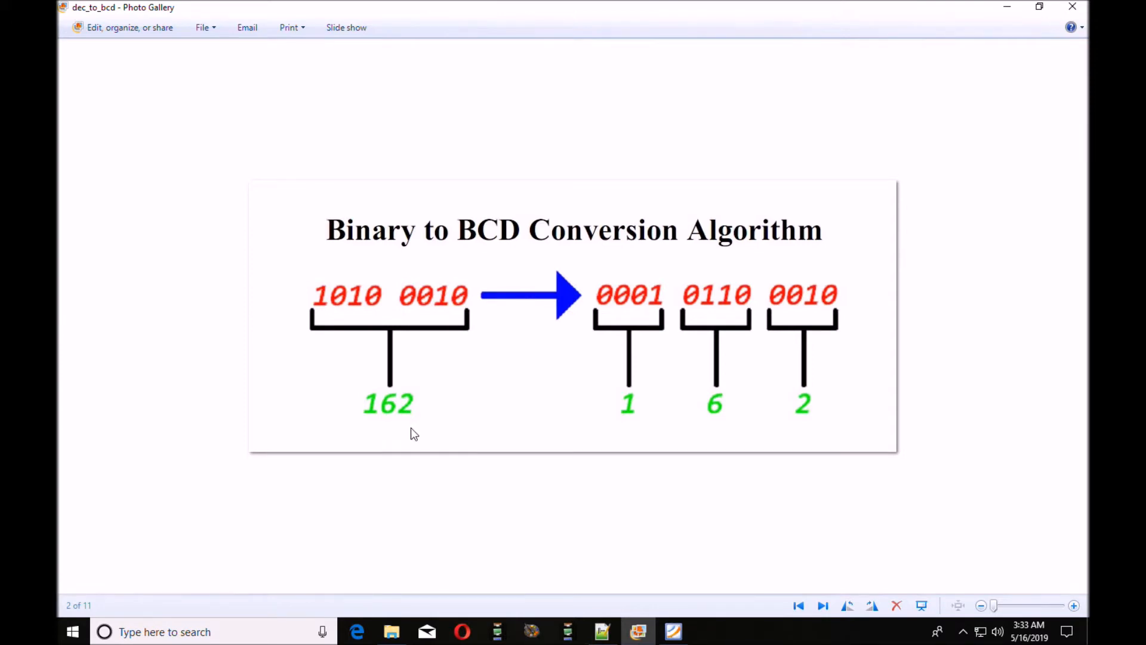
mouse_move(809, 315)
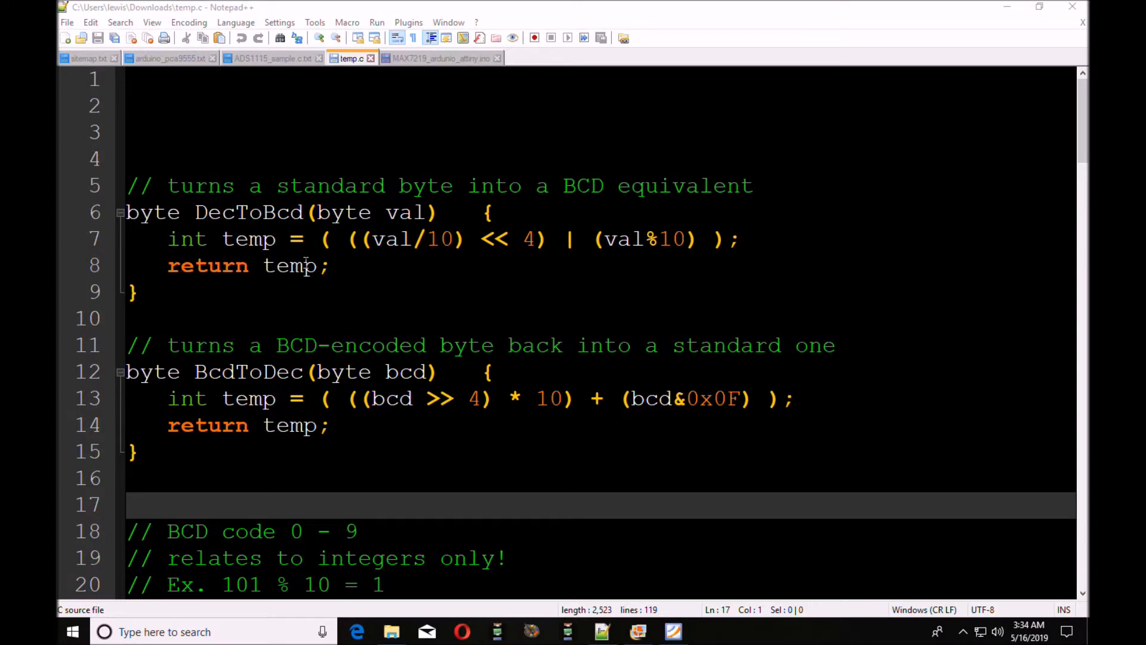
mouse_move(586, 276)
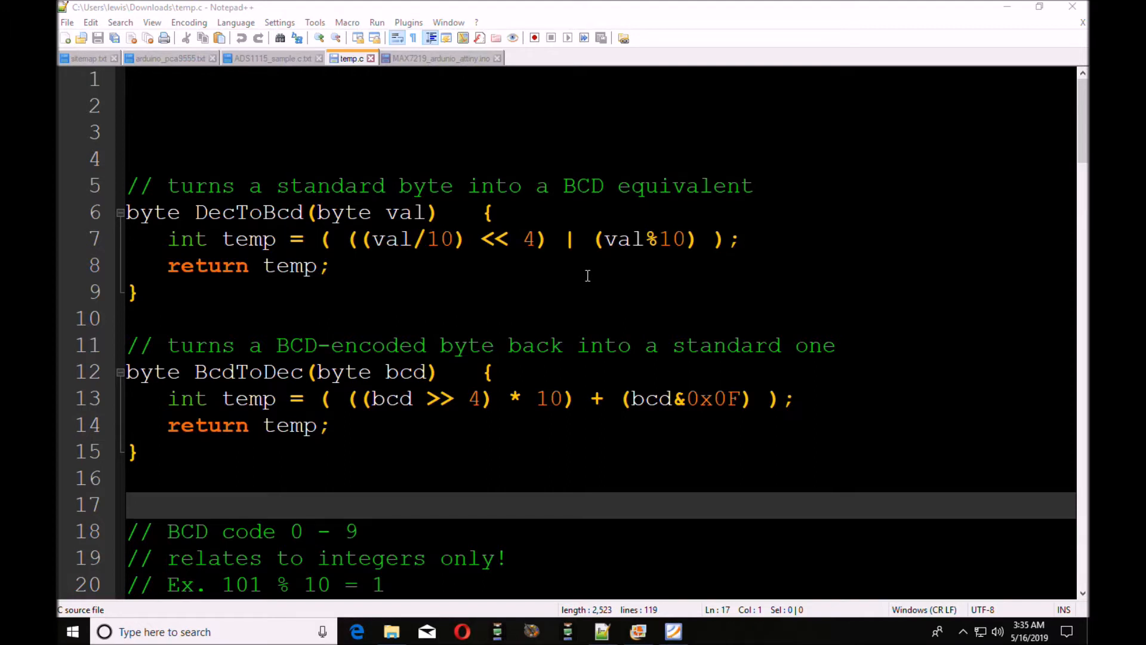
mouse_move(284, 239)
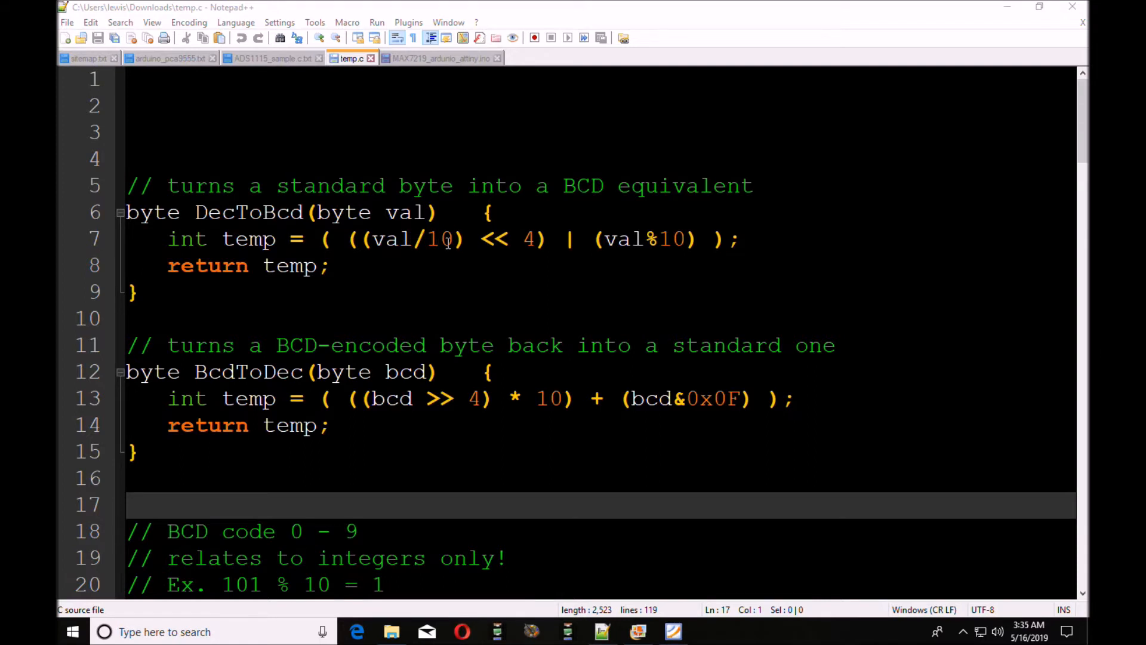
mouse_move(409, 250)
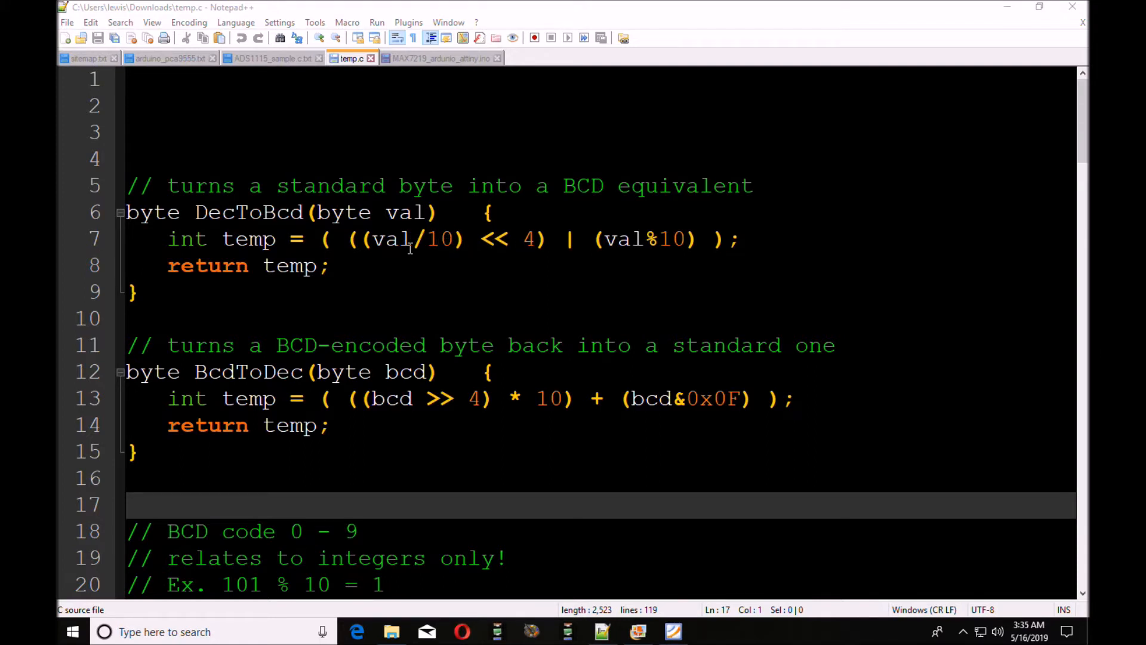
mouse_move(564, 250)
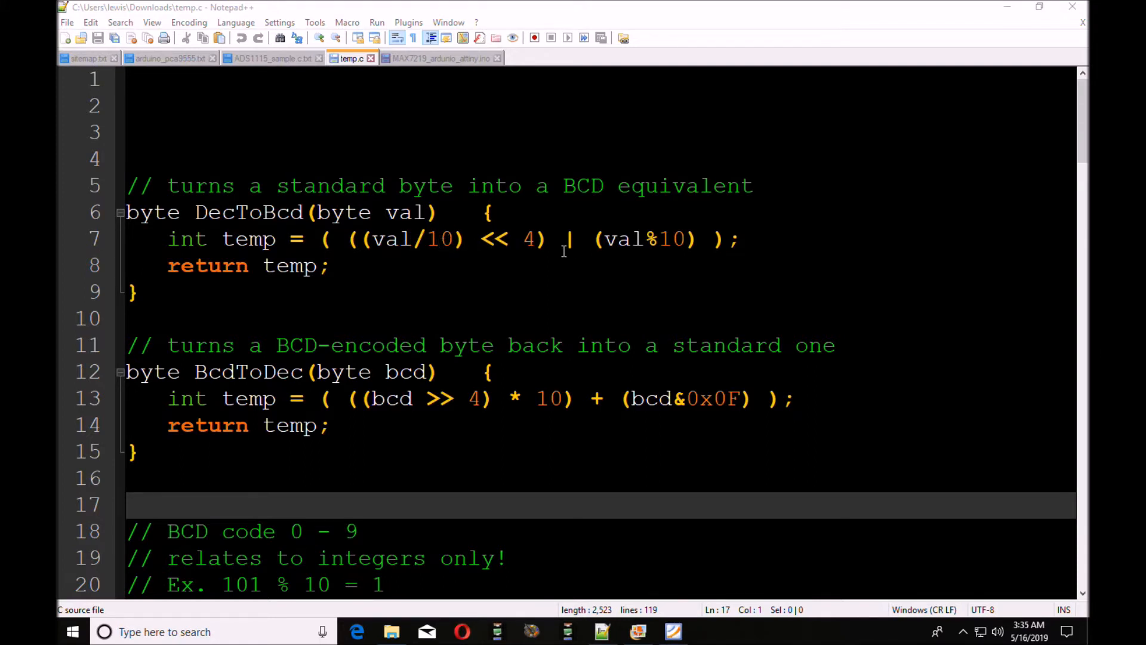
mouse_move(627, 240)
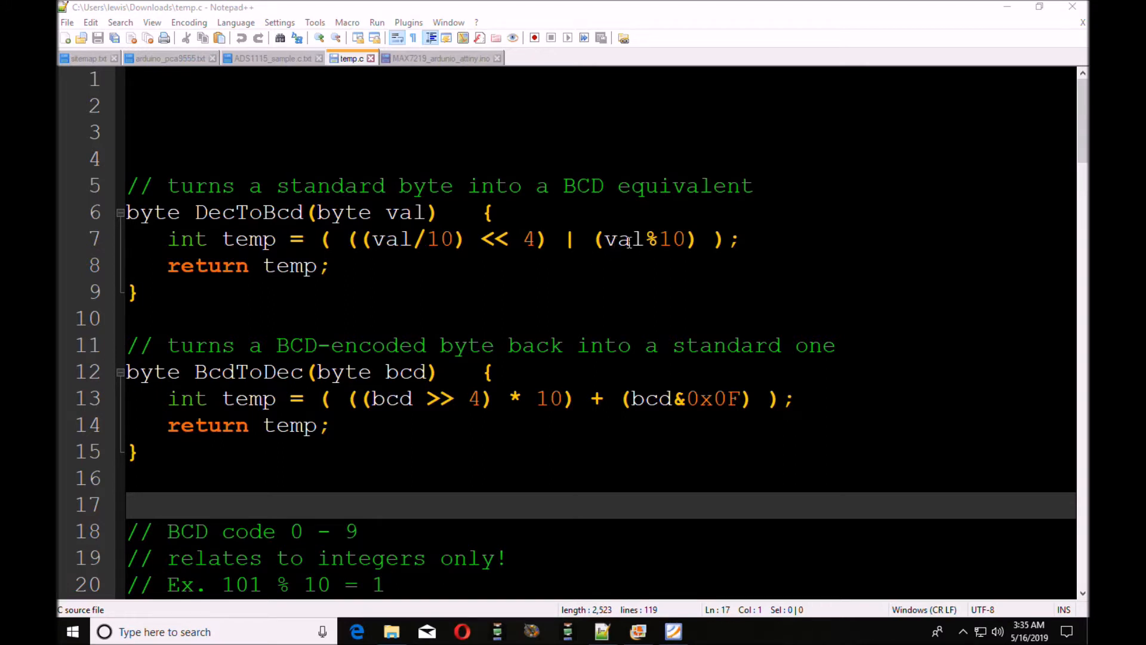
mouse_move(651, 238)
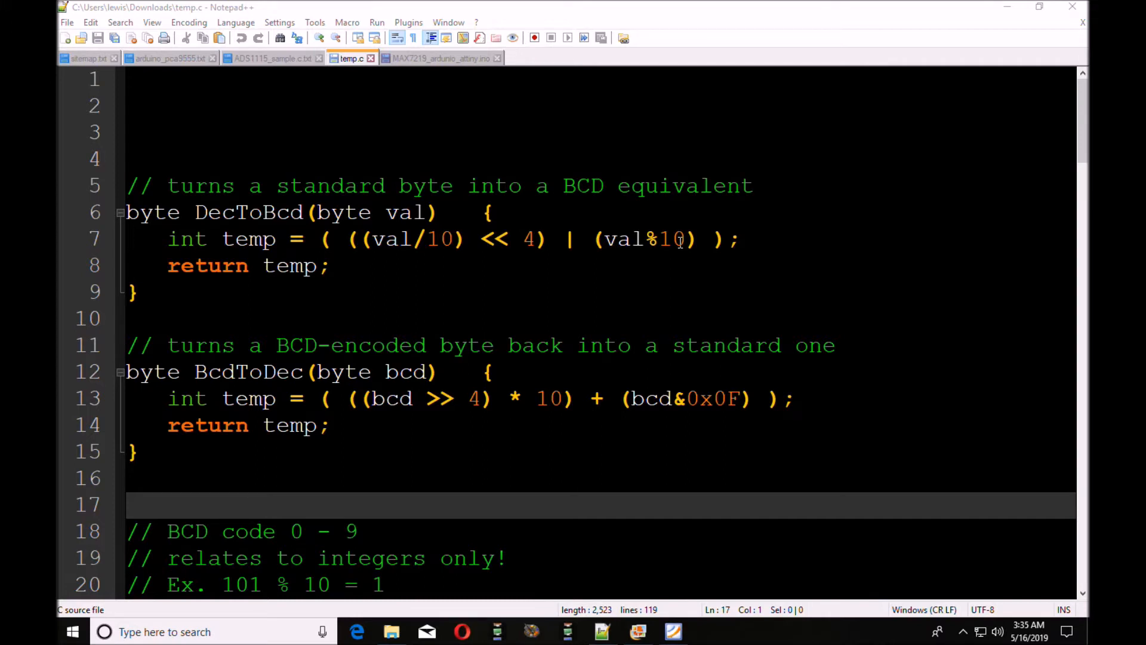
mouse_move(527, 278)
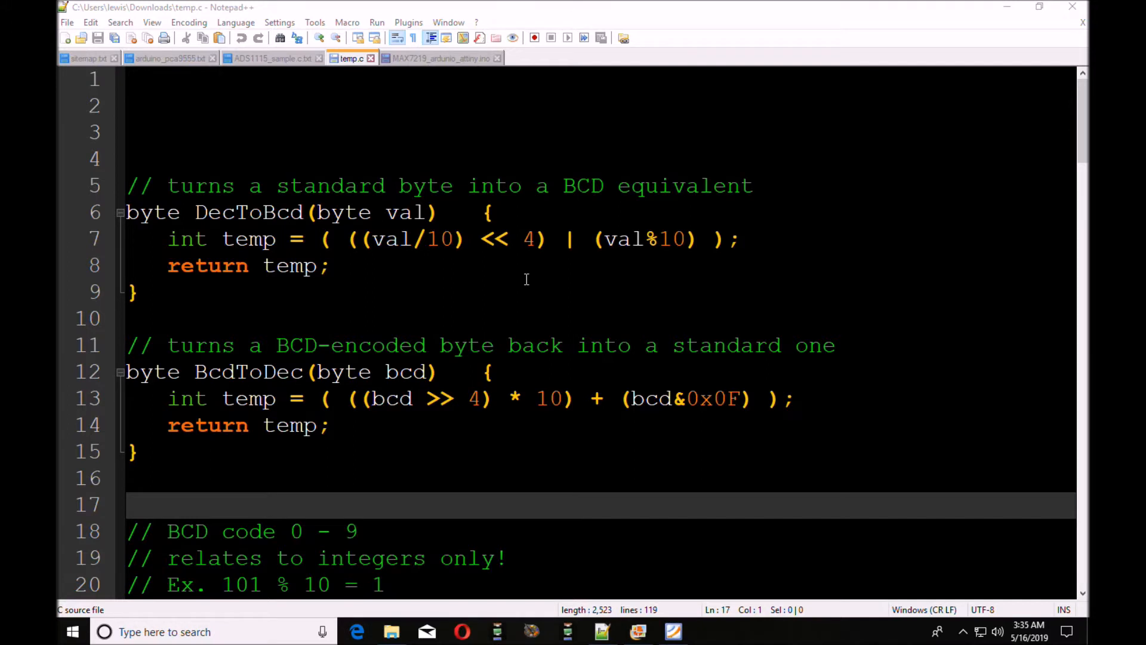
mouse_move(523, 276)
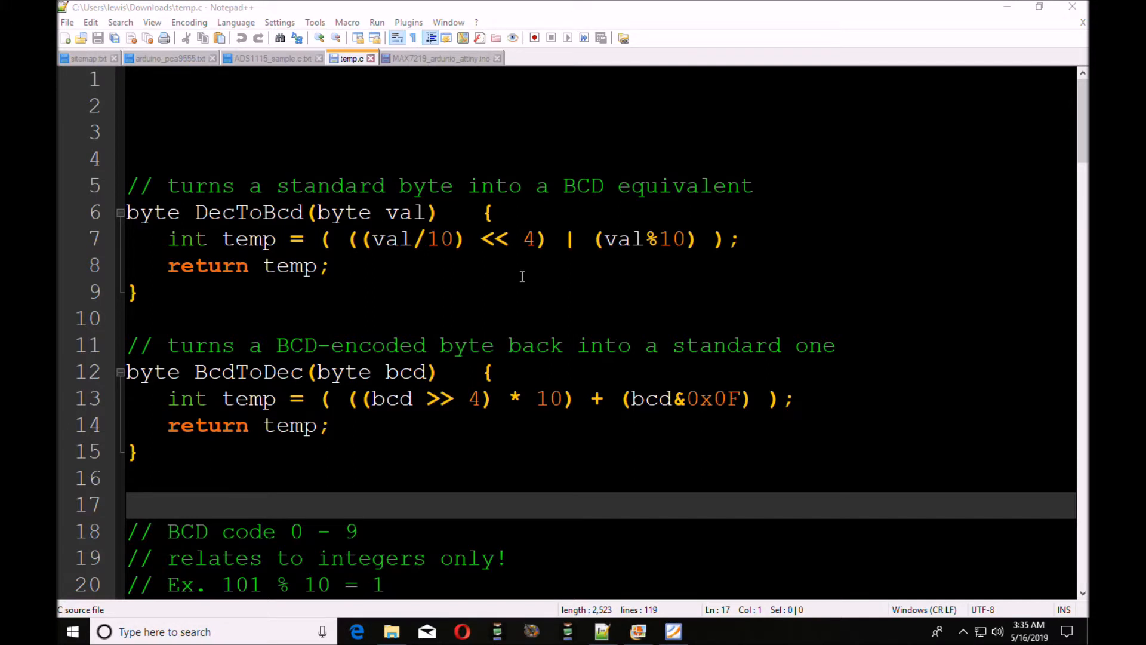
Scroll temp.c down past DecToBcd and BcdToDec to the BCD digit-splitting loop
scroll("down", 3)
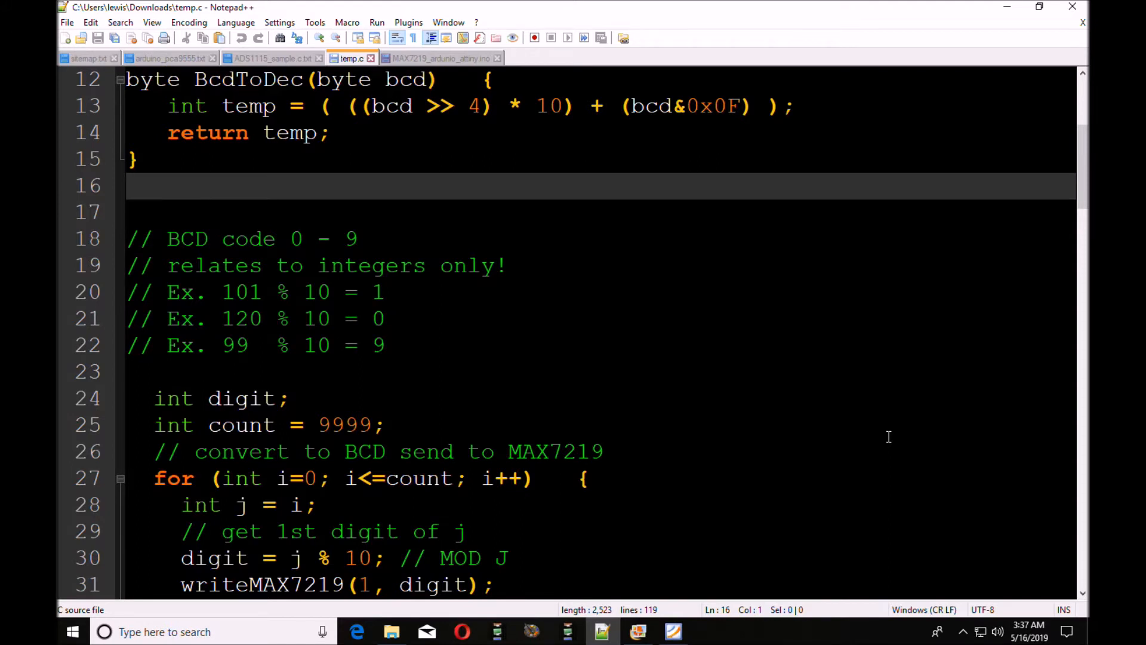
mouse_move(540, 354)
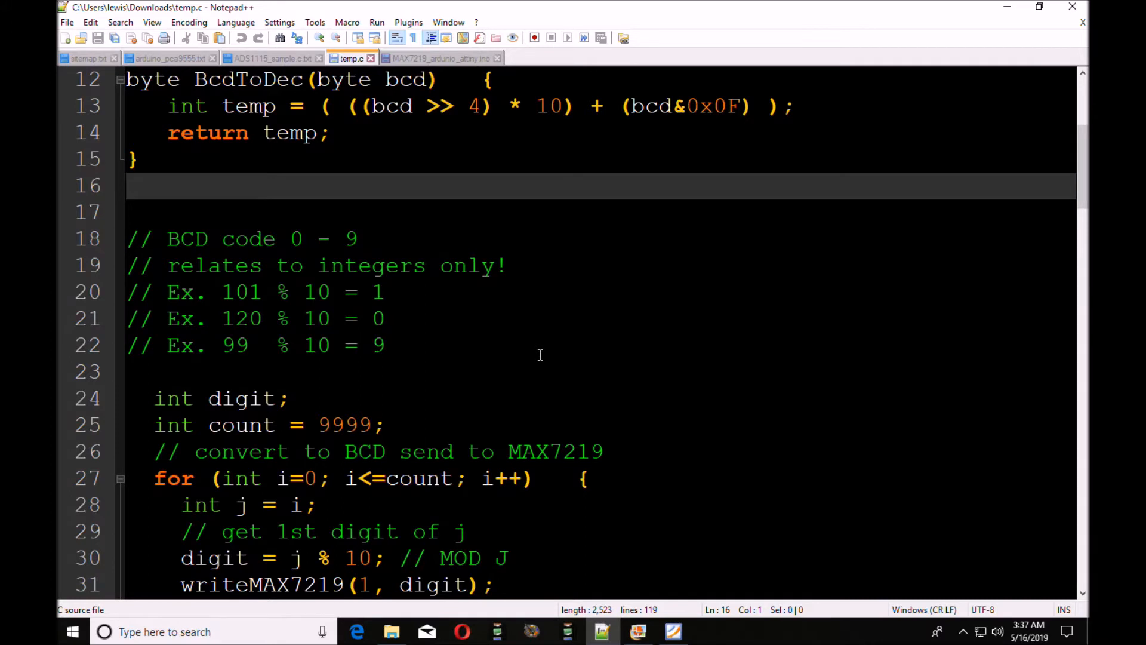
mouse_move(453, 305)
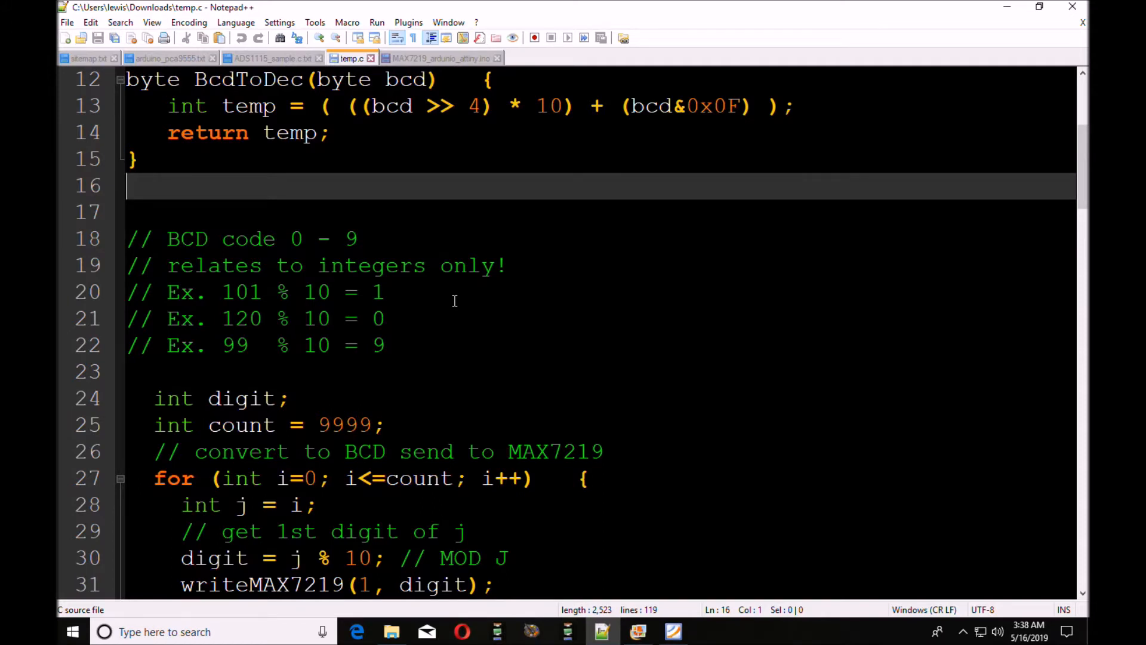
mouse_move(437, 300)
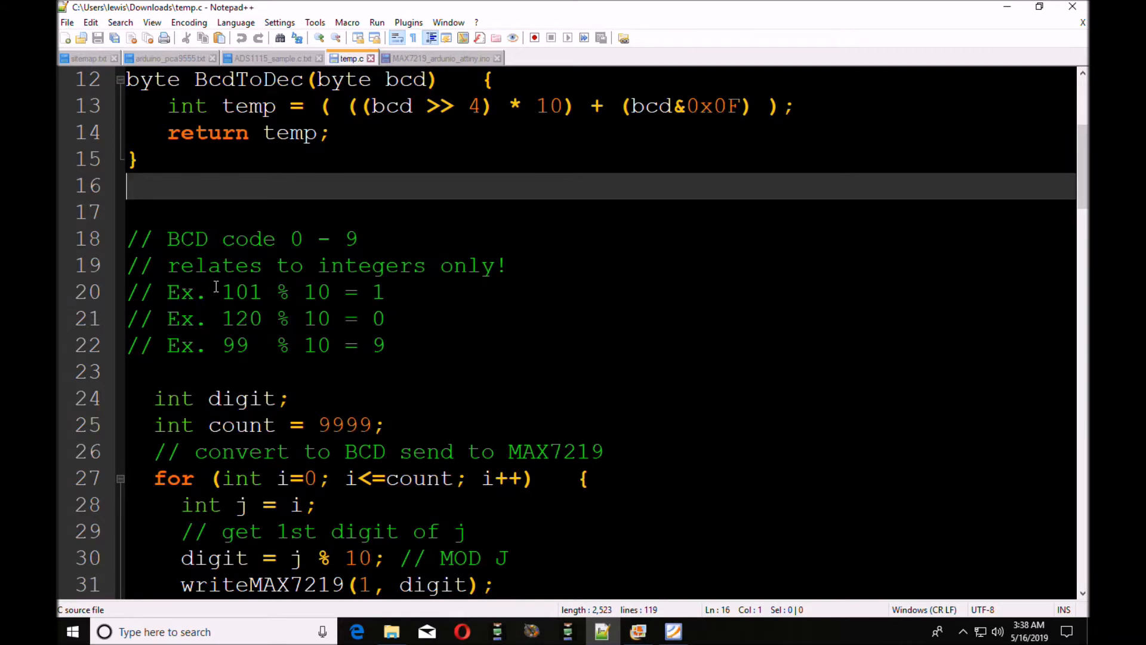
mouse_move(343, 288)
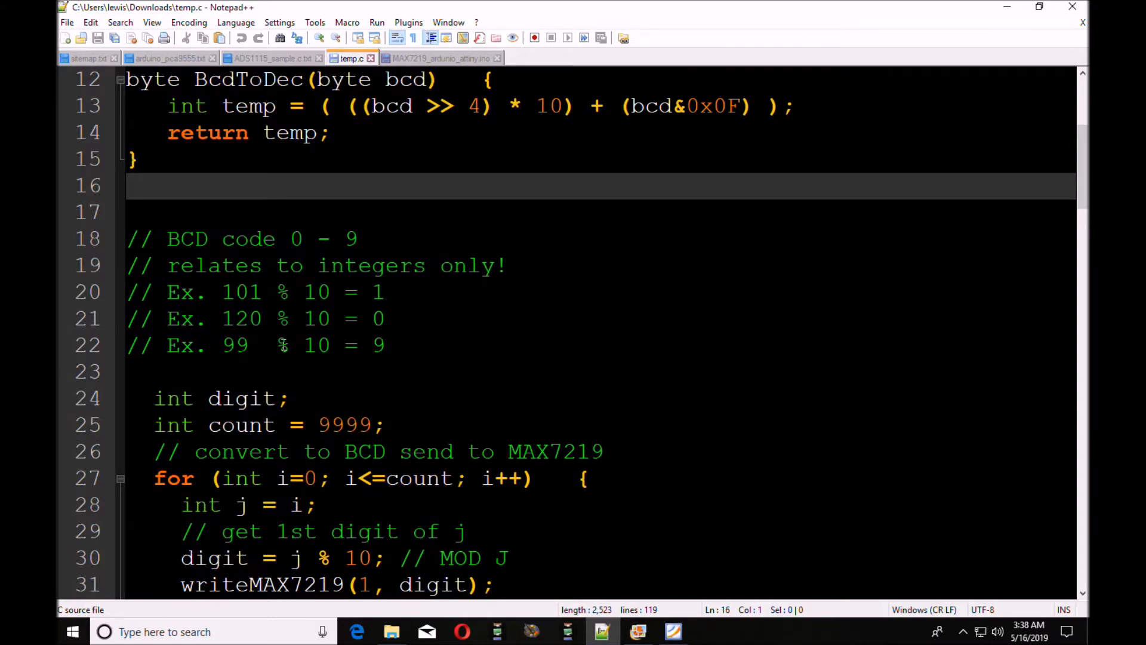
mouse_move(404, 346)
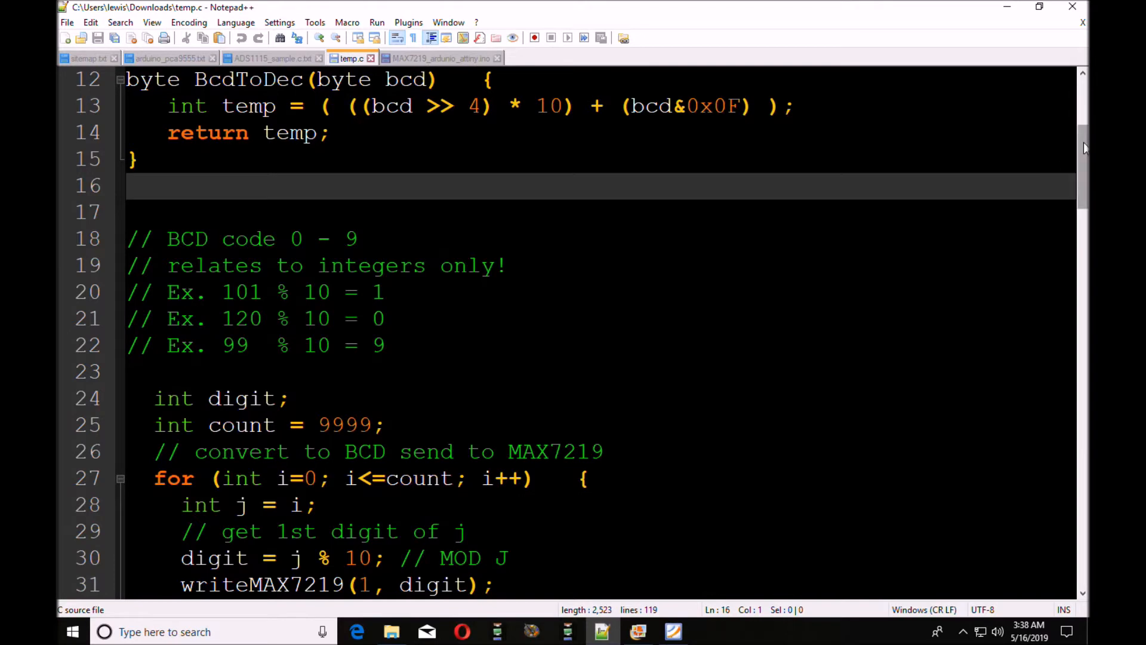
scroll("down", 3)
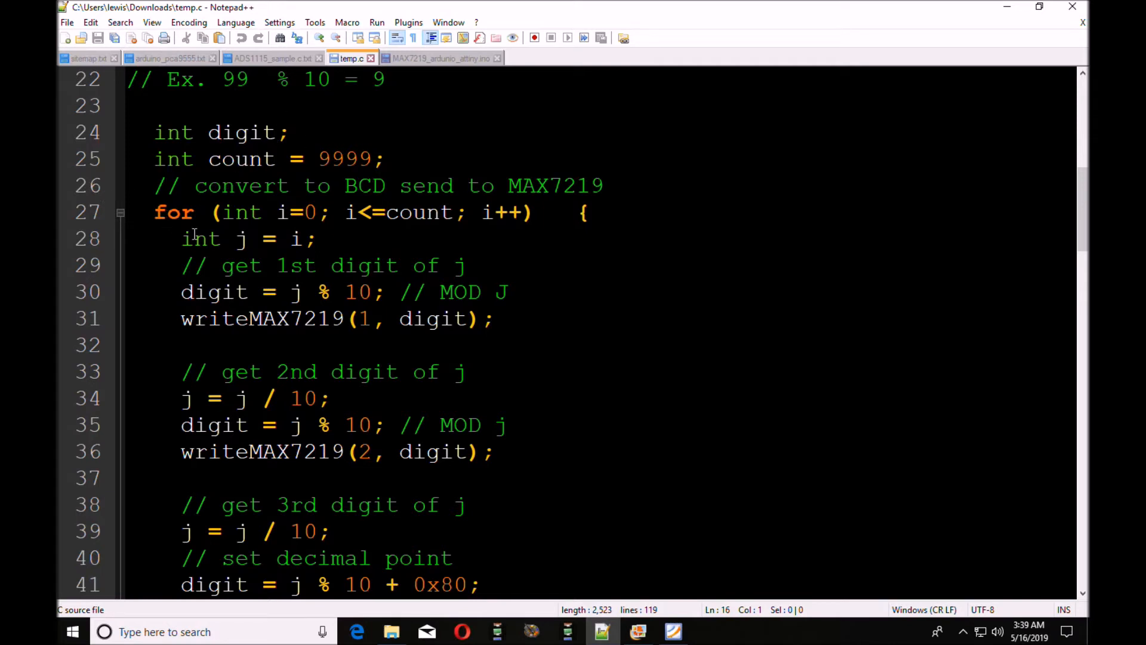
mouse_move(263, 213)
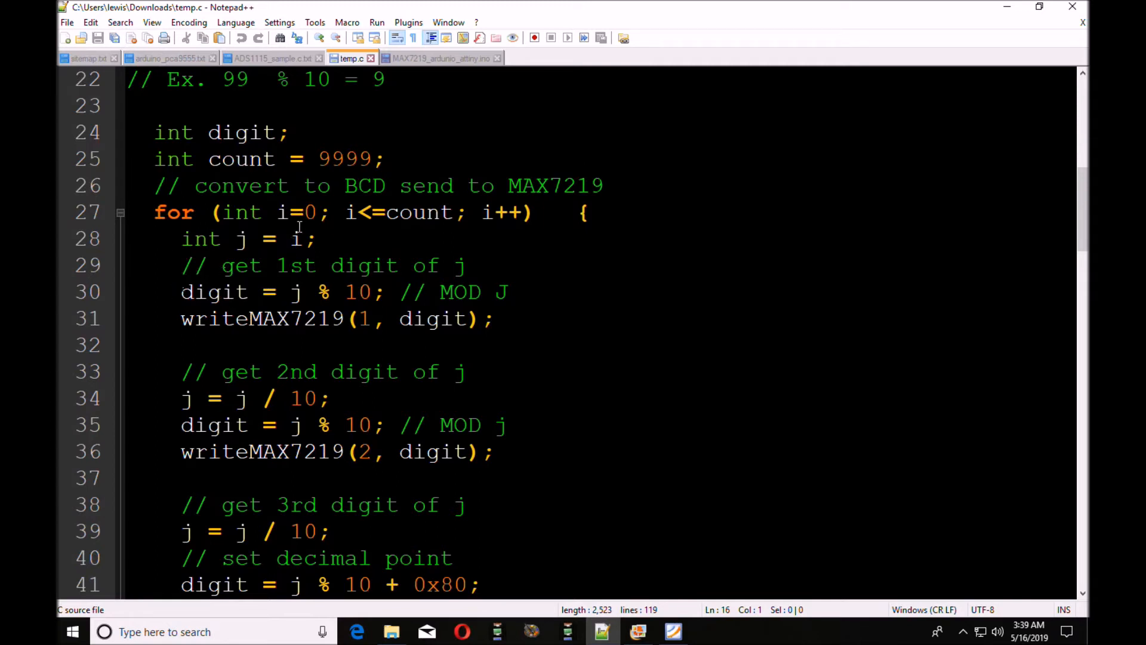
mouse_move(193, 292)
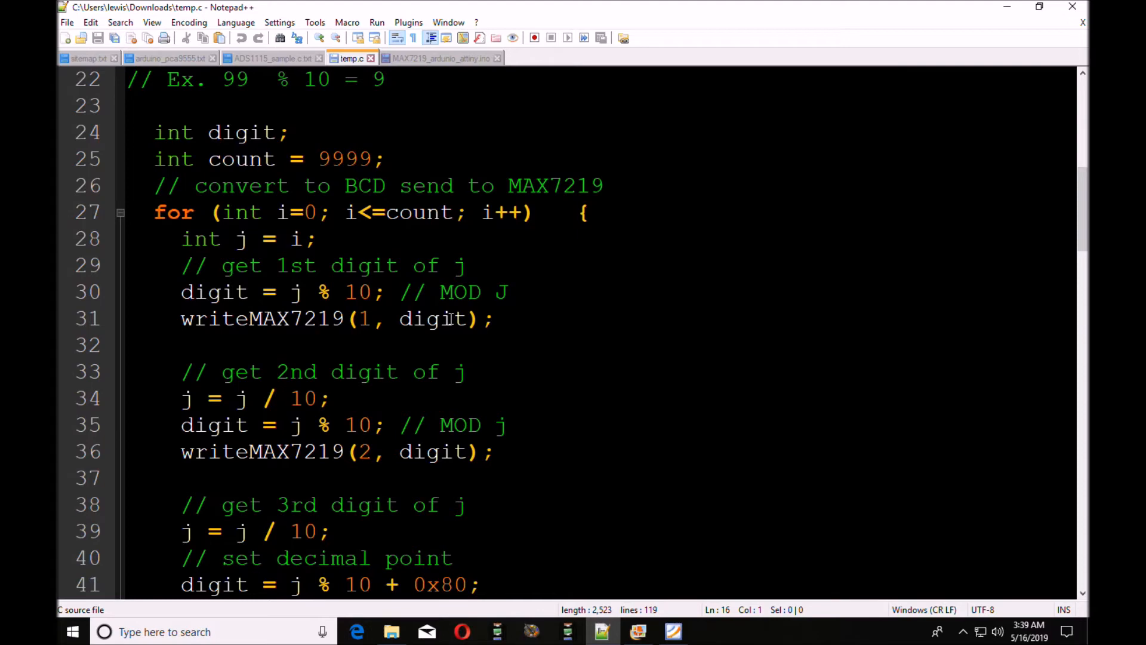
mouse_move(161, 412)
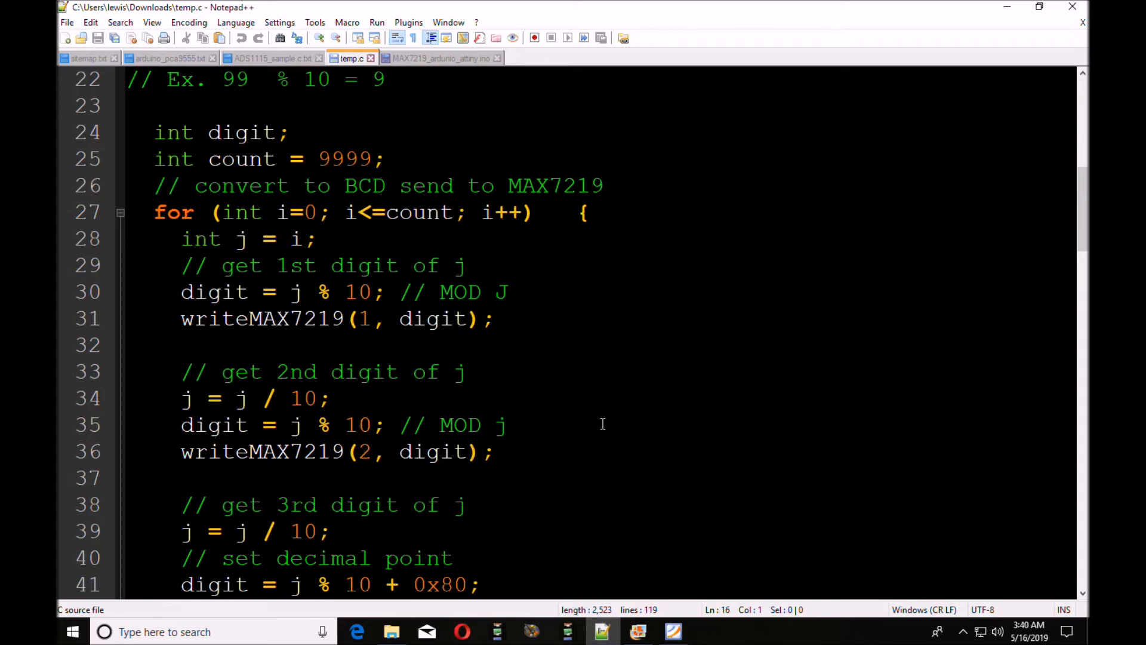
scroll("down", 3)
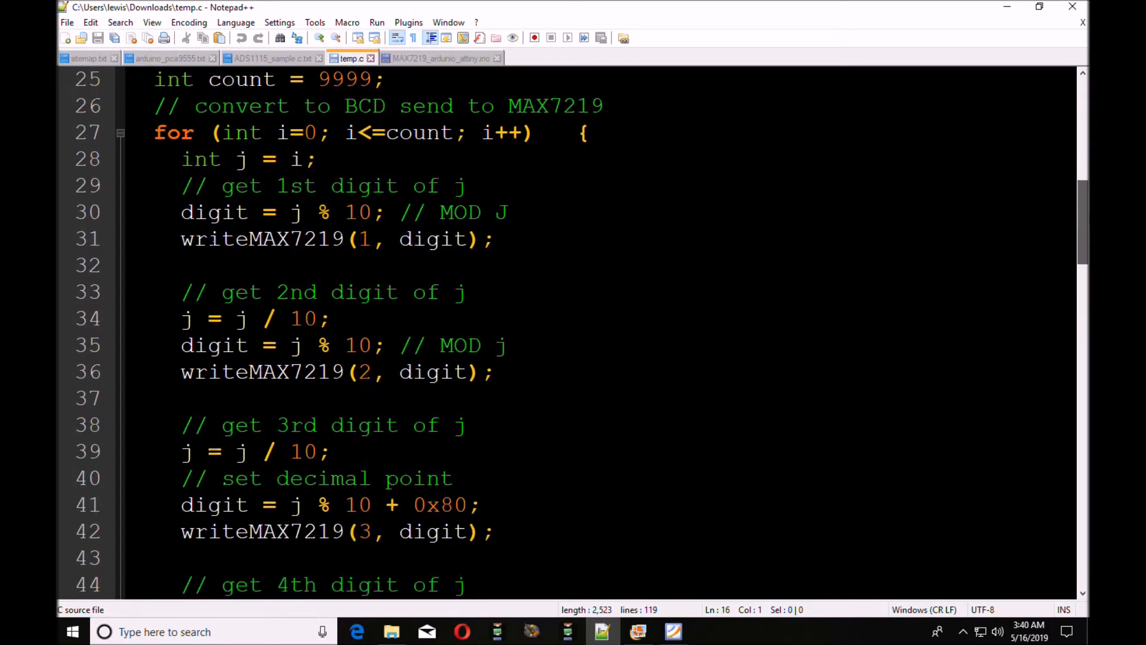
scroll("down", 3)
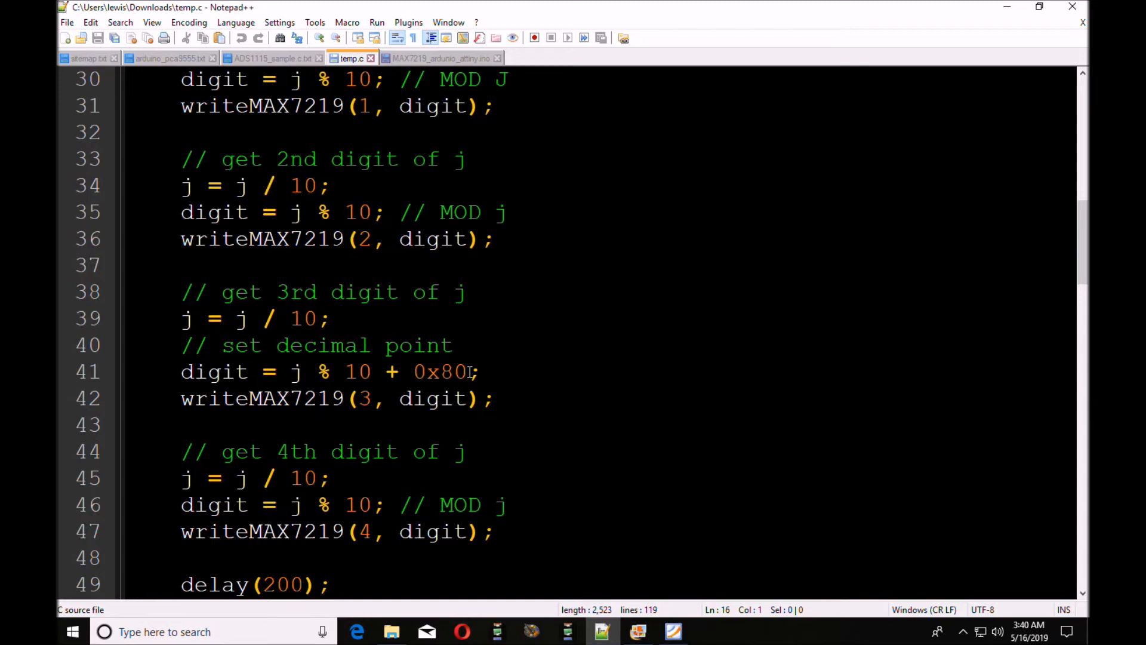
mouse_move(465, 370)
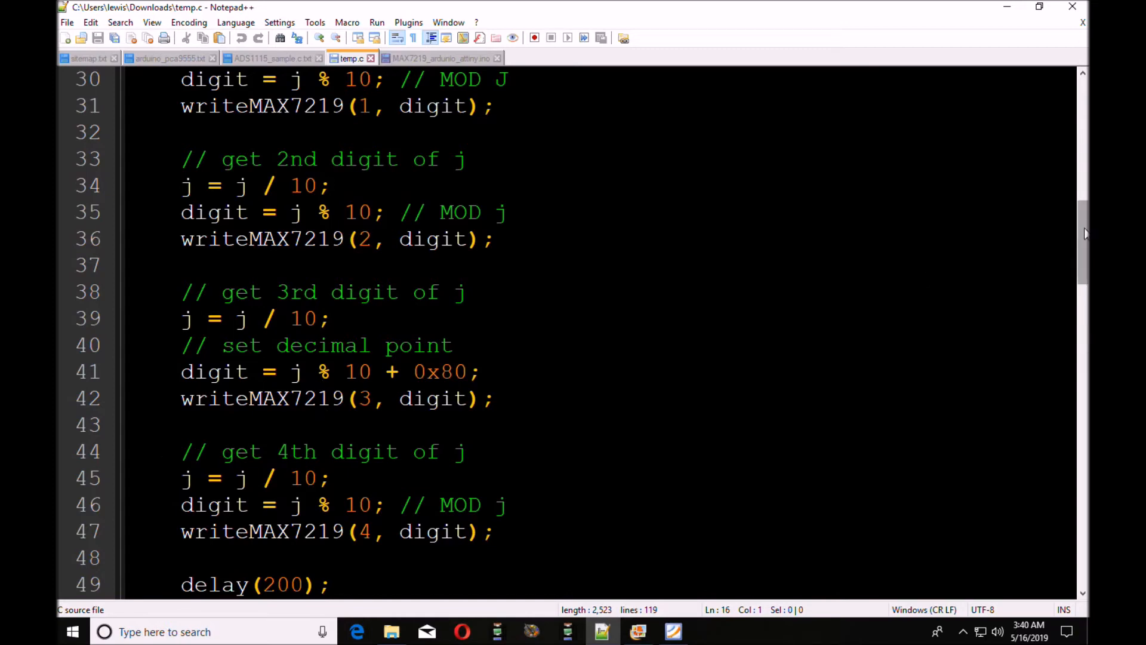
scroll("down", 3)
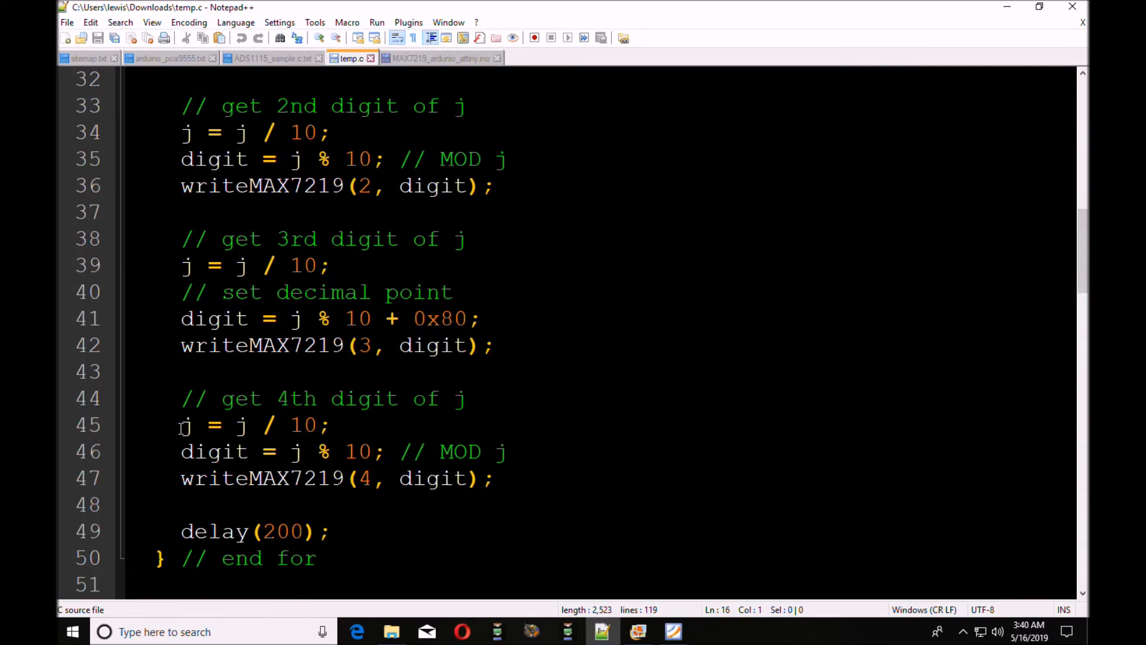
mouse_move(293, 424)
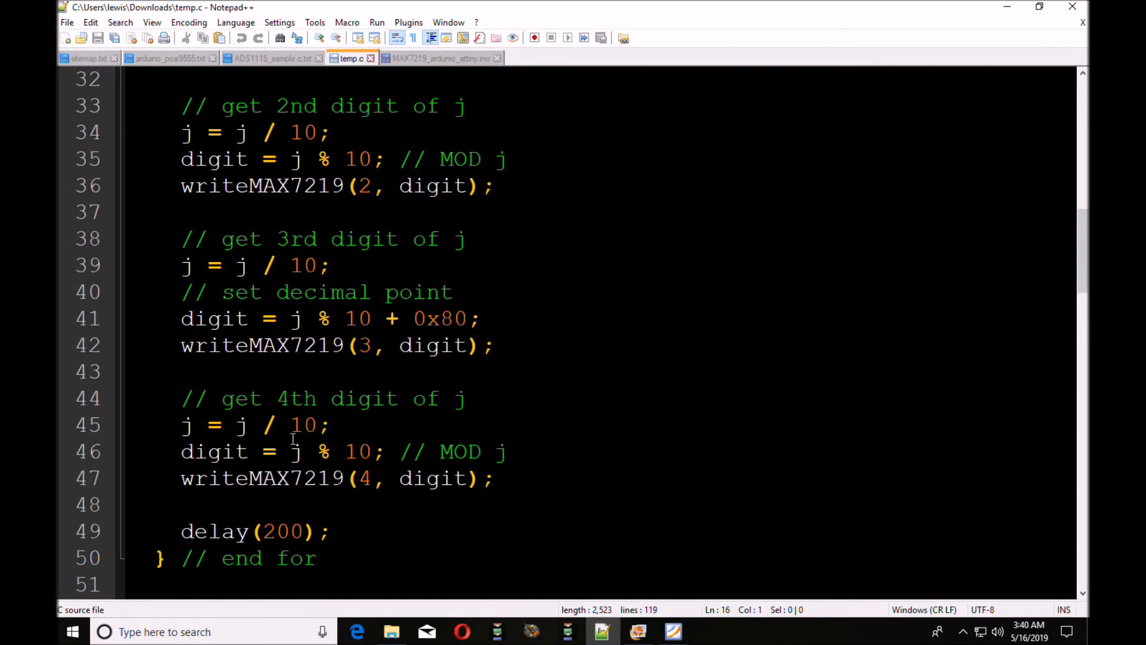
mouse_move(154, 96)
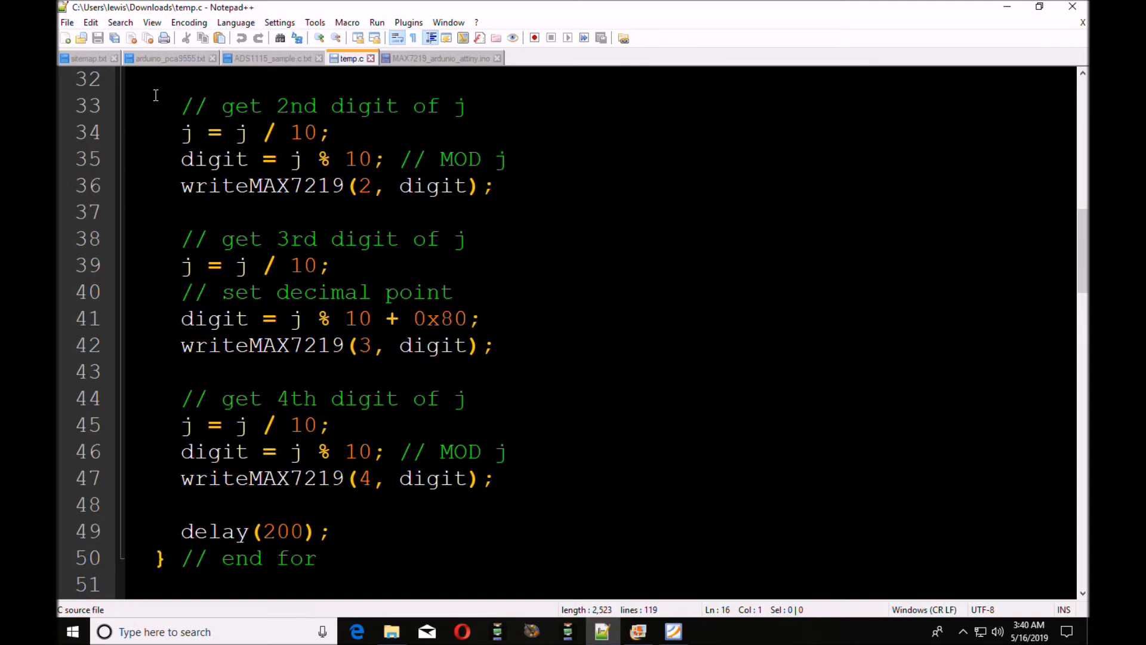
mouse_move(263, 221)
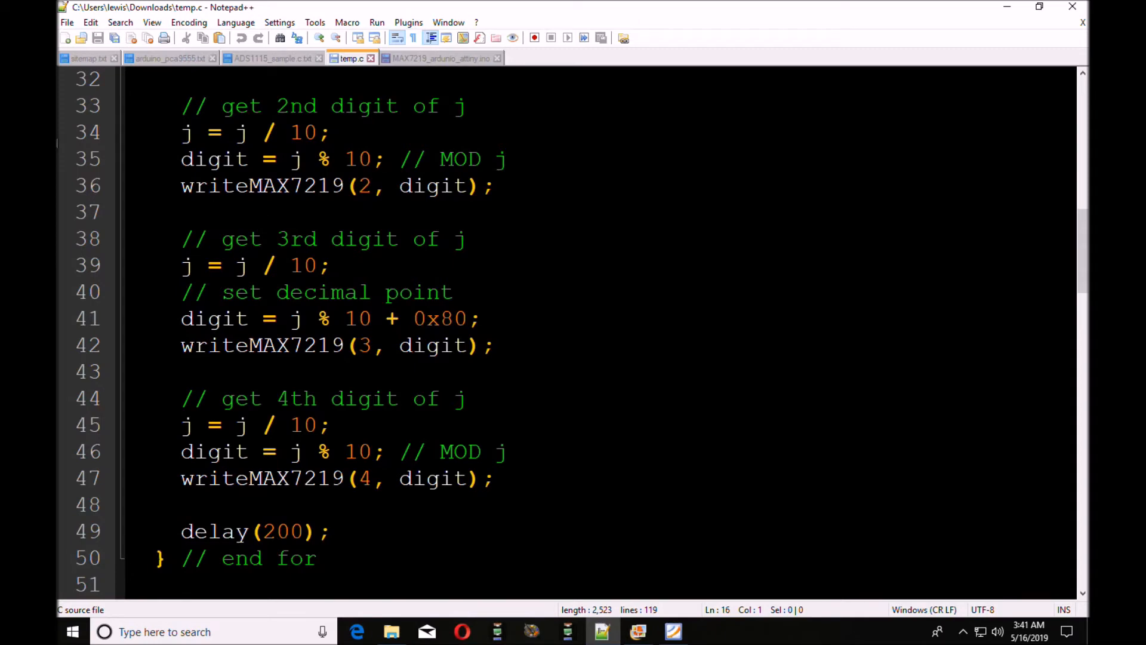
mouse_move(482, 232)
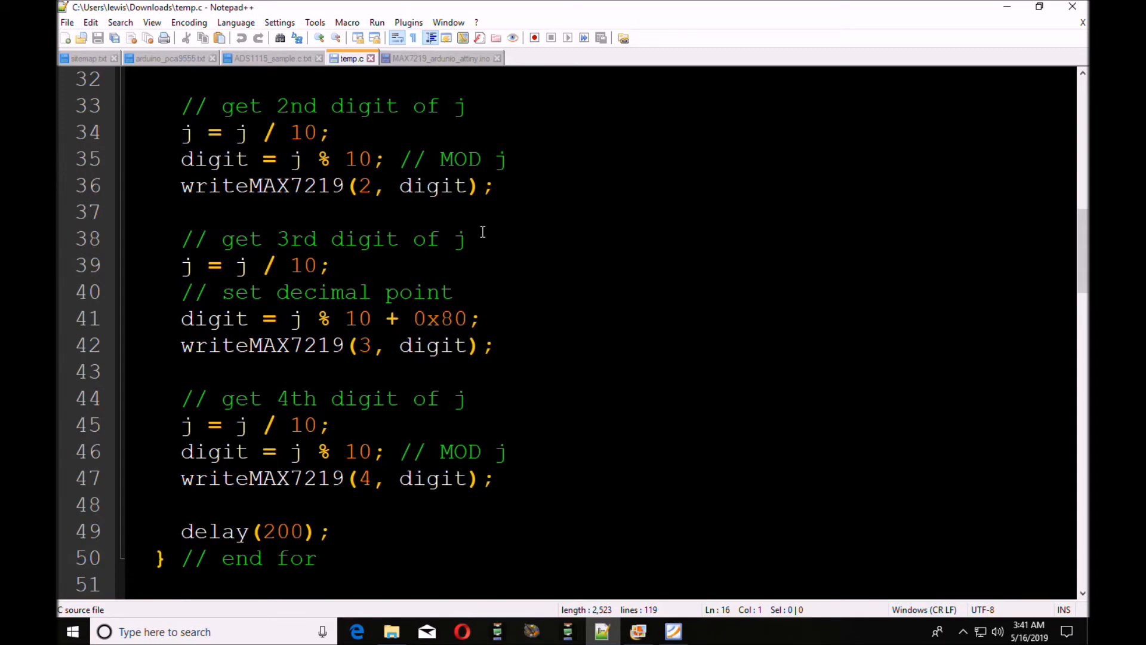
mouse_move(533, 250)
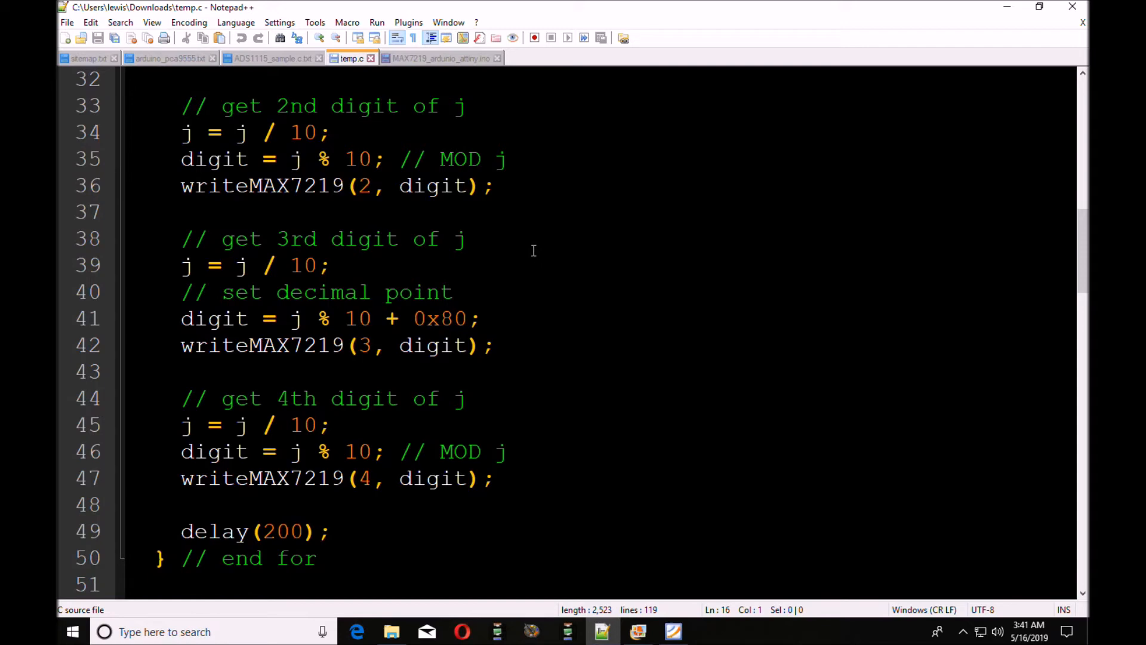
left_click(440, 59)
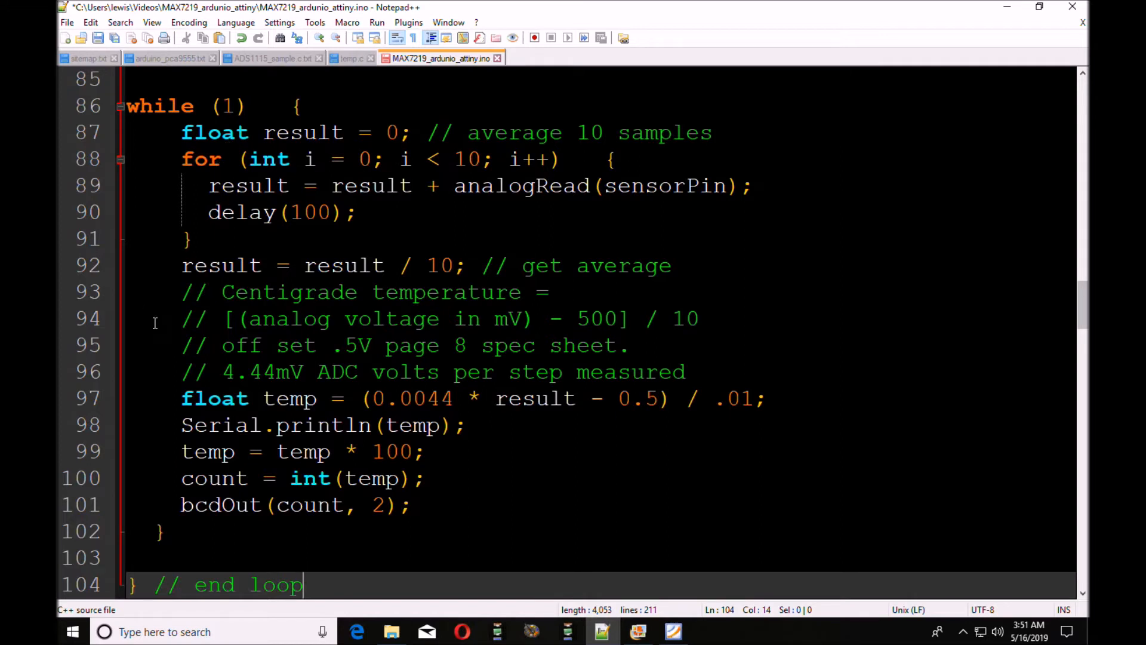
mouse_move(167, 398)
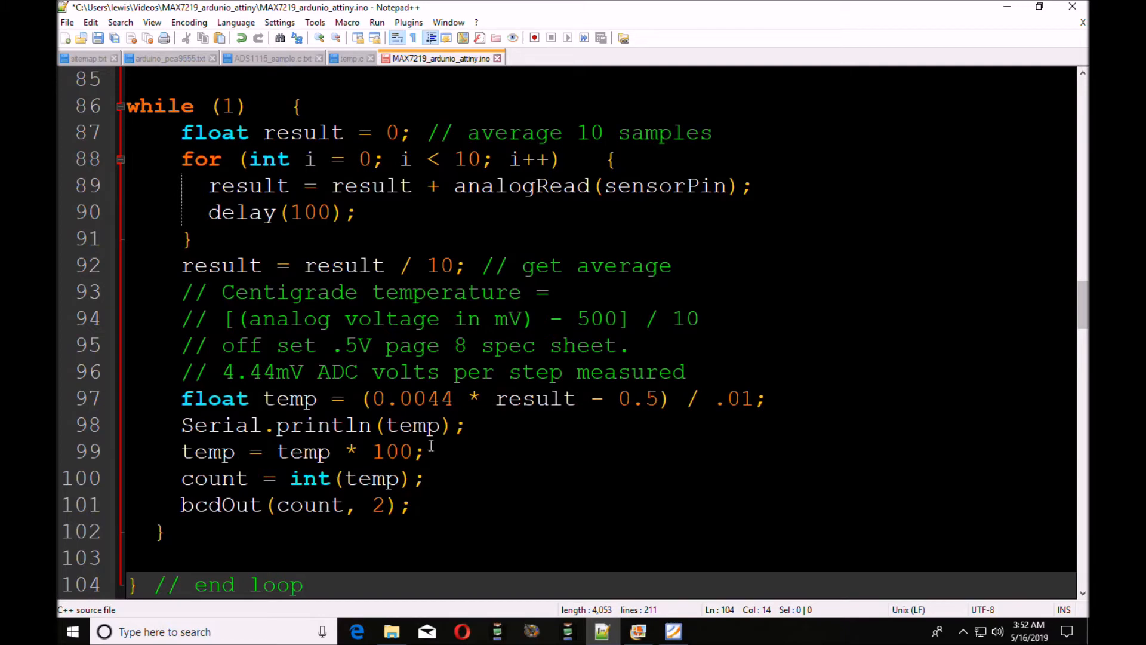
mouse_move(445, 452)
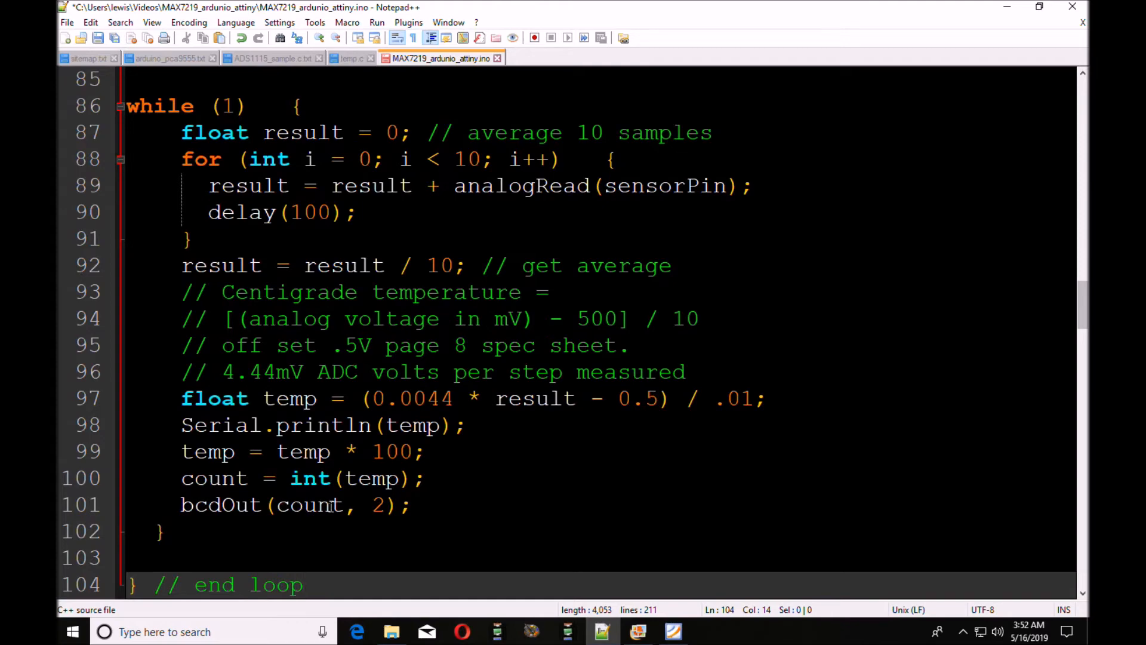
mouse_move(343, 505)
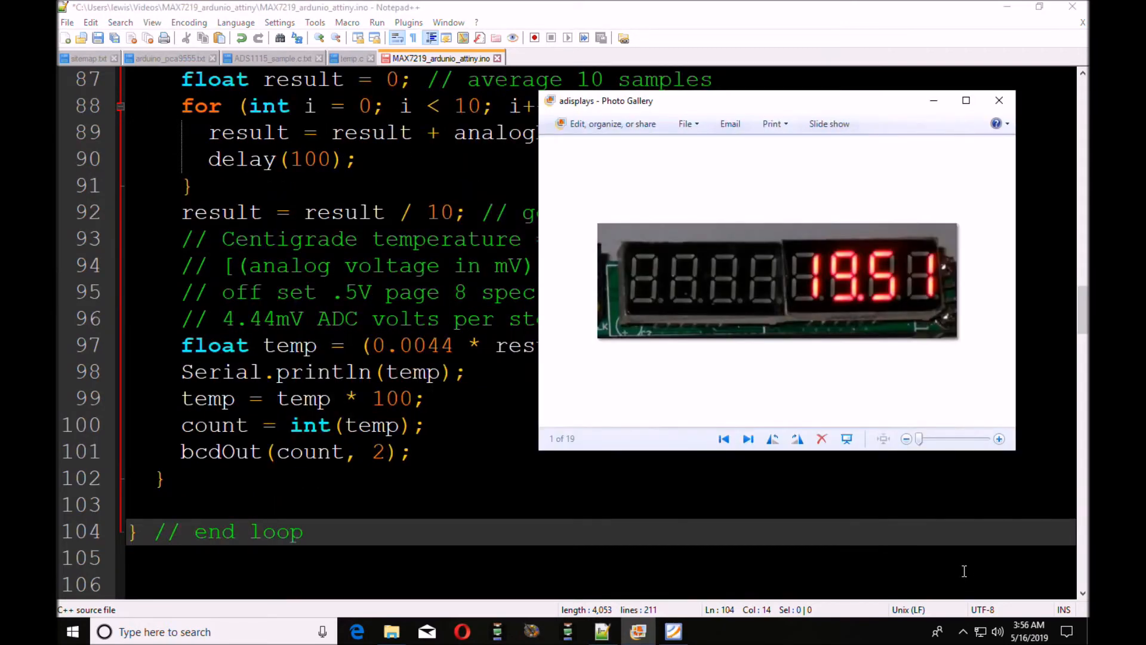
mouse_move(953, 583)
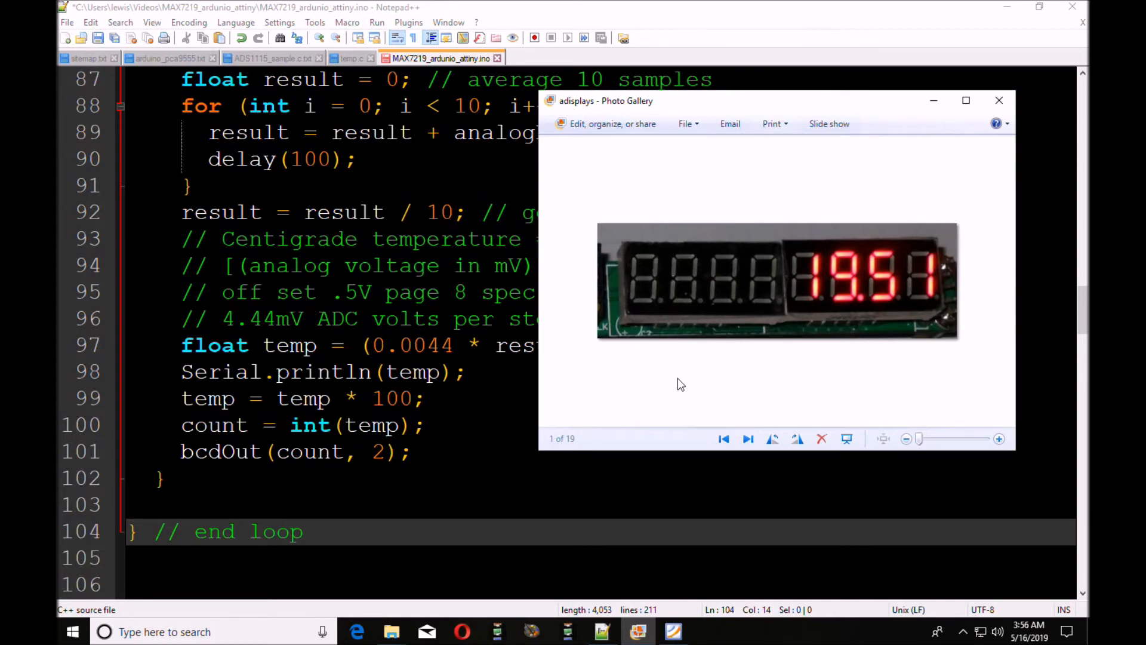
mouse_move(817, 377)
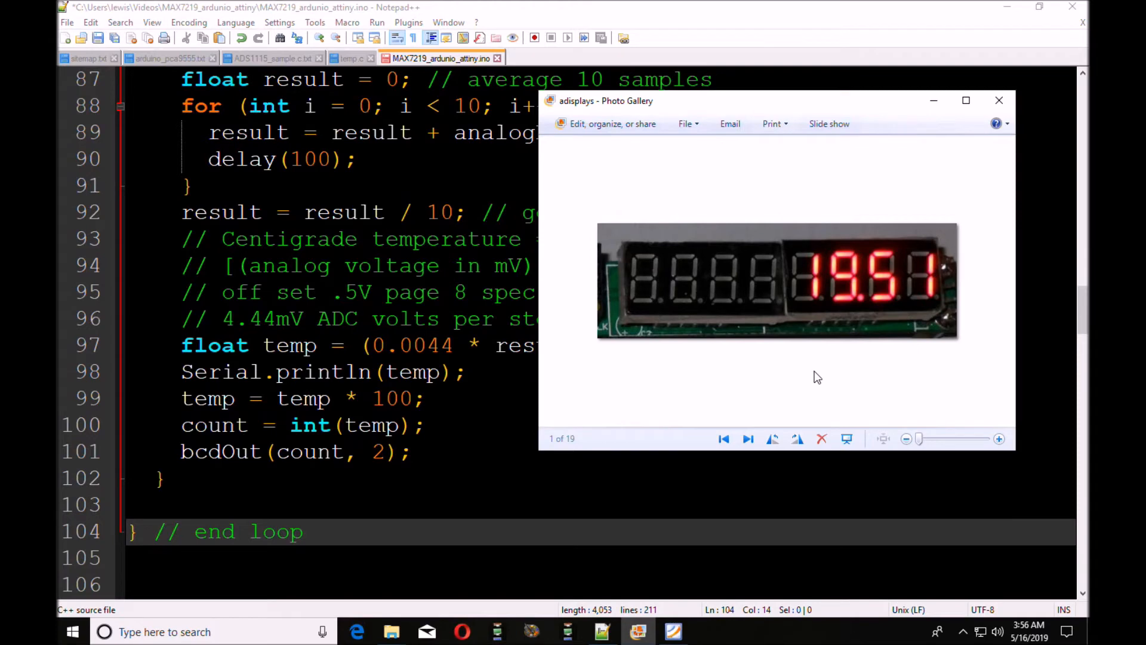
mouse_move(860, 307)
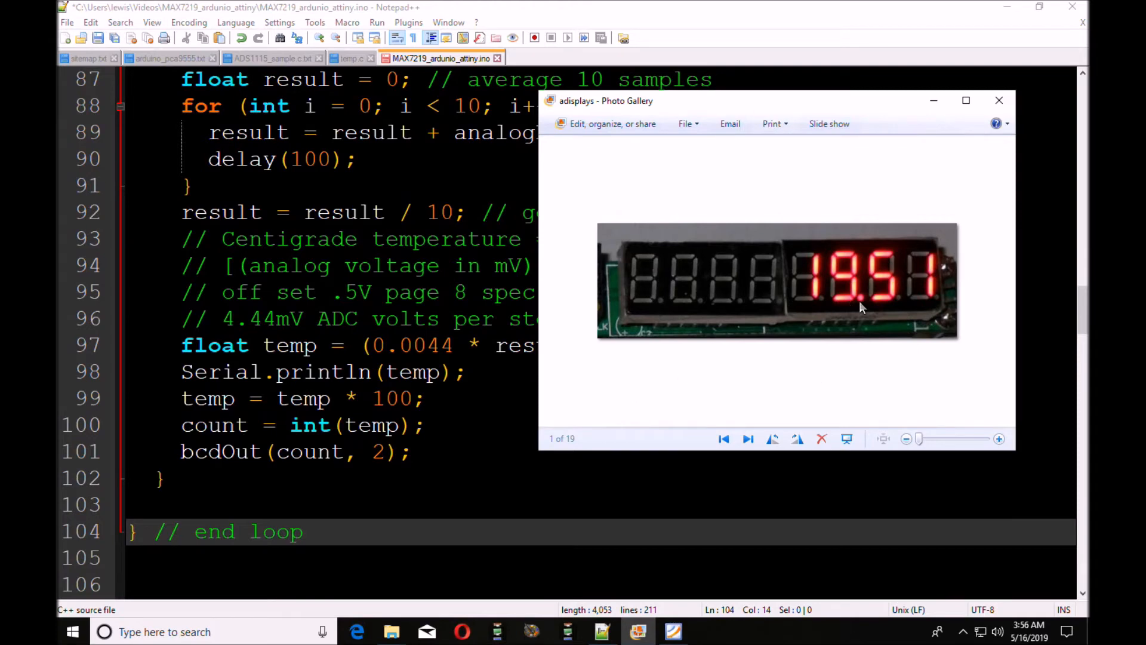
mouse_move(866, 311)
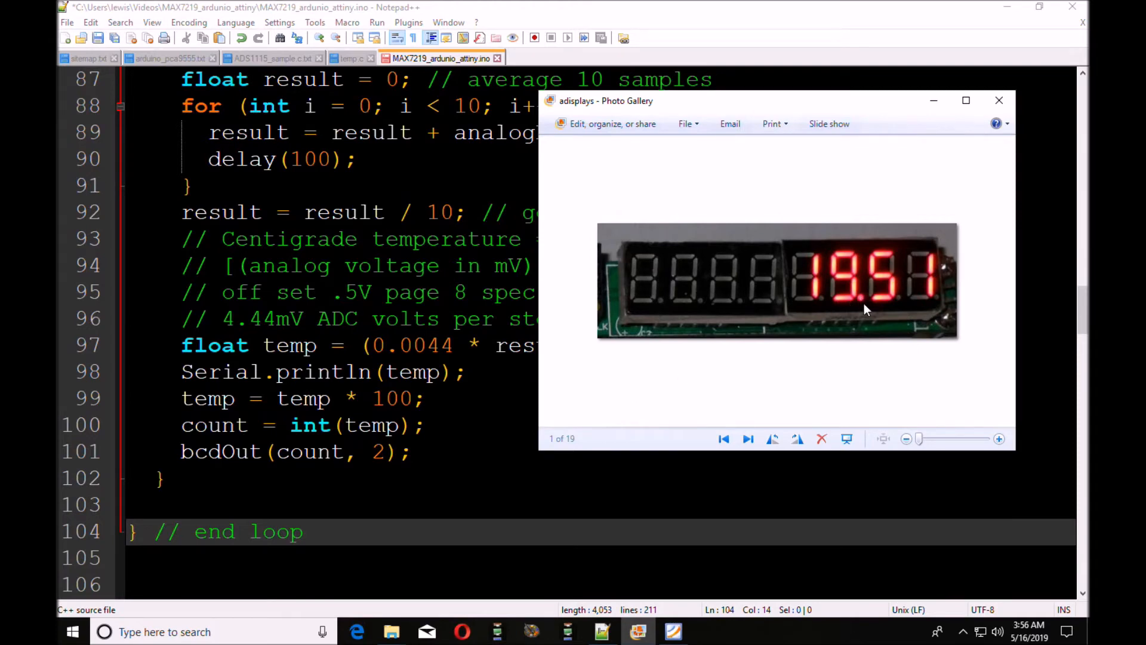
mouse_move(861, 305)
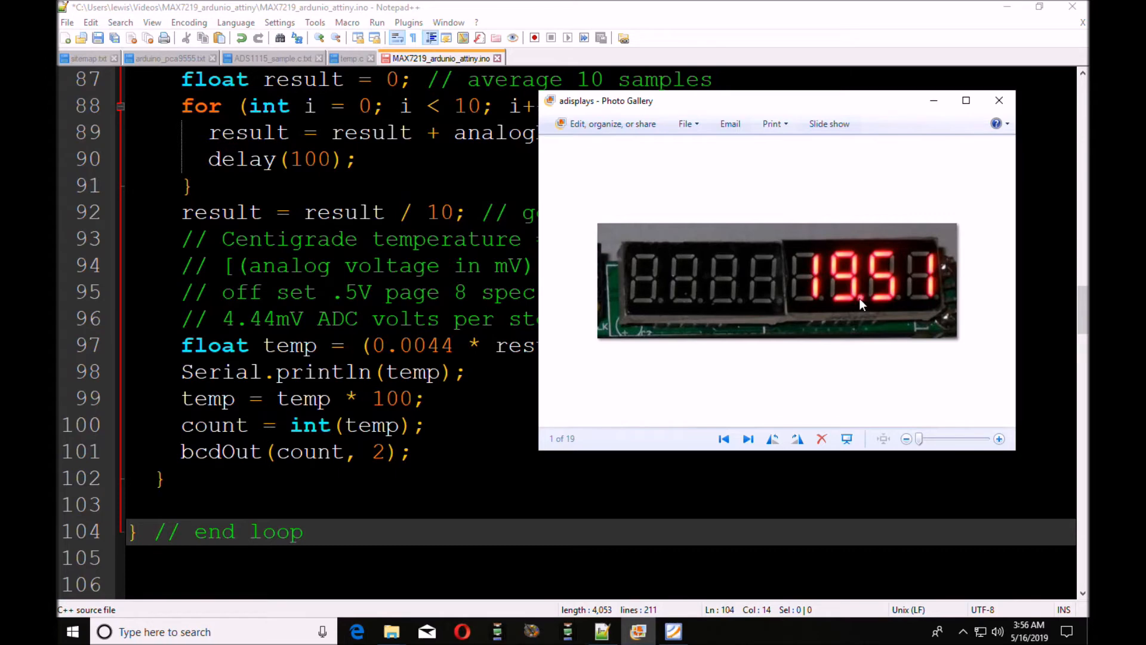
mouse_move(926, 297)
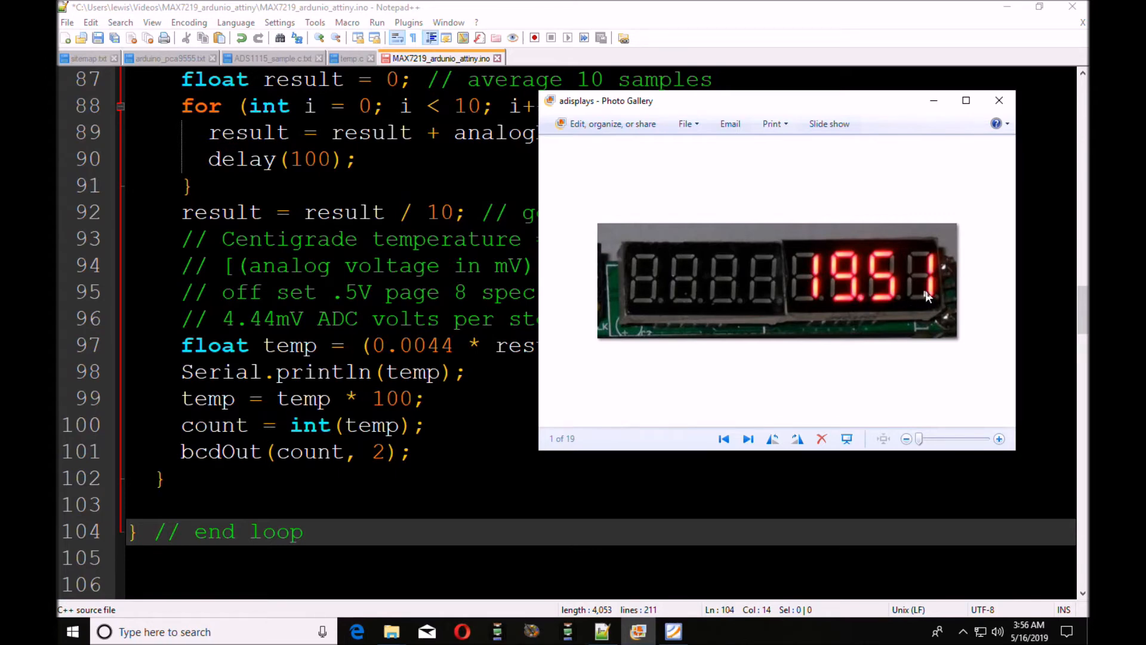
mouse_move(642, 301)
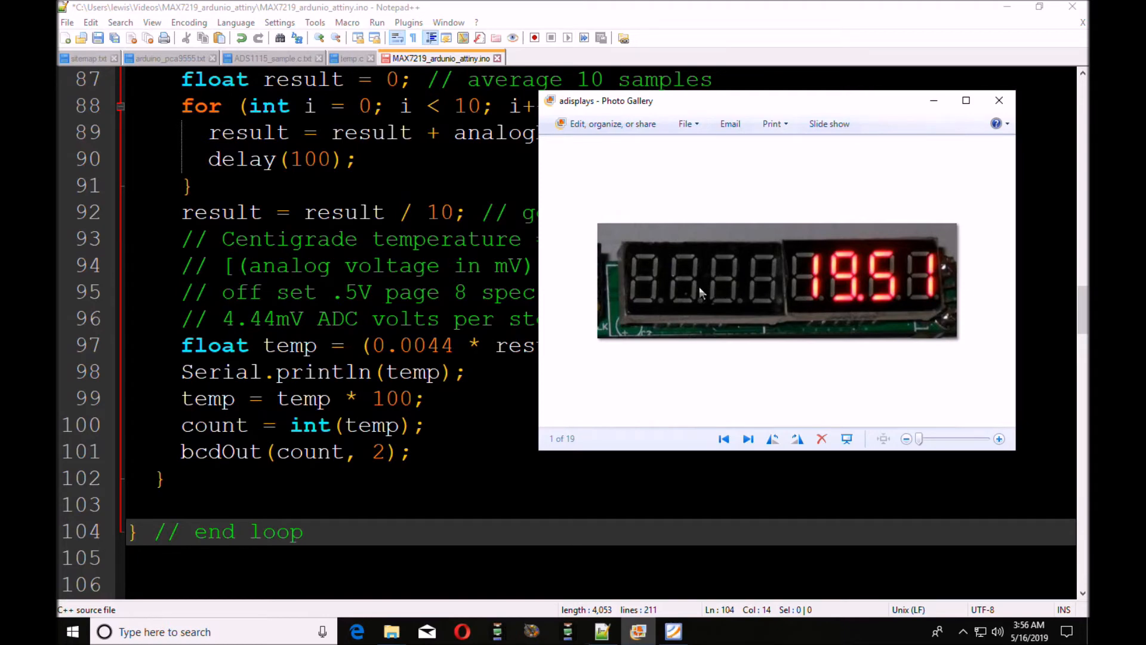
mouse_move(655, 293)
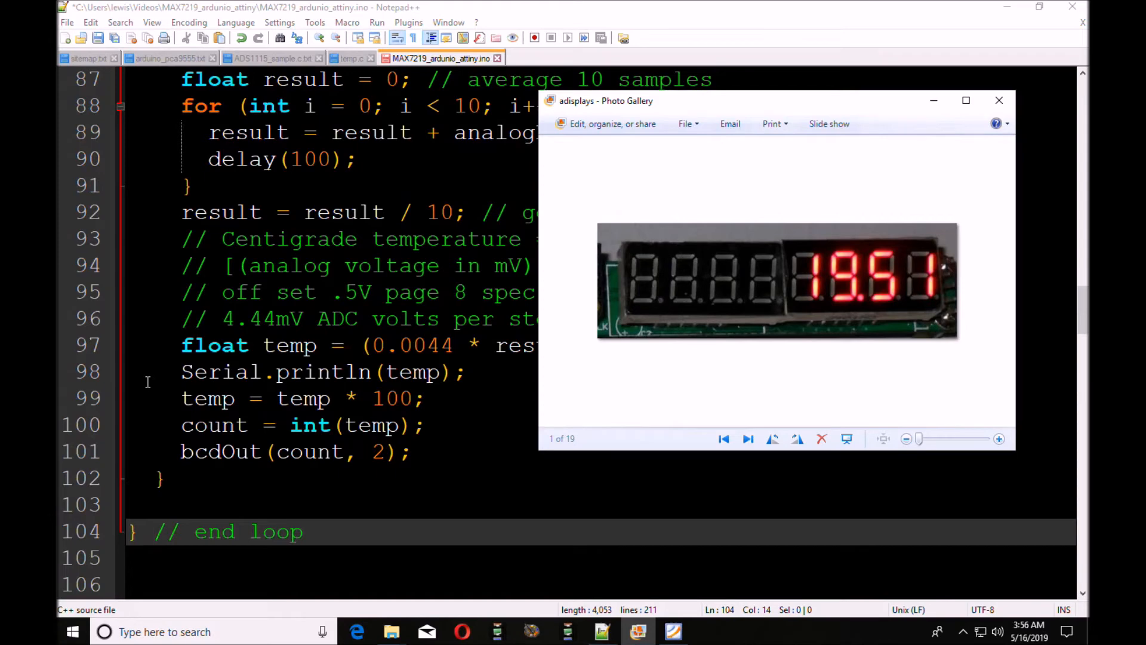
mouse_move(145, 348)
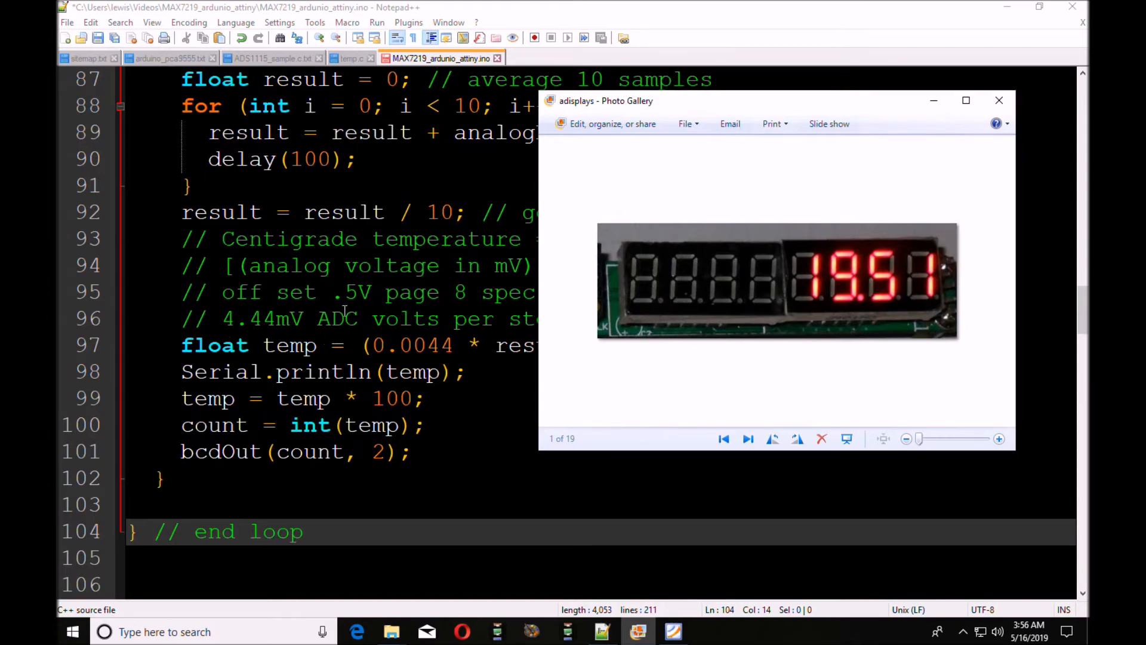
mouse_move(263, 344)
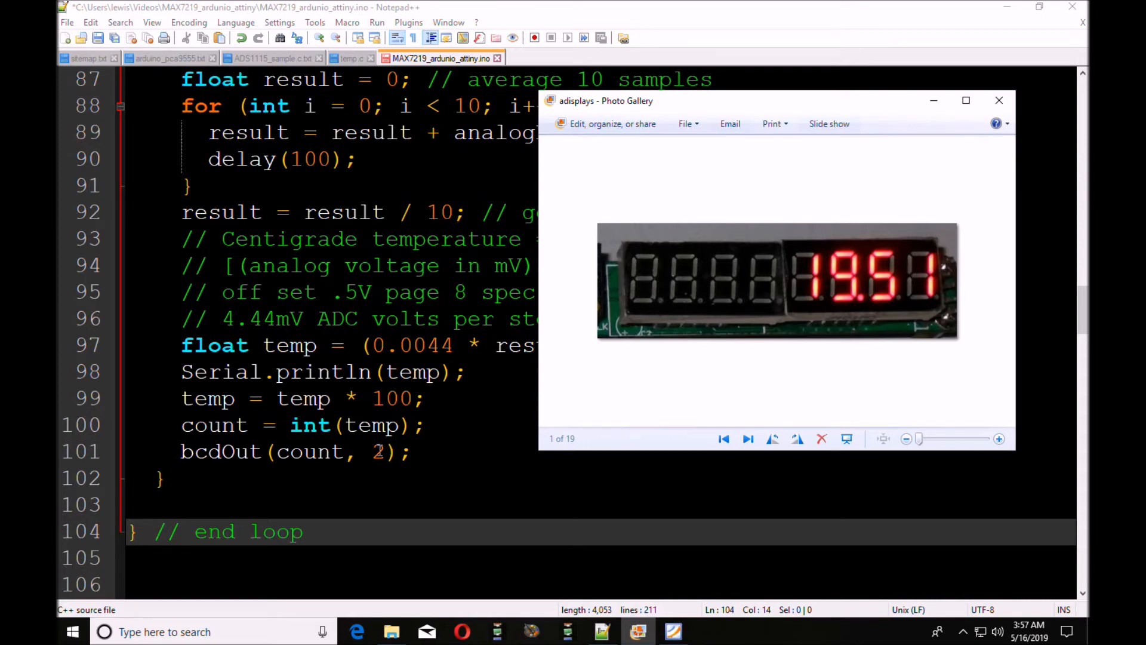
mouse_move(863, 310)
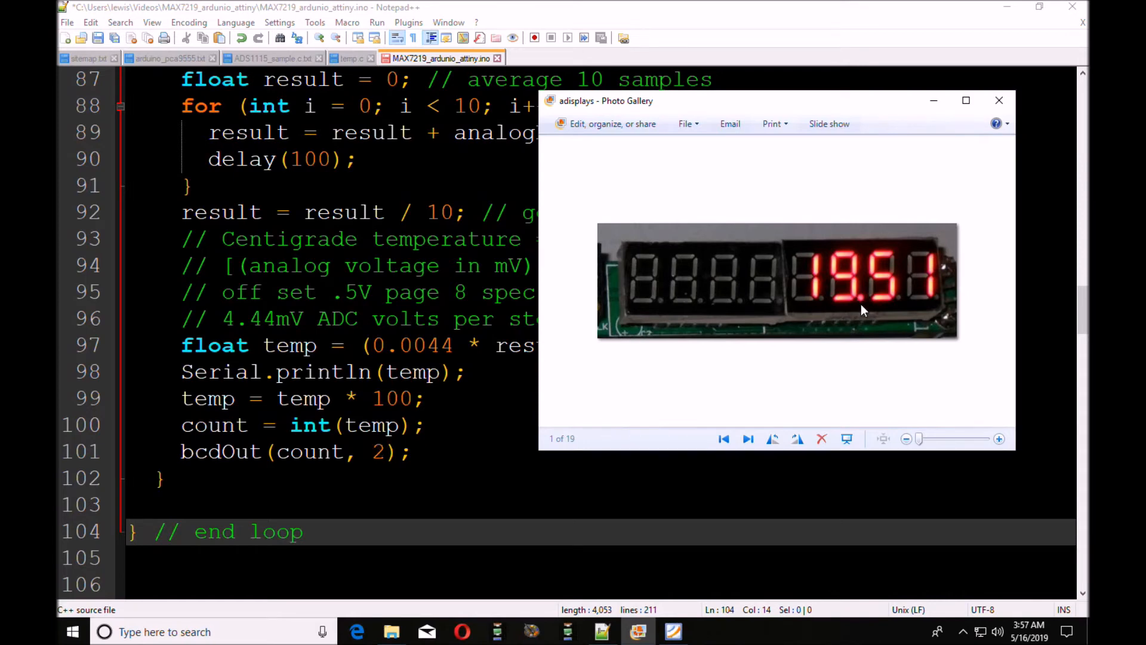
mouse_move(866, 316)
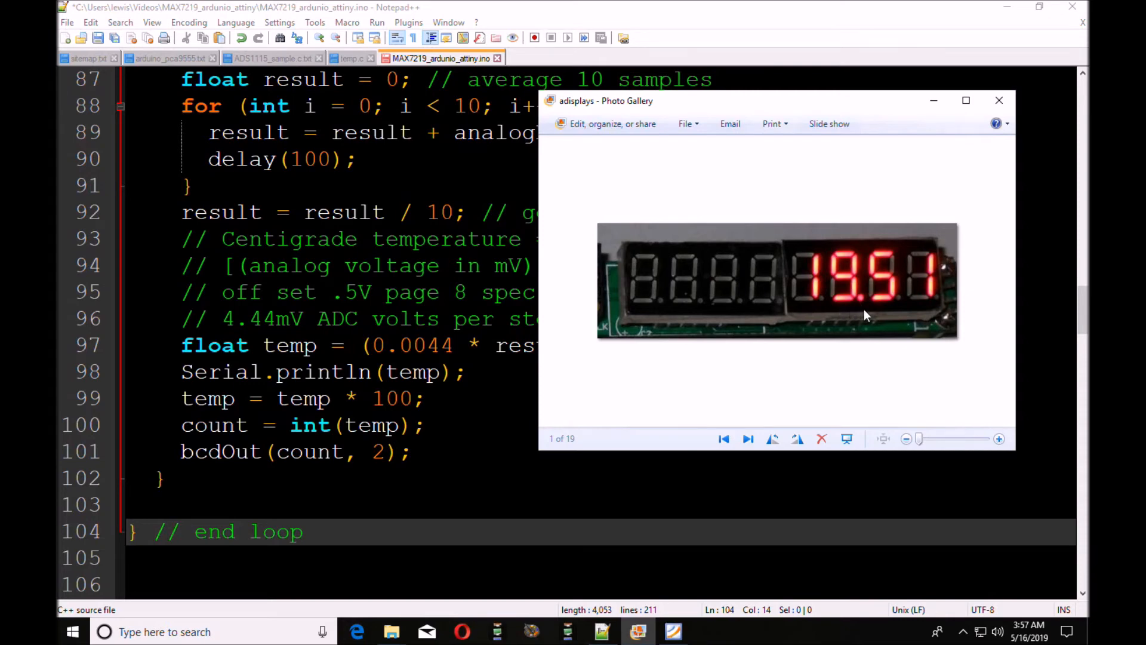
mouse_move(862, 308)
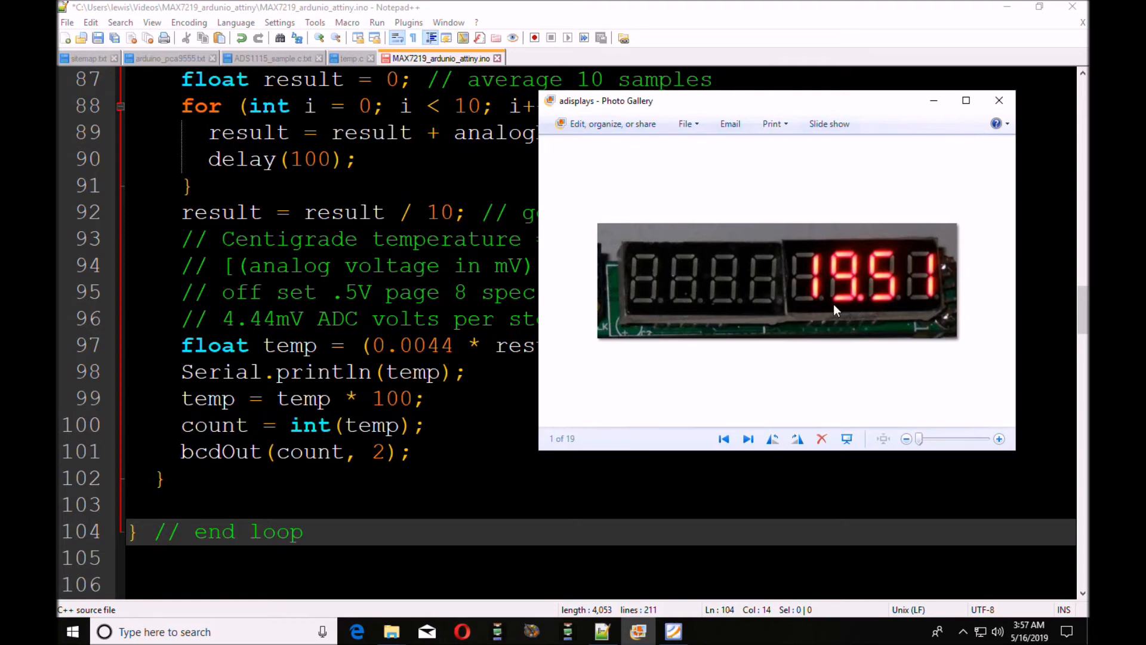
mouse_move(862, 313)
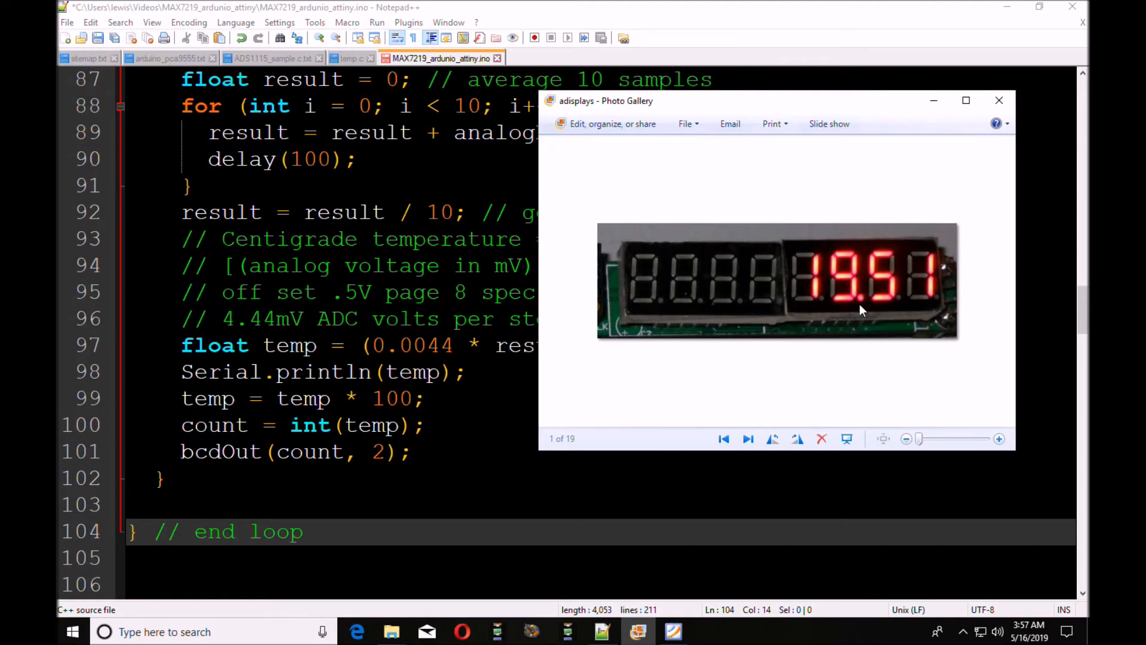
mouse_move(838, 262)
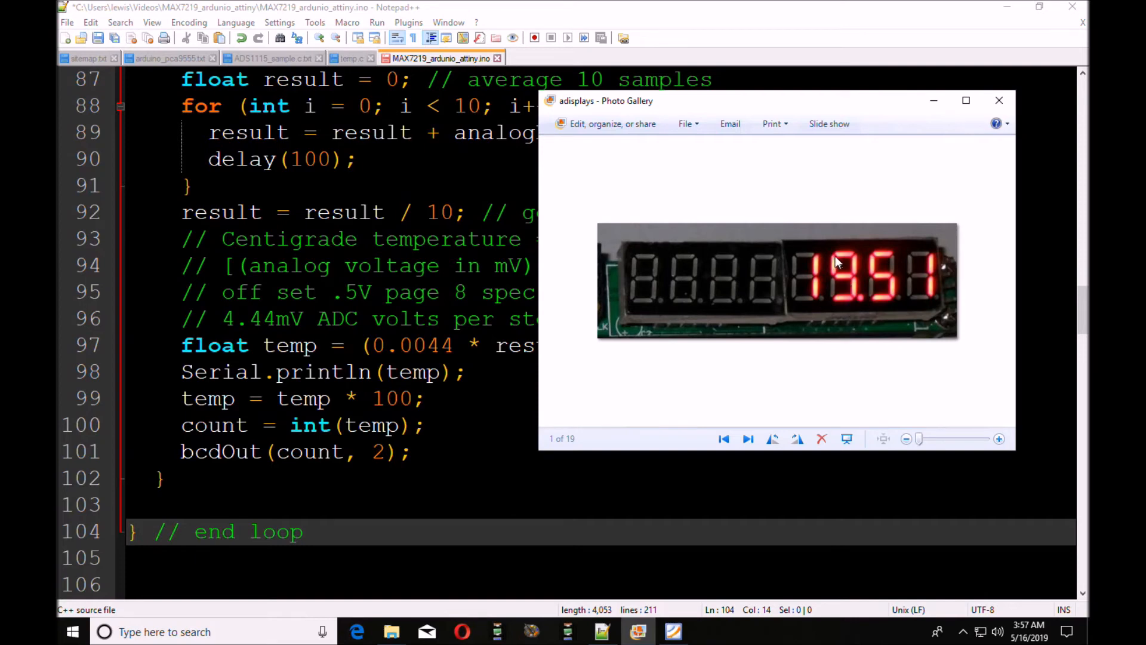
mouse_move(861, 308)
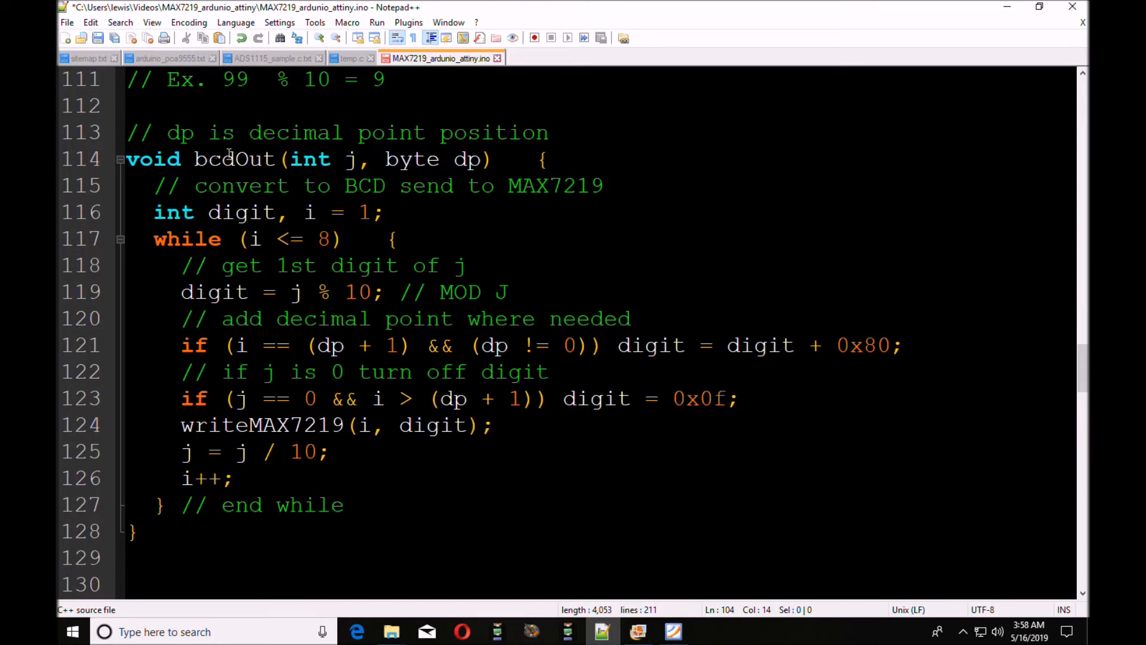
mouse_move(239, 160)
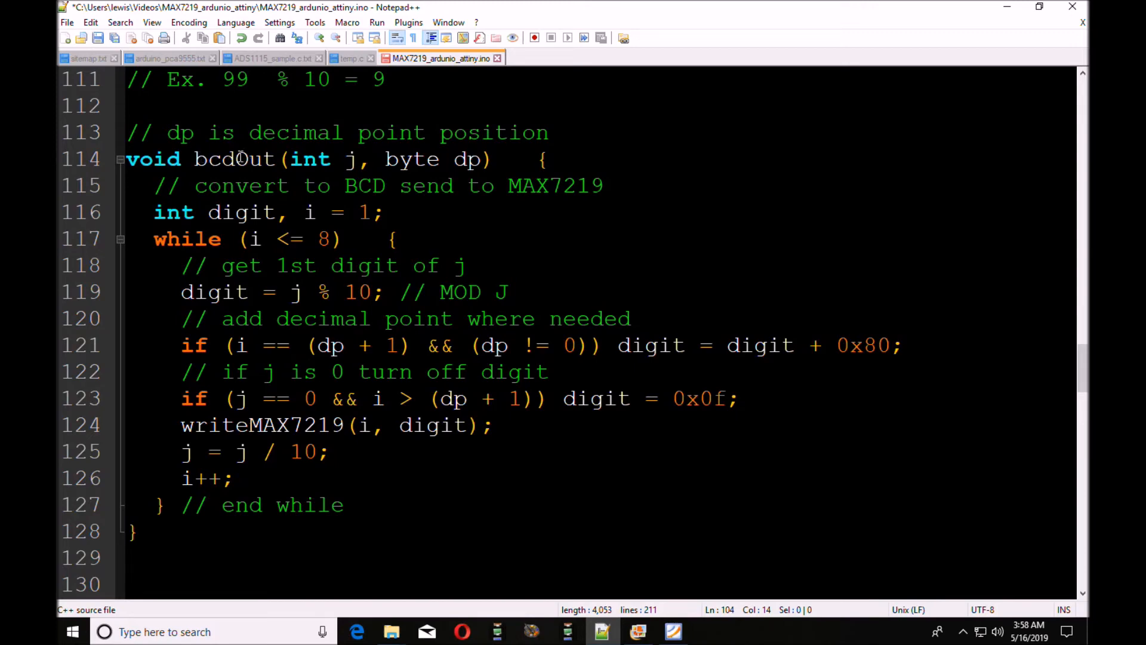
mouse_move(268, 160)
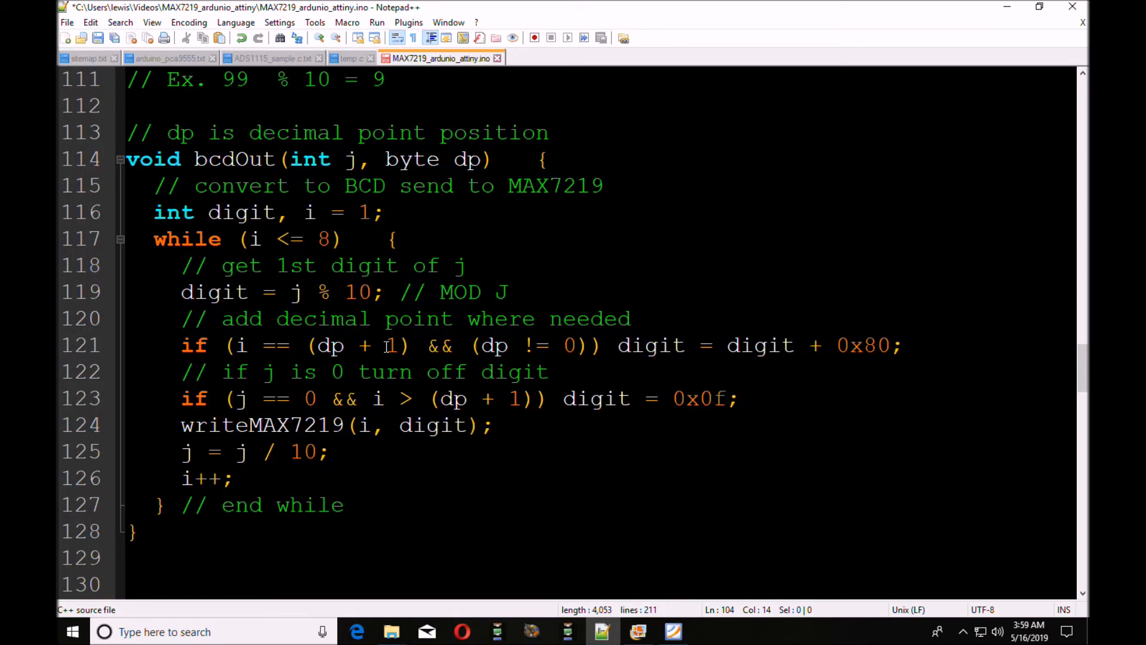
mouse_move(330, 346)
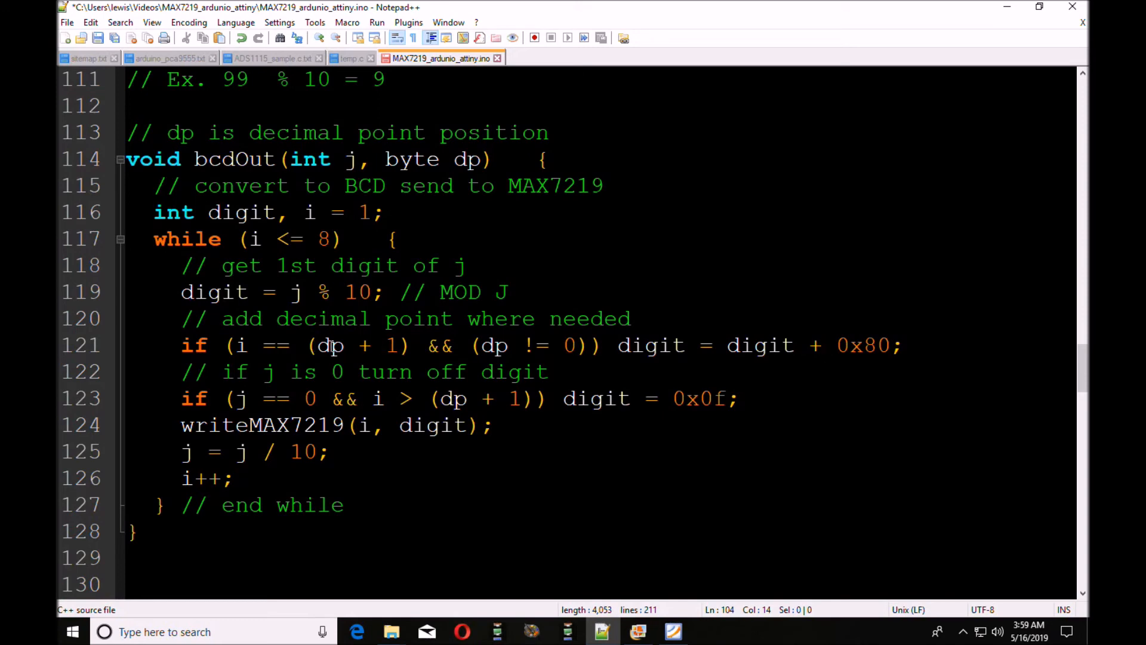
mouse_move(346, 345)
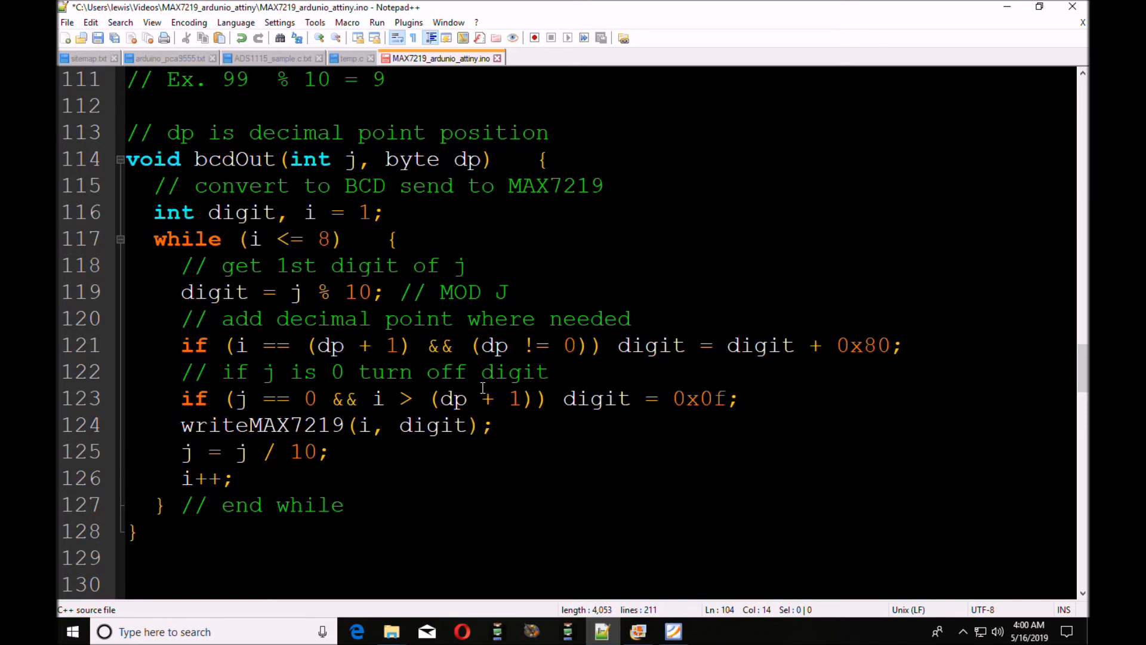
mouse_move(173, 398)
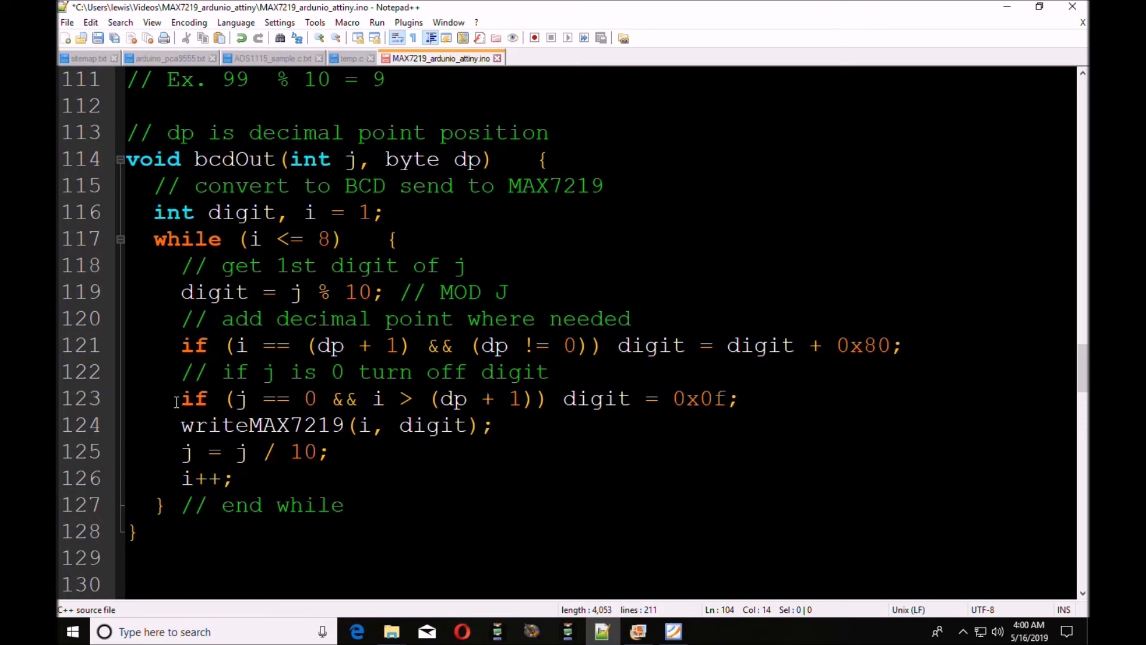
mouse_move(245, 398)
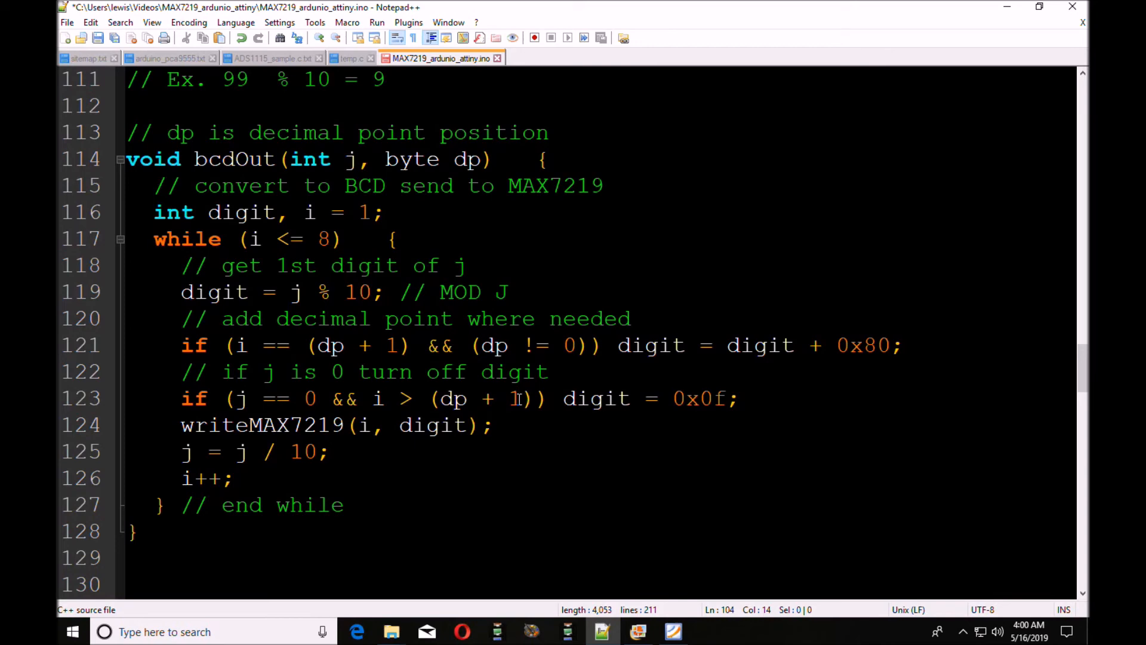
mouse_move(494, 412)
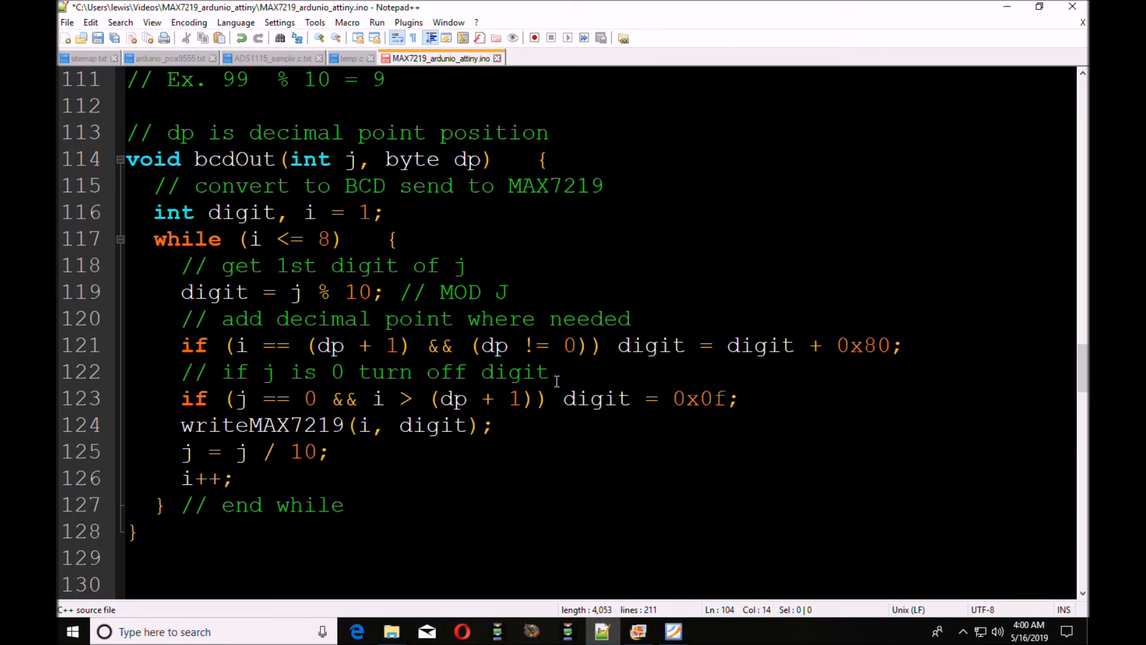
mouse_move(666, 397)
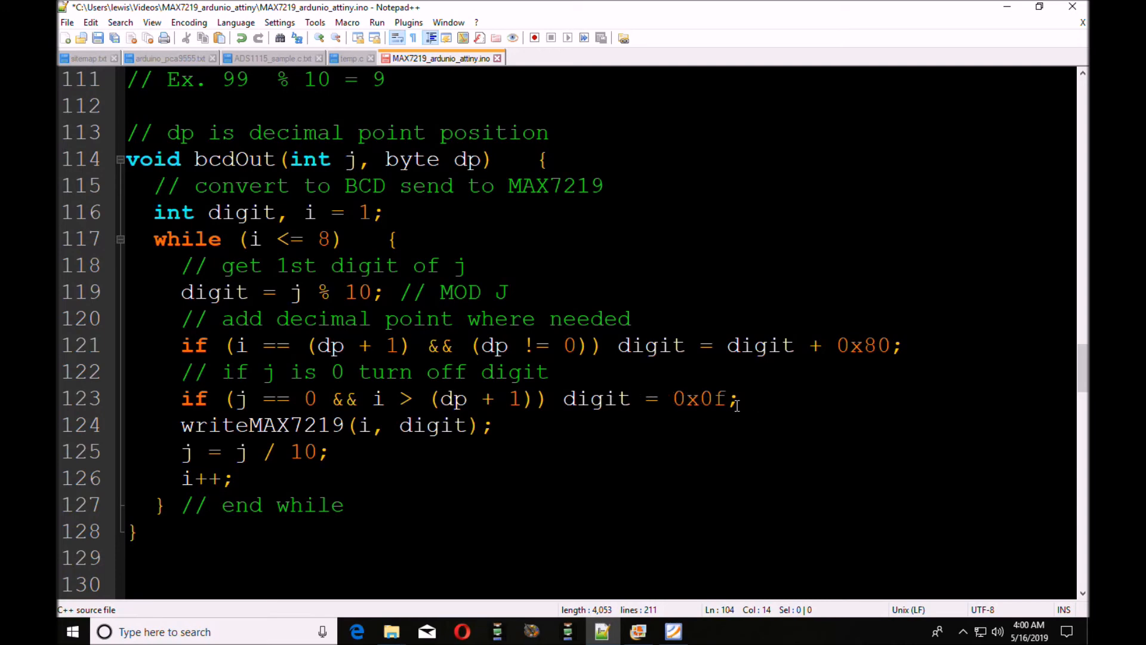
mouse_move(734, 398)
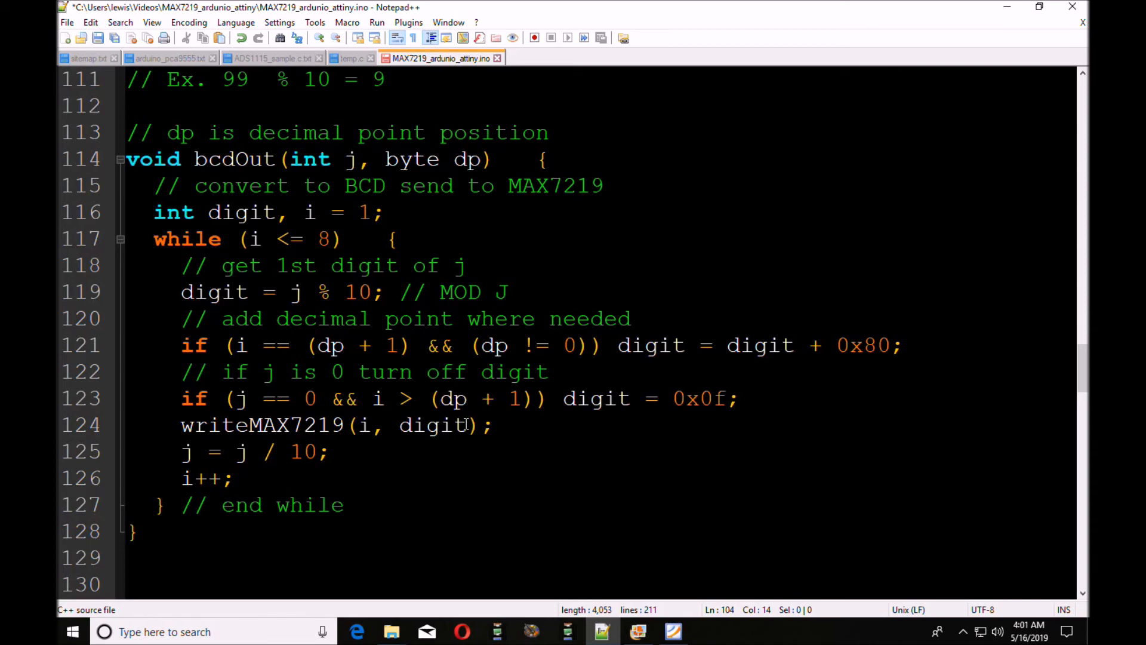
mouse_move(406, 623)
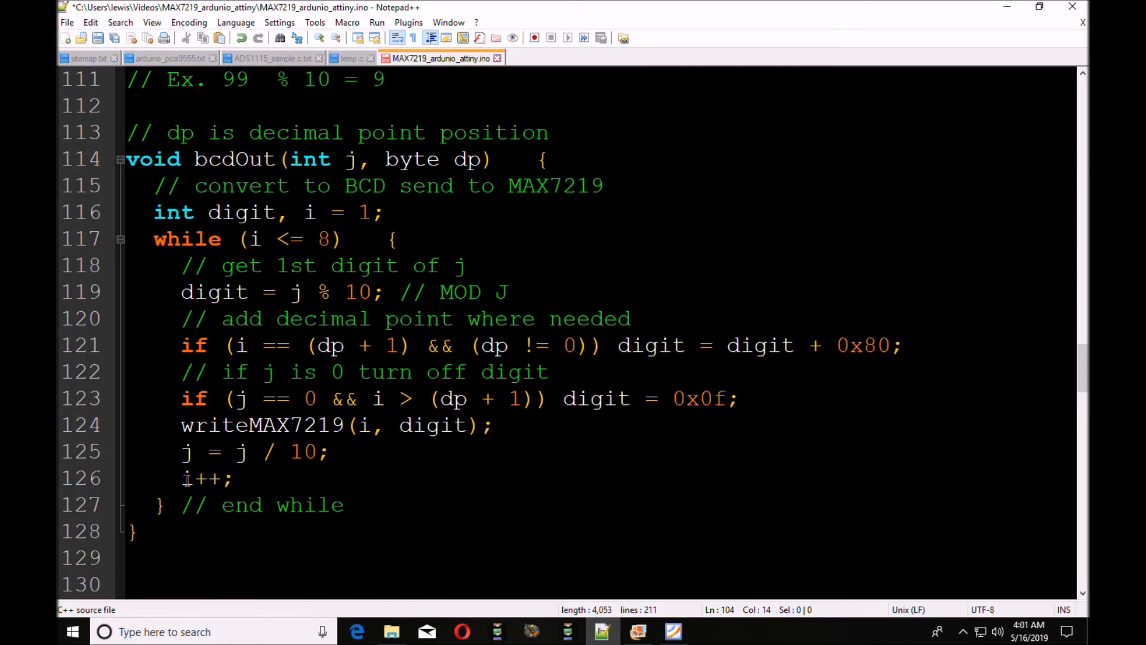
mouse_move(141, 460)
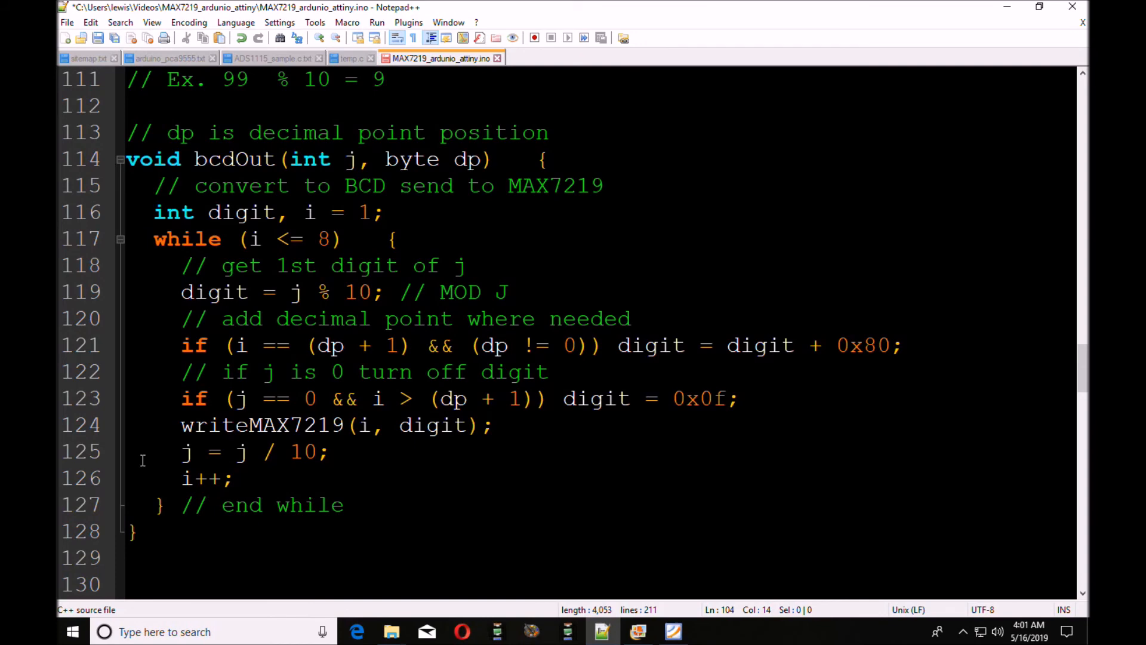
mouse_move(255, 247)
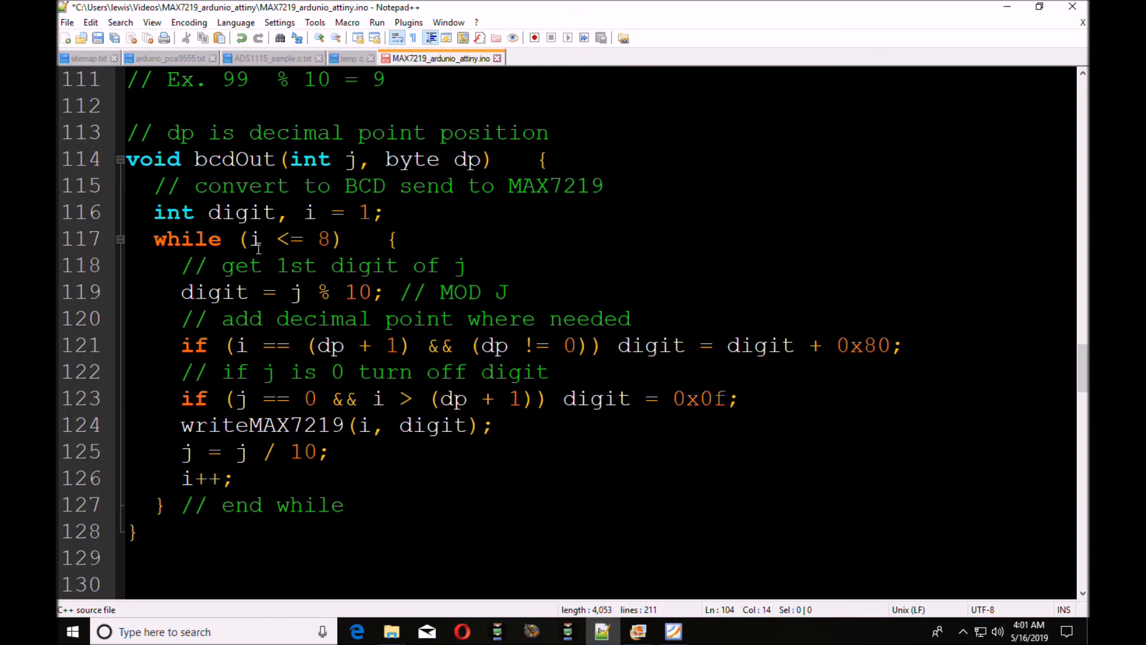
mouse_move(206, 450)
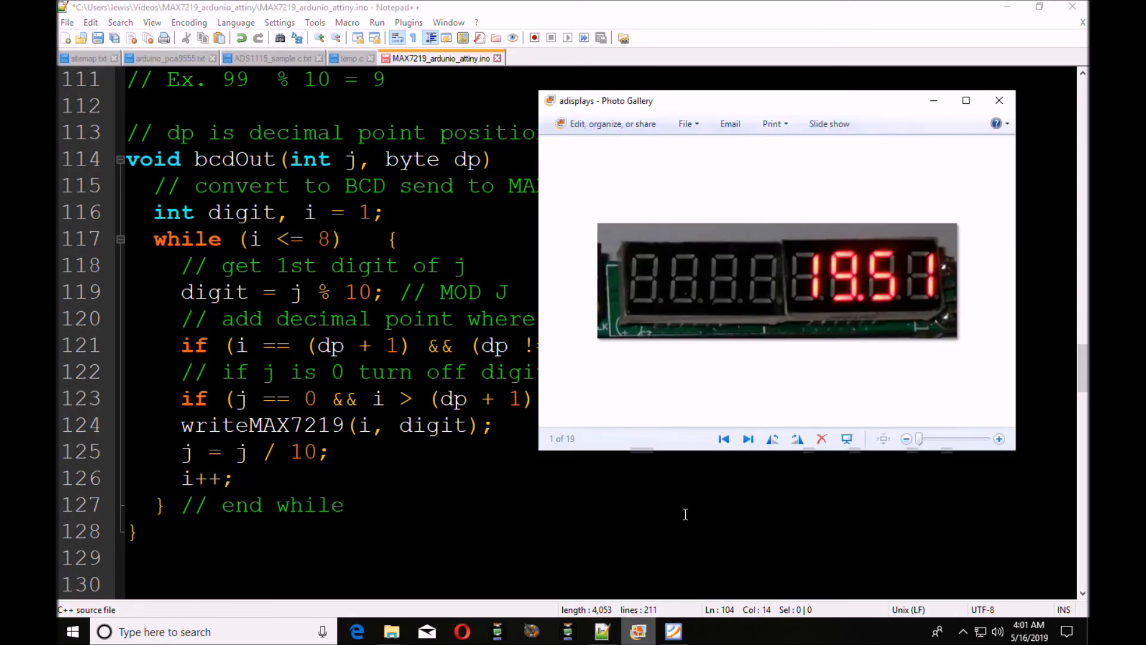
mouse_move(909, 381)
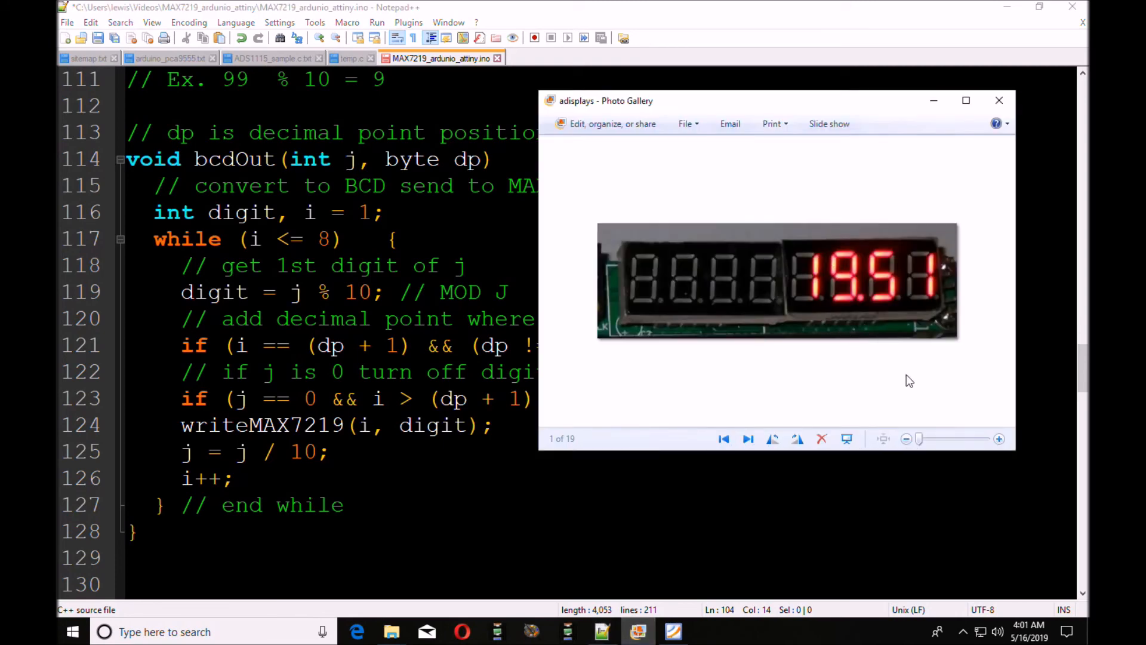
mouse_move(903, 303)
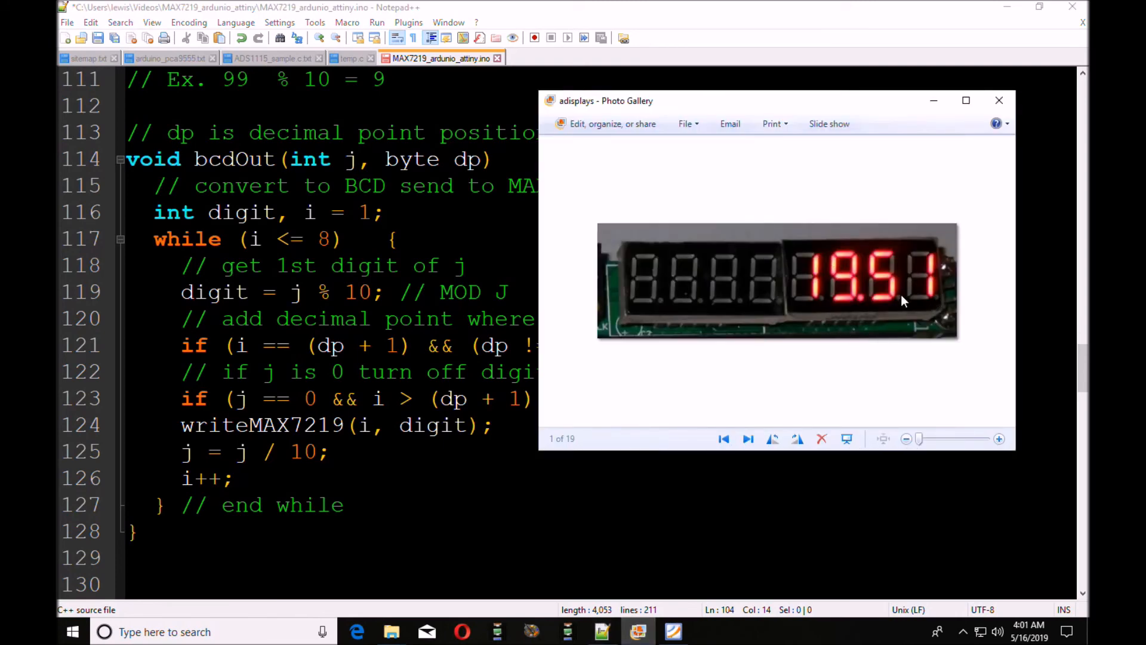
mouse_move(917, 300)
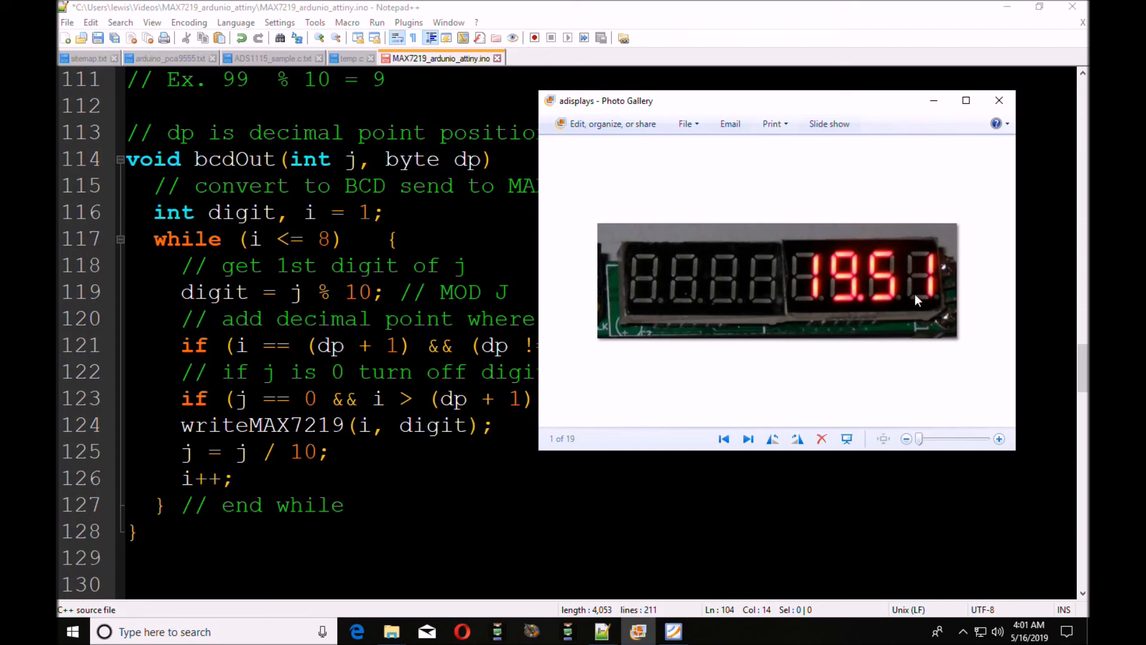
mouse_move(931, 304)
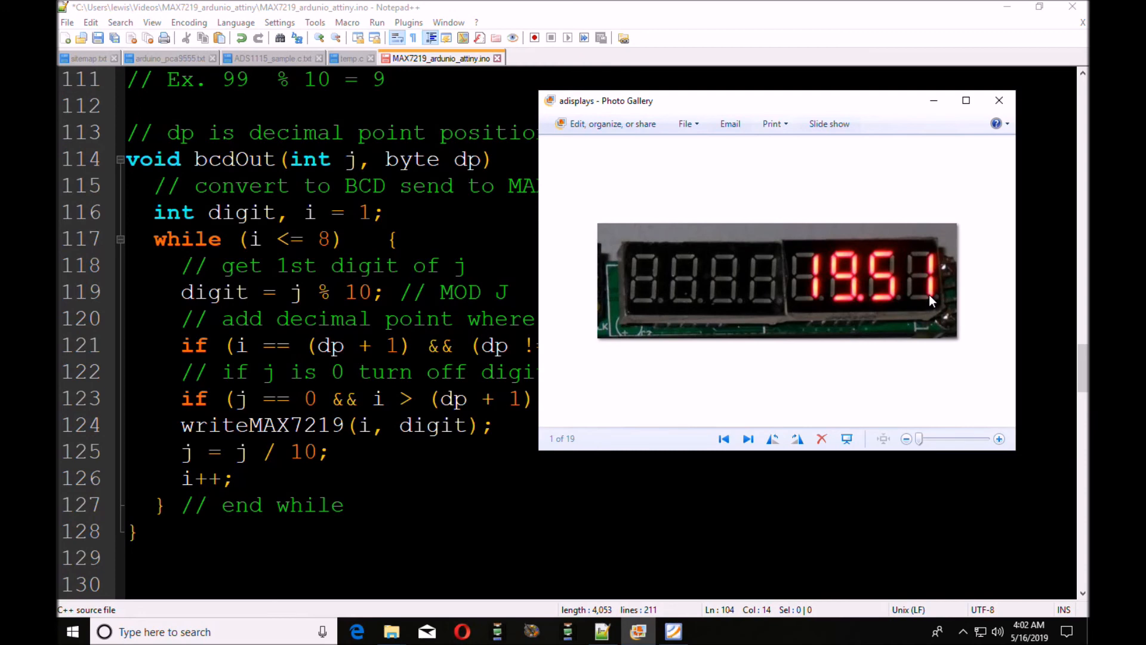
mouse_move(643, 291)
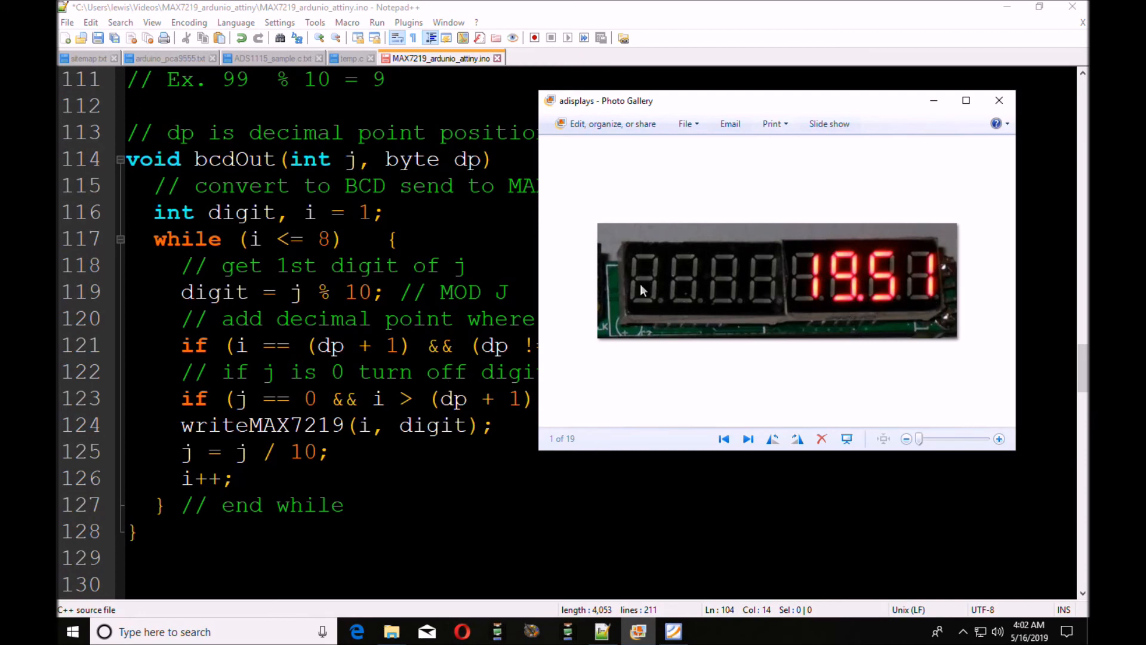
mouse_move(259, 348)
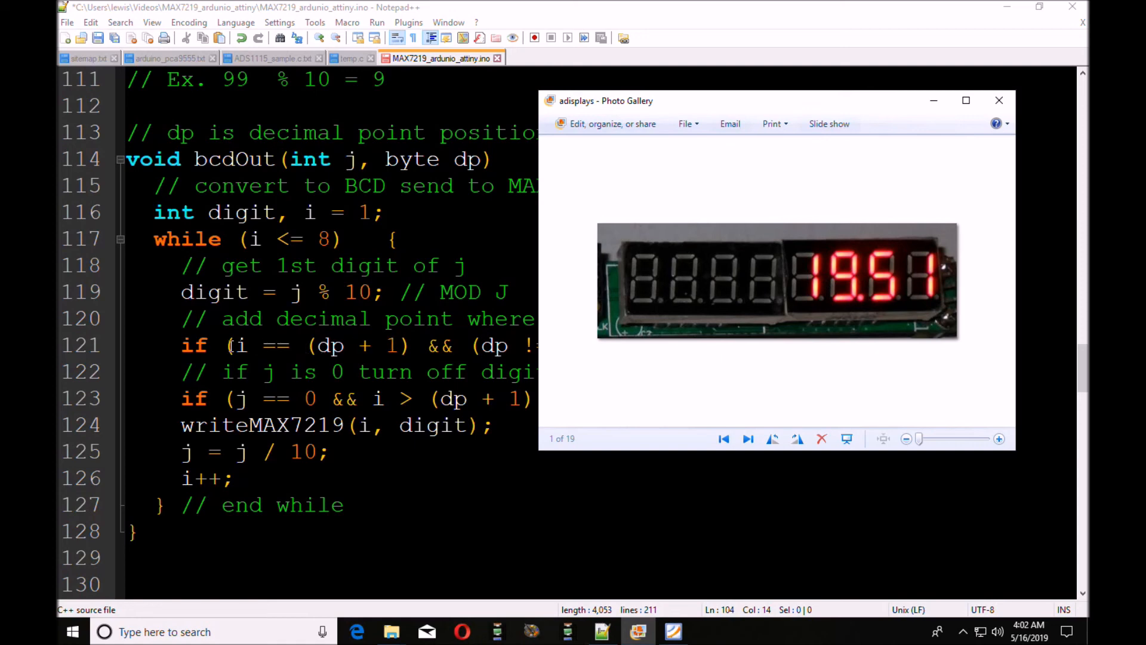
mouse_move(862, 304)
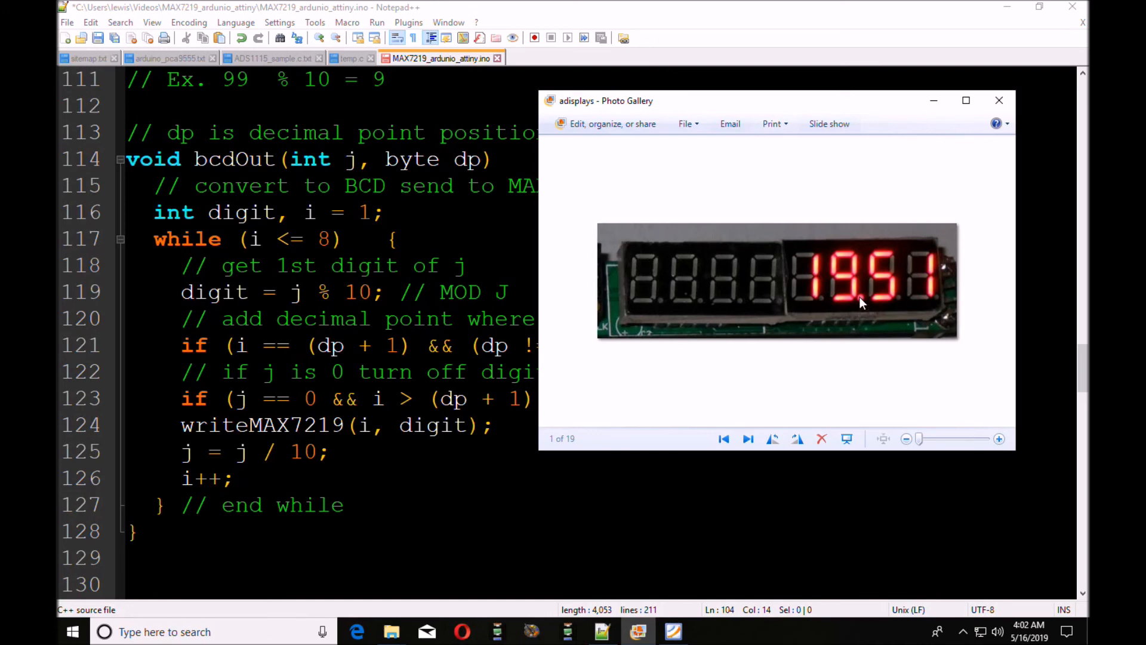
mouse_move(842, 308)
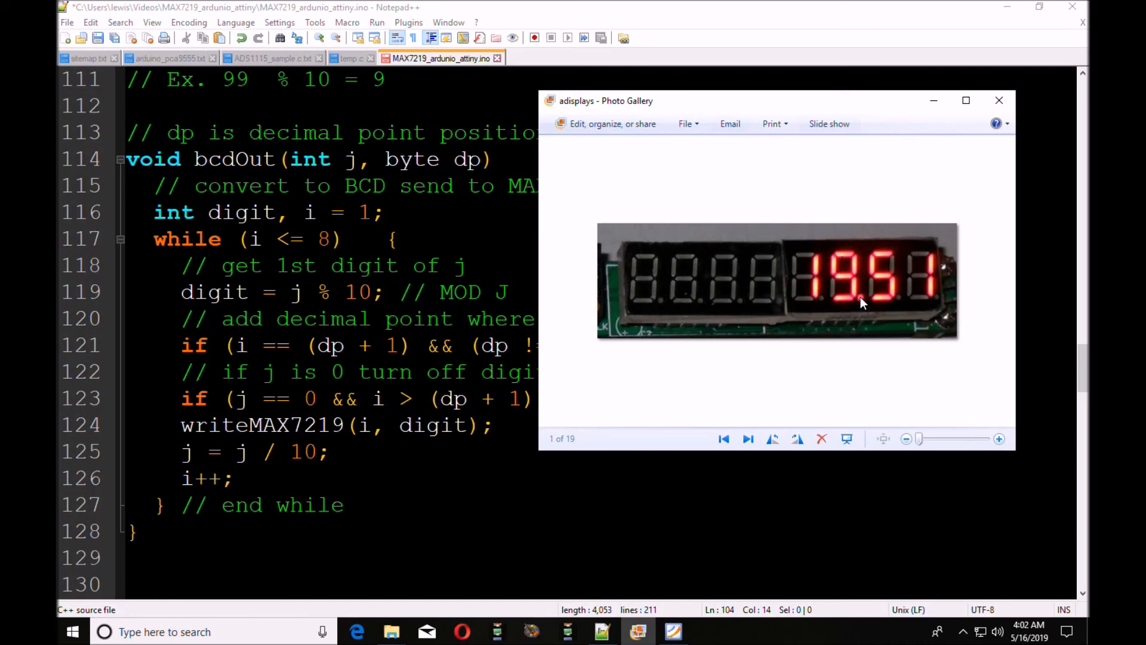
mouse_move(840, 289)
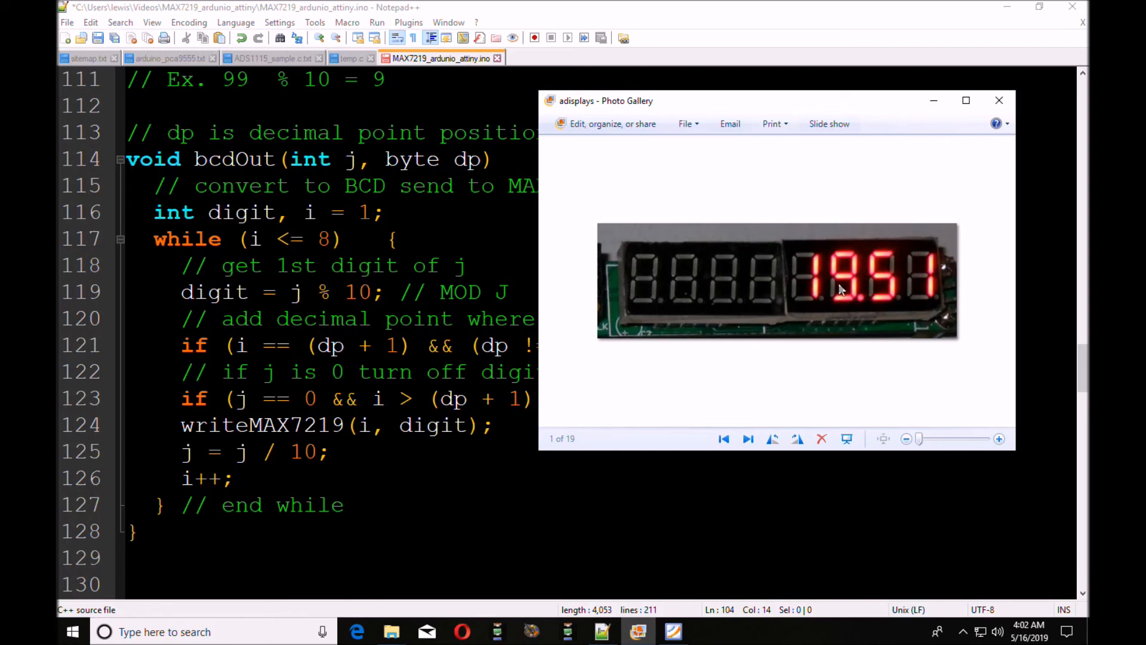
mouse_move(815, 298)
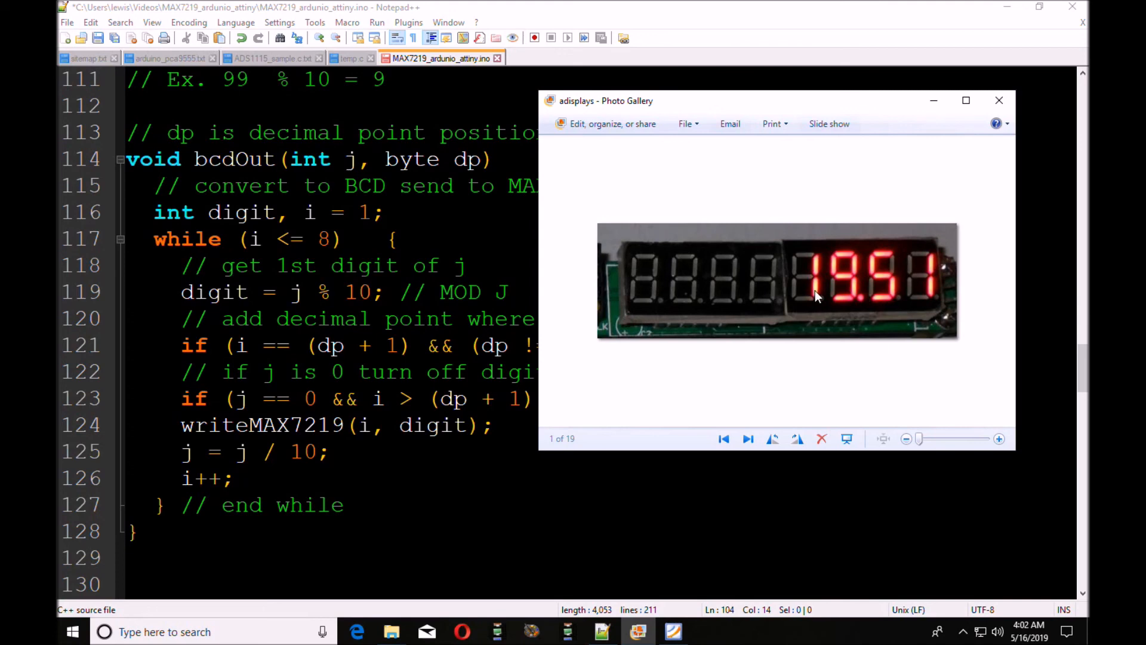
mouse_move(634, 299)
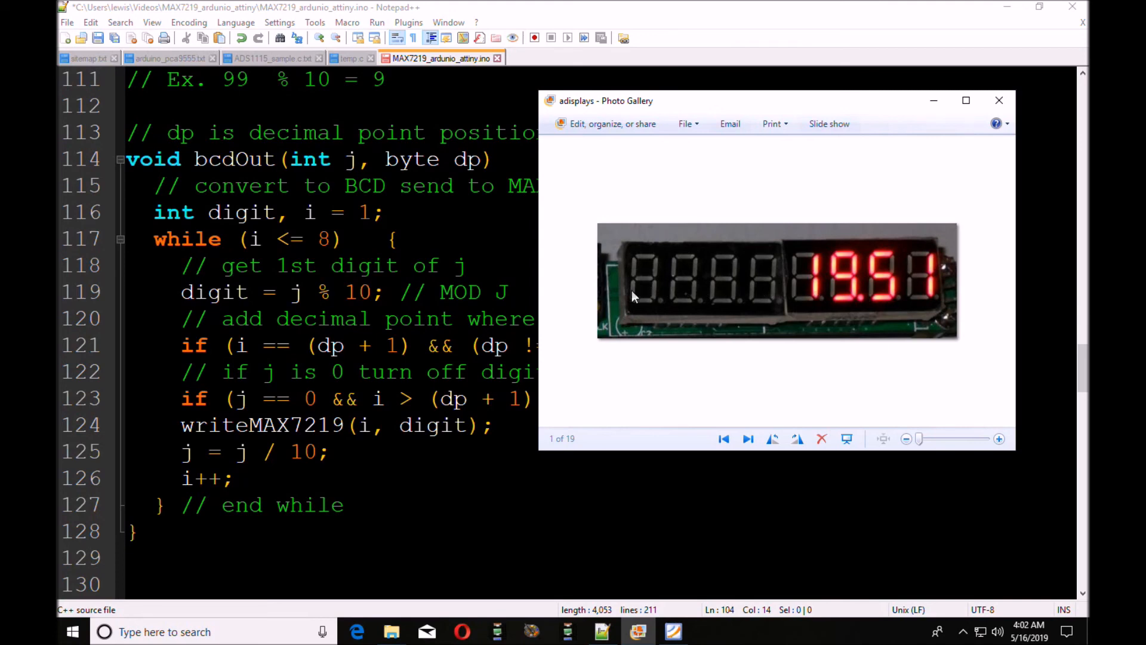
mouse_move(626, 298)
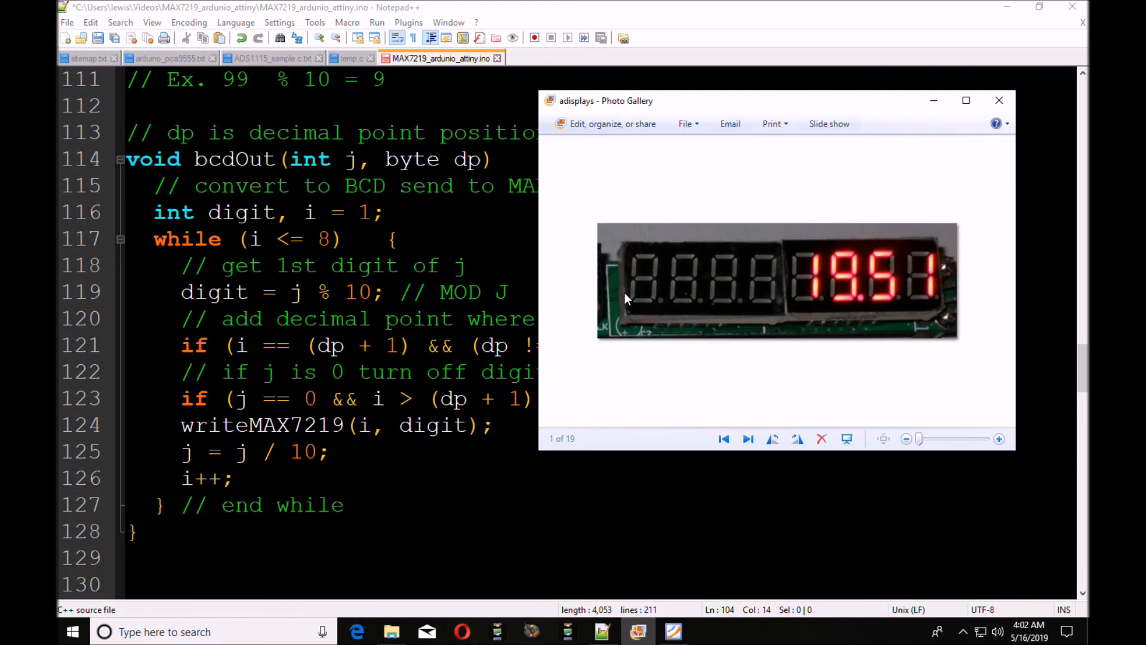
mouse_move(780, 286)
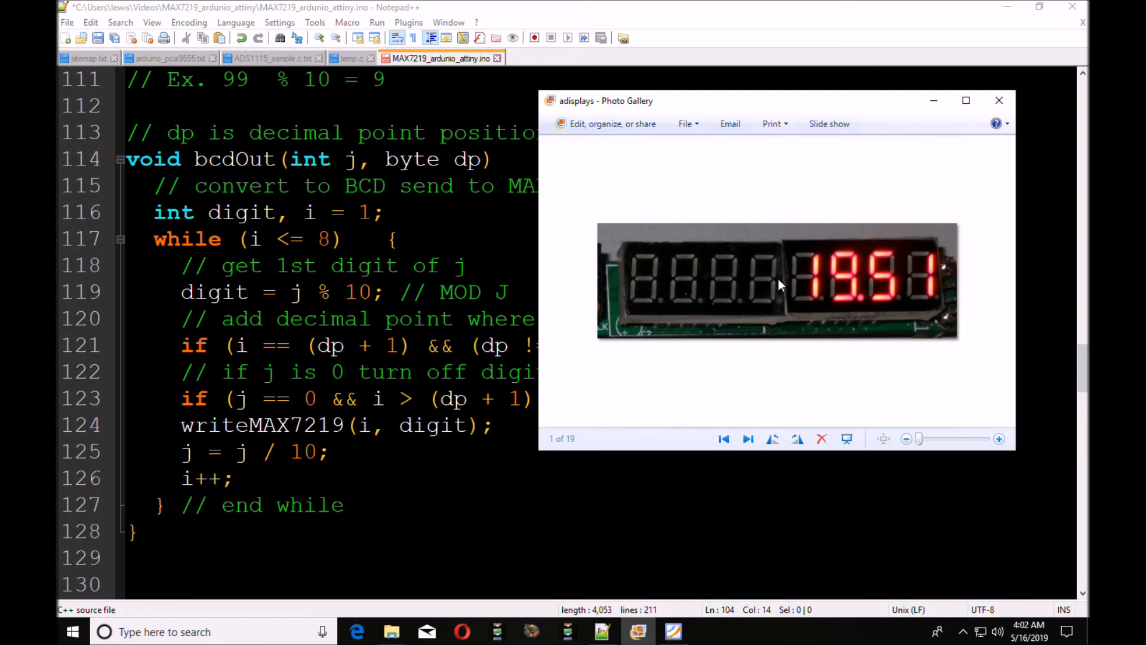
mouse_move(750, 110)
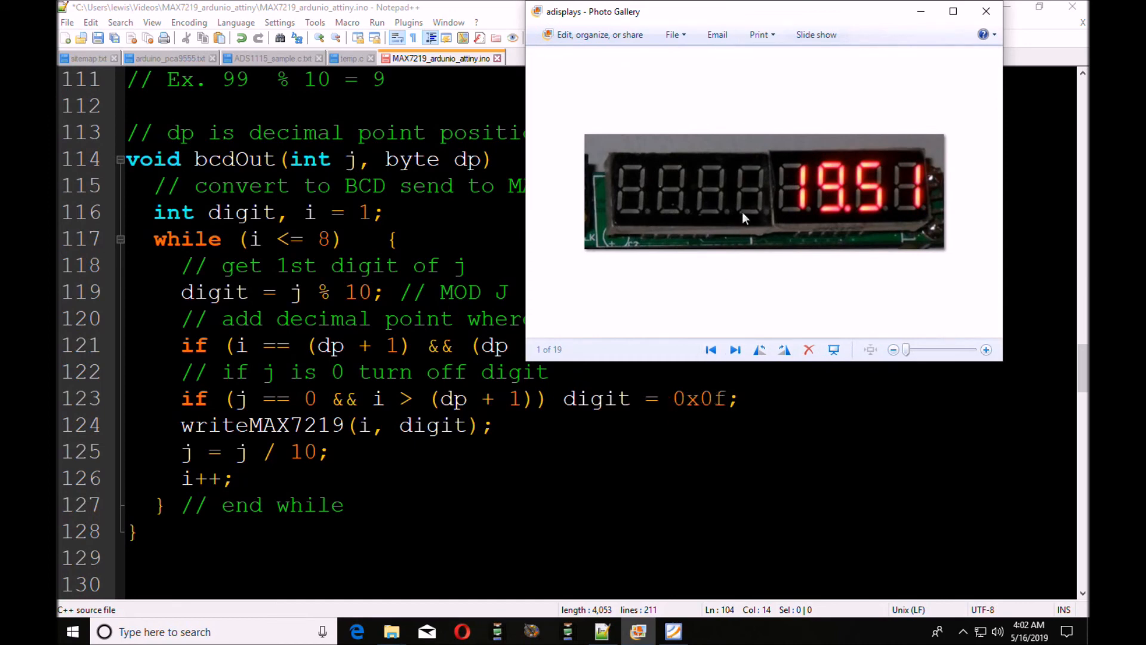
mouse_move(662, 208)
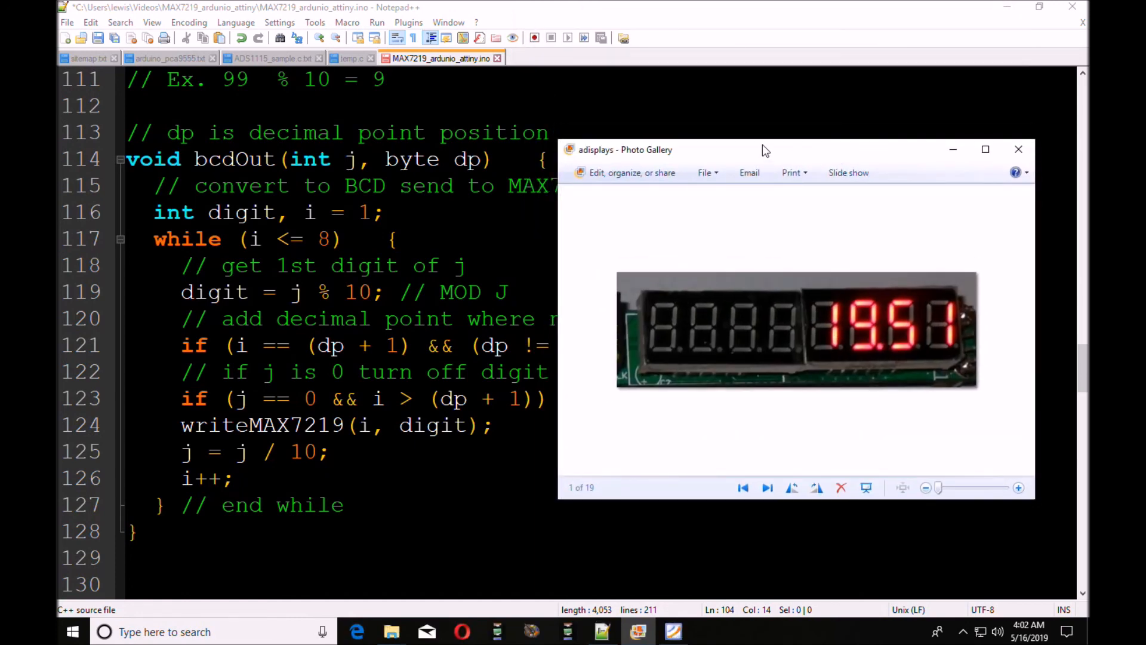
mouse_move(767, 162)
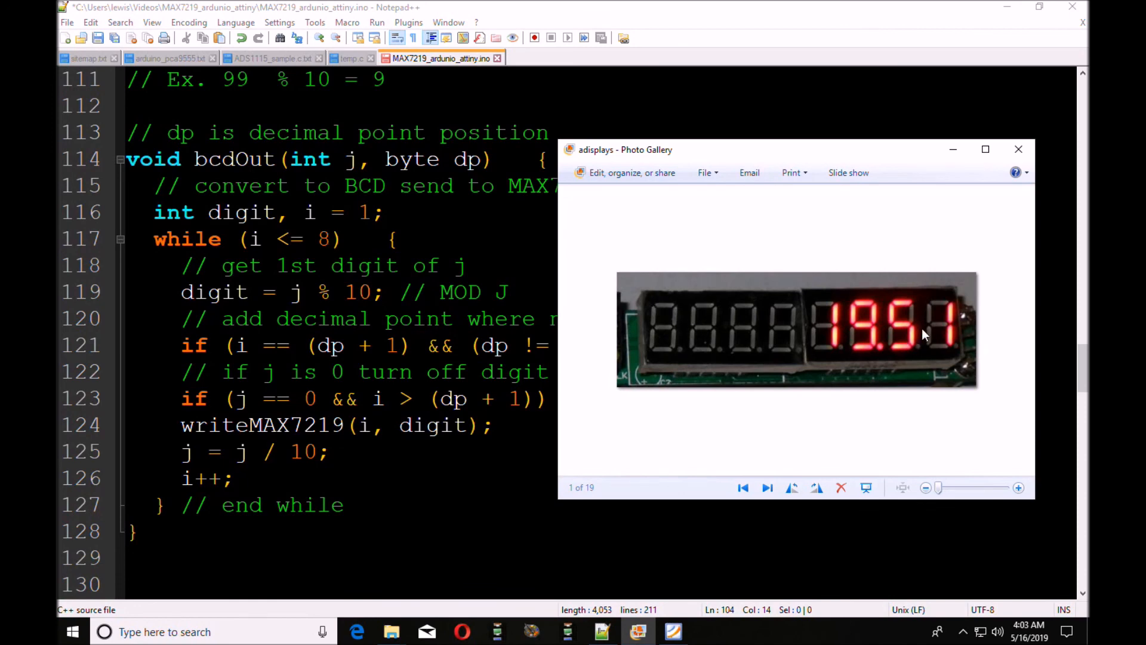
mouse_move(869, 343)
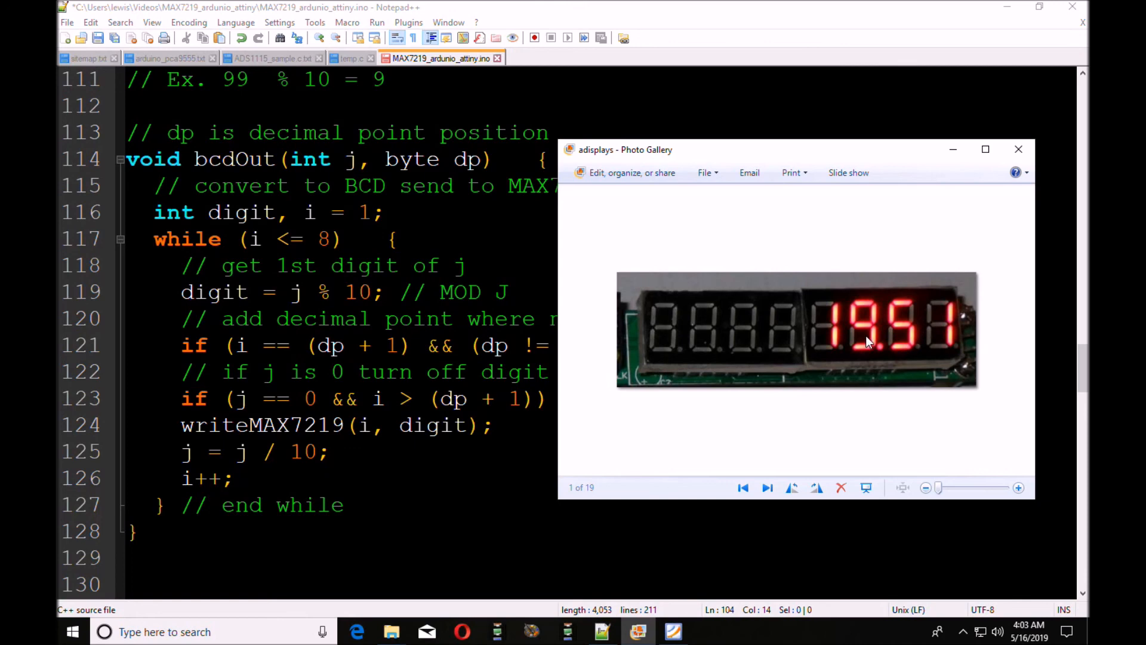
mouse_move(1073, 330)
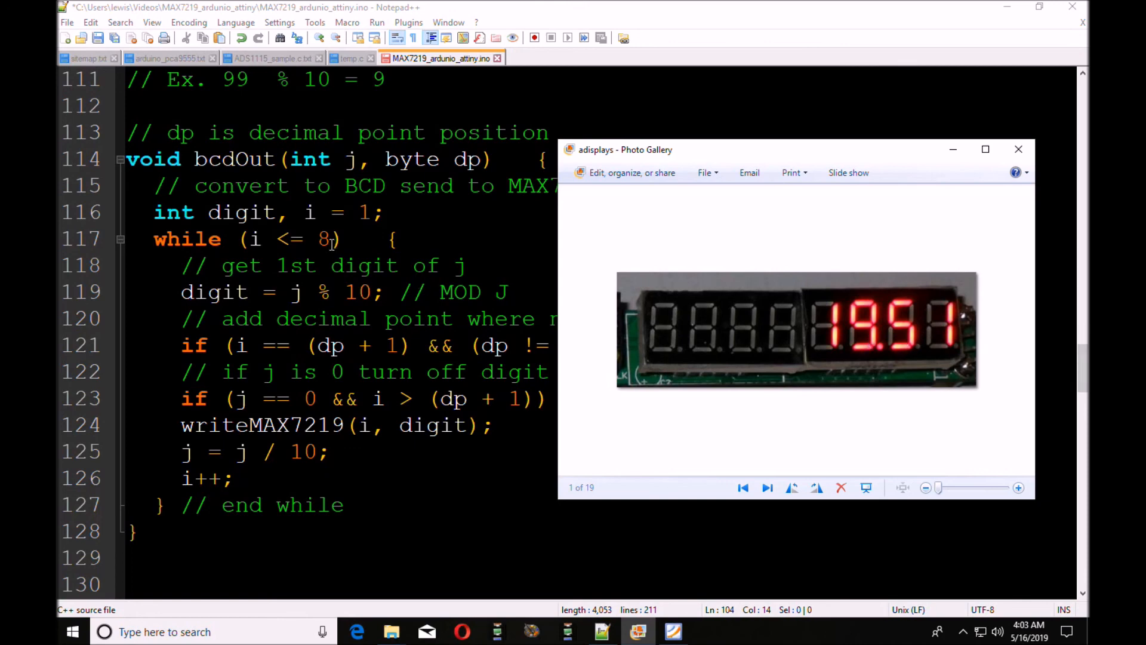
mouse_move(737, 345)
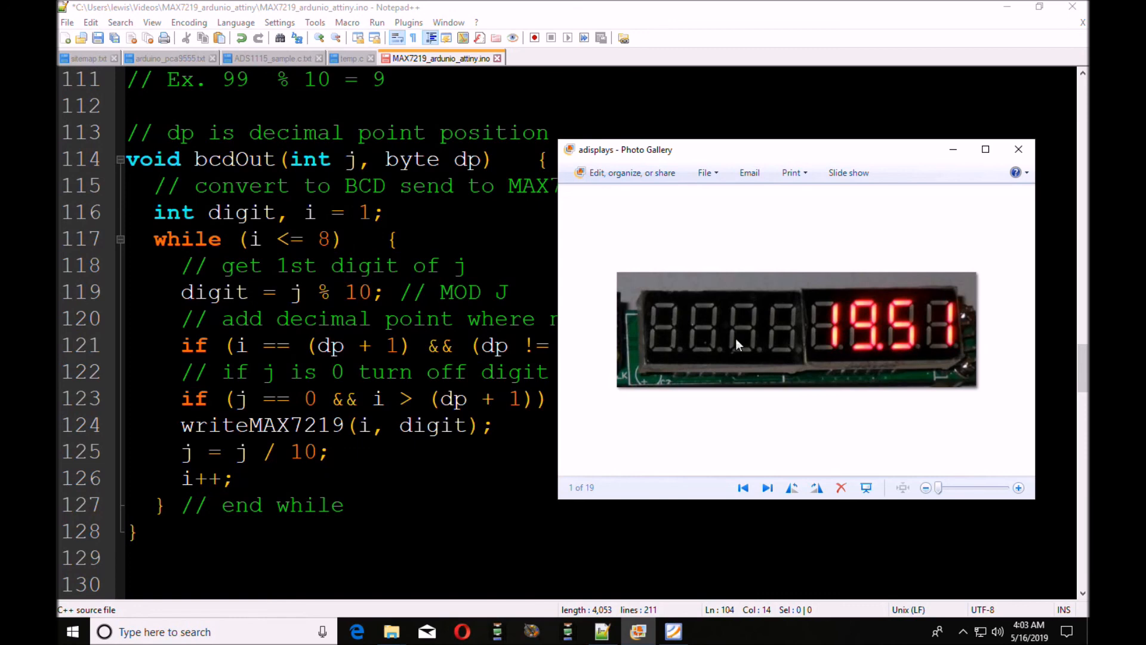
mouse_move(738, 362)
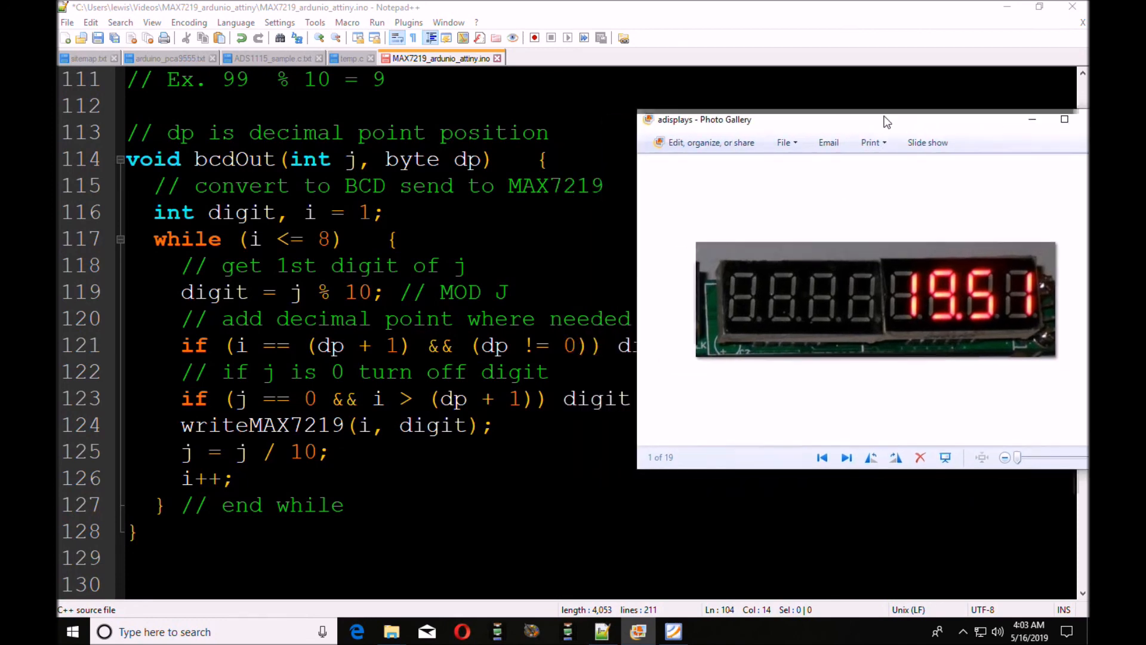
Move the 19.51 display photo aside and close it, revealing the full bcdOut function
left_click_drag(887, 119, 847, 121)
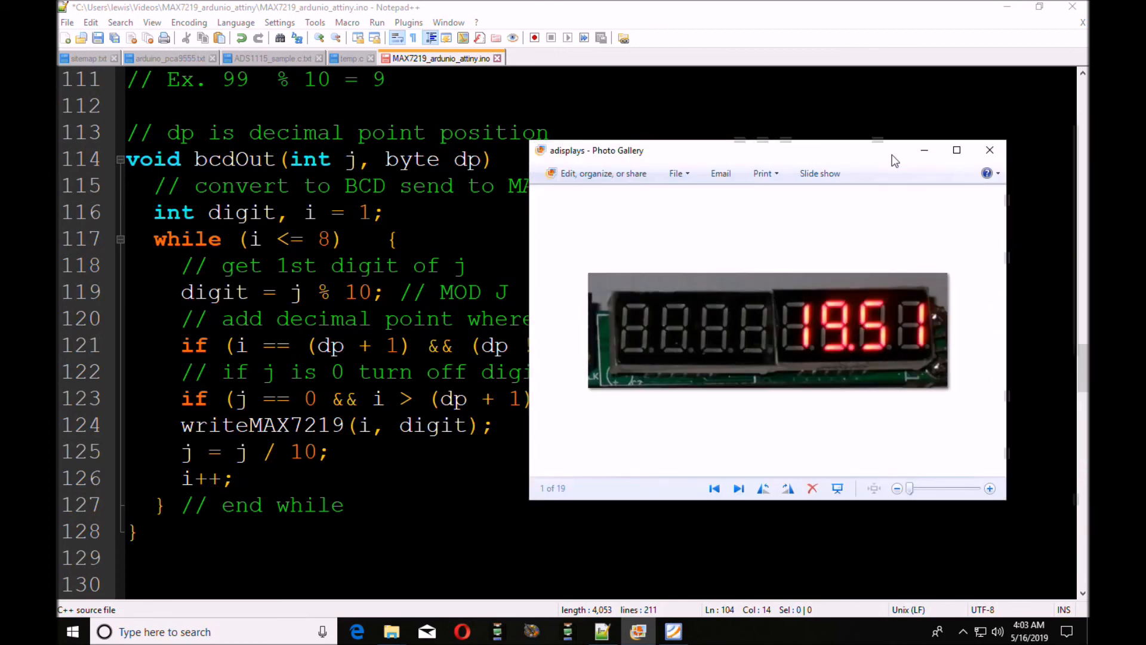
left_click(990, 149)
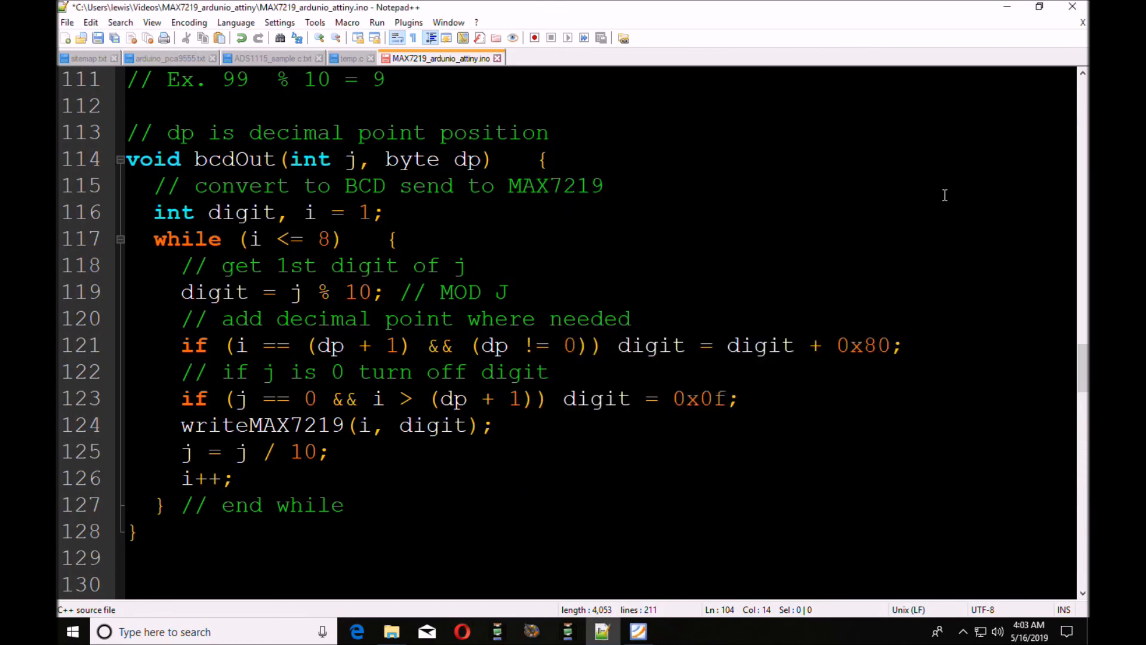
mouse_move(942, 201)
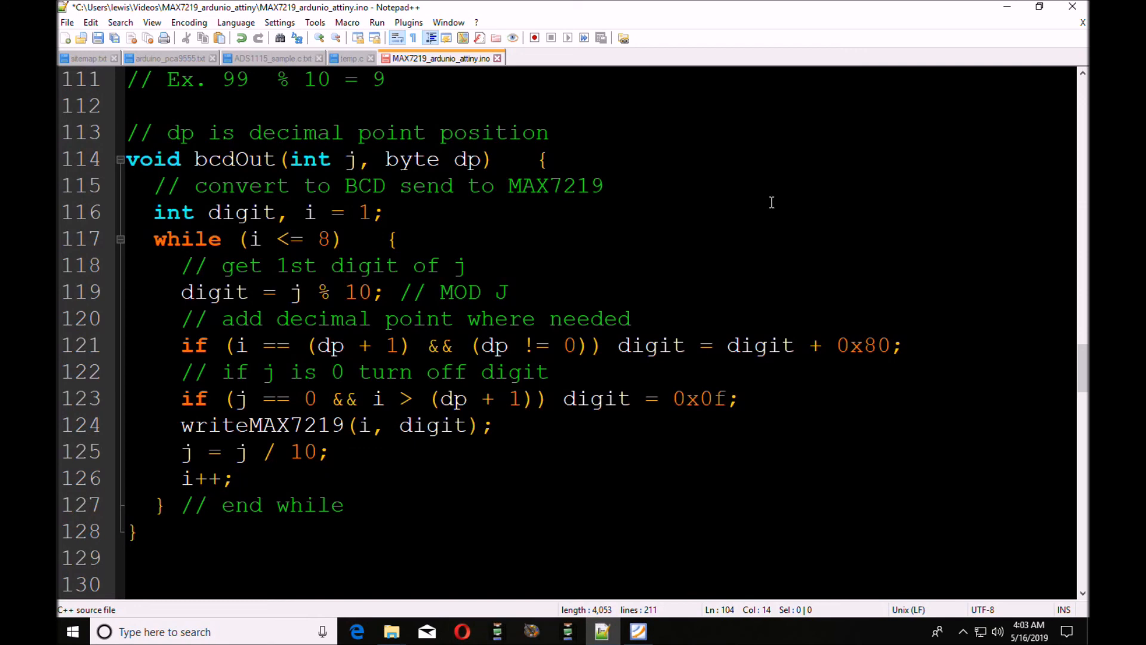
mouse_move(767, 209)
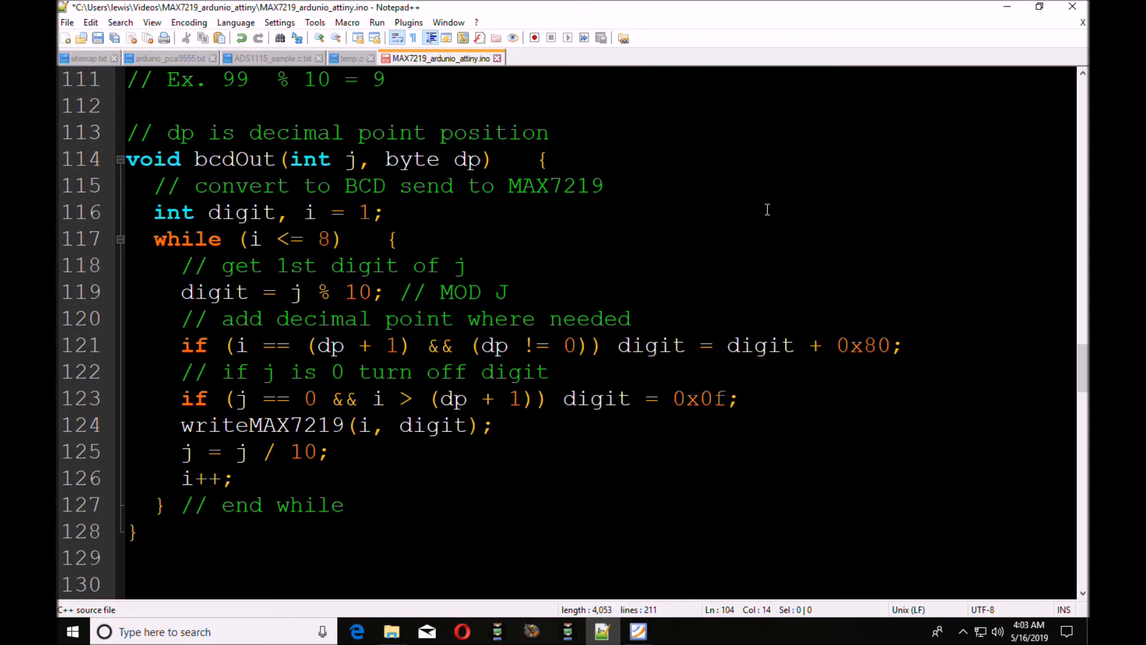
mouse_move(774, 208)
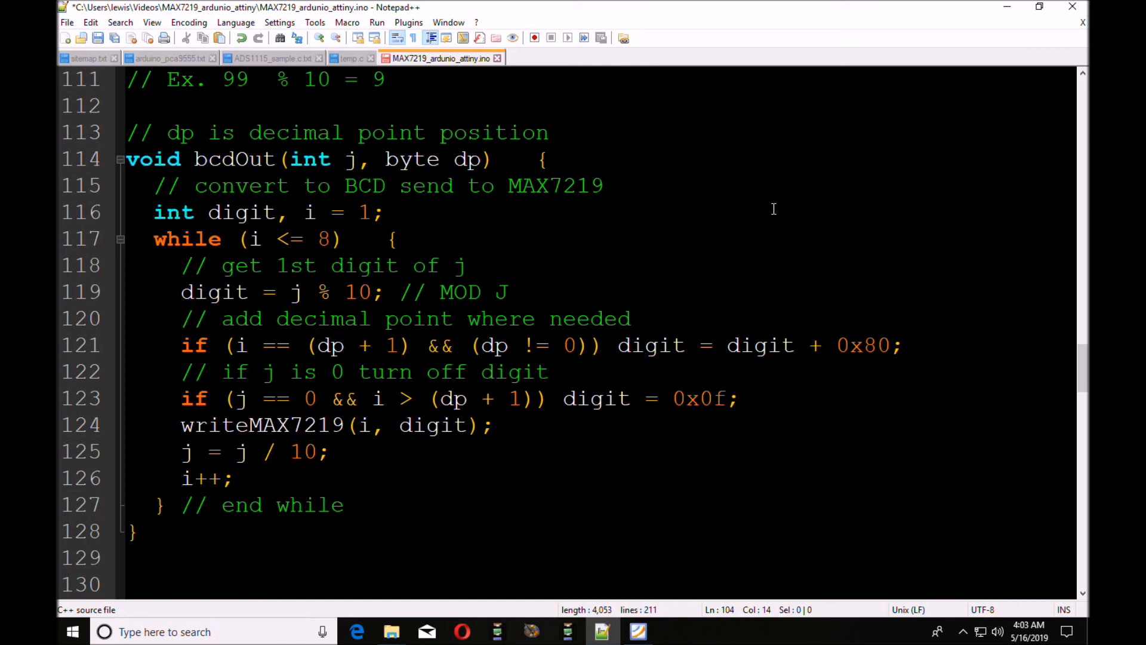
mouse_move(707, 244)
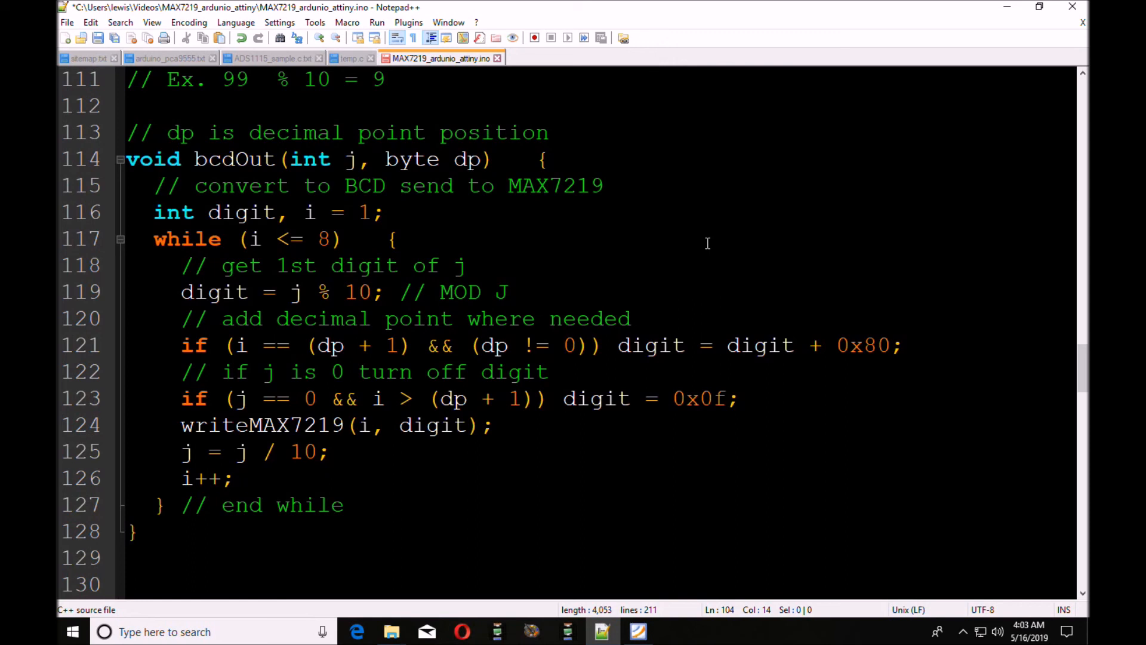
mouse_move(604, 300)
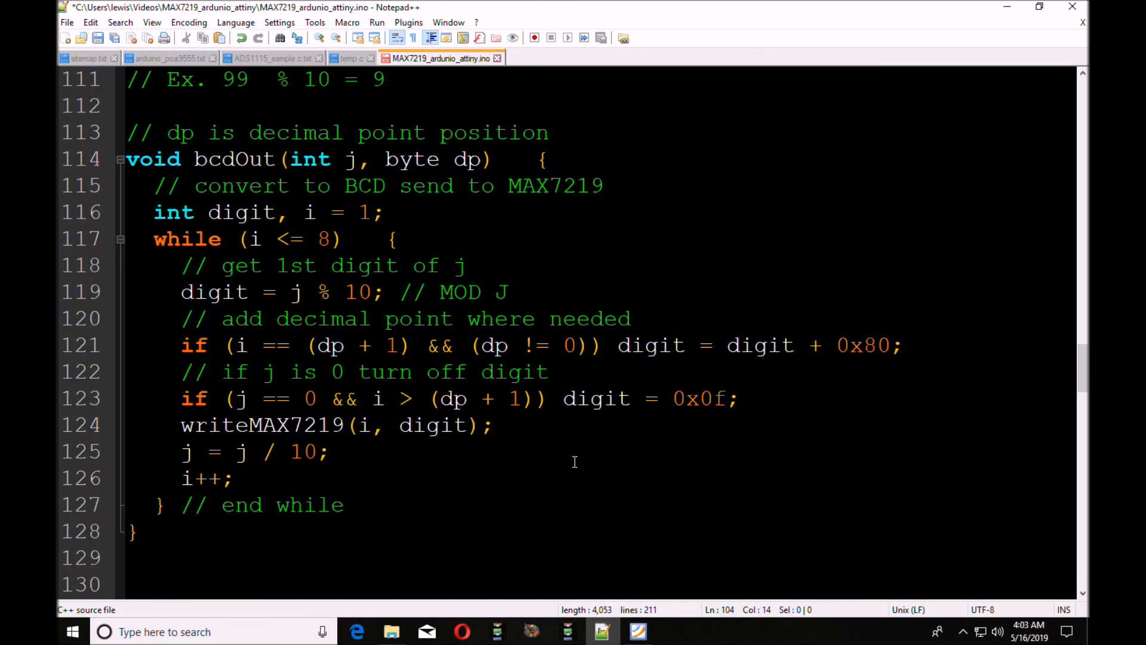
mouse_move(581, 458)
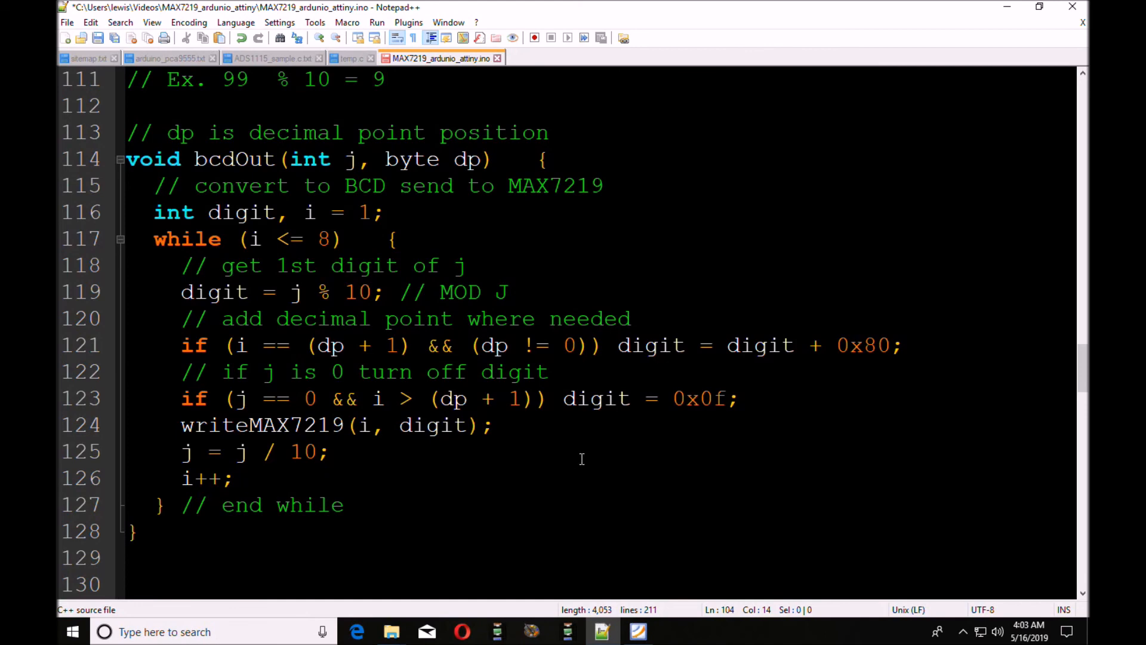